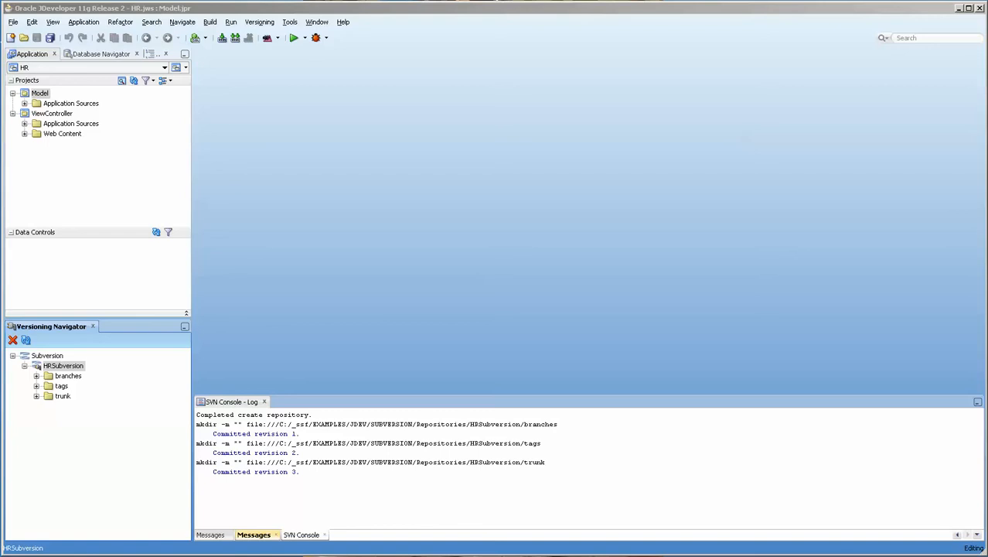
pyautogui.moveTo(128, 393)
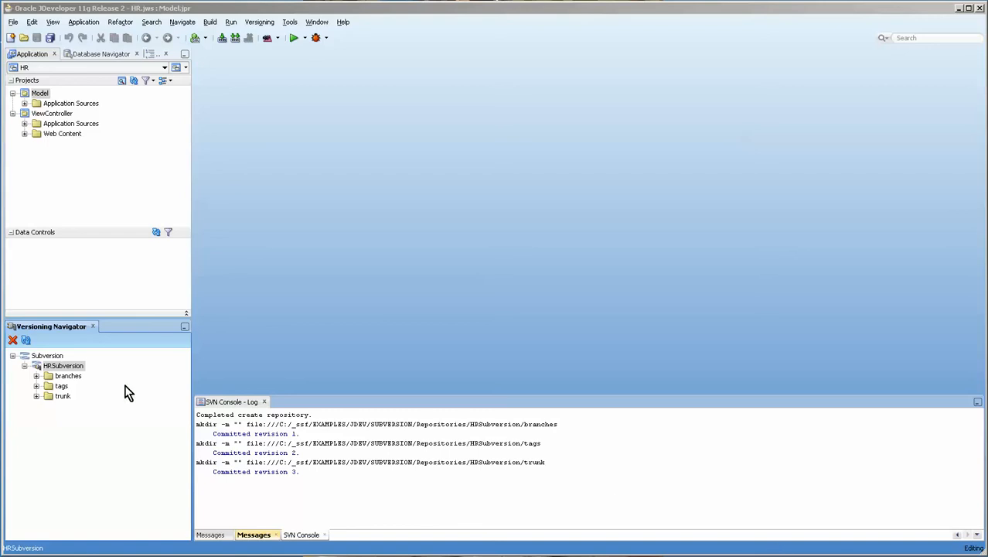
# Start the Import Application wizard from the Versioning menu for the HRSubversion repository.
pyautogui.click(63, 365)
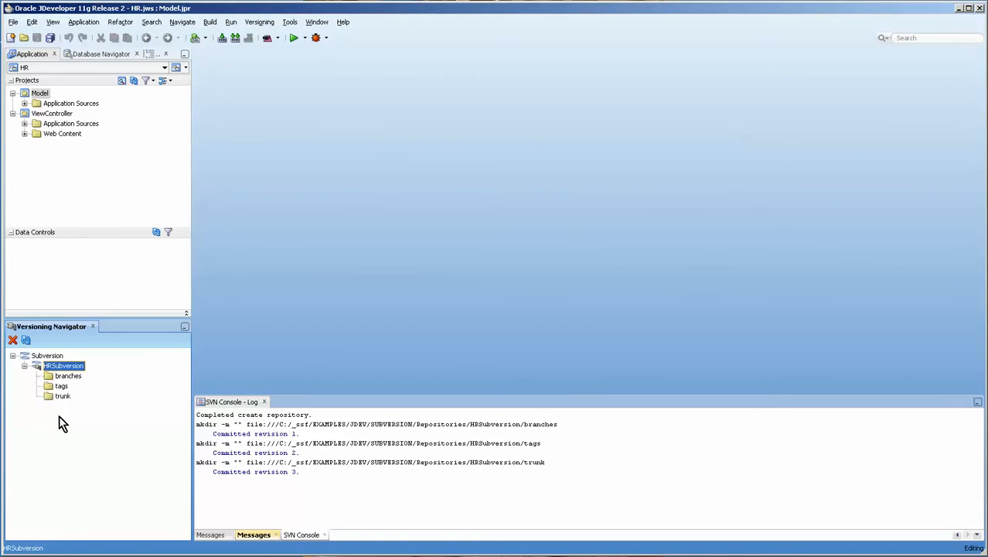
pyautogui.moveTo(260, 22)
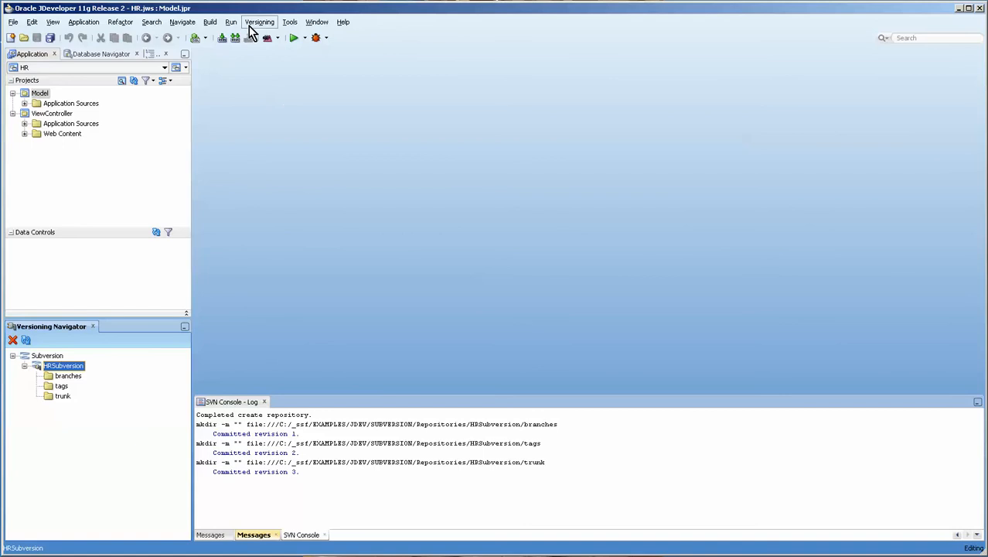
pyautogui.click(260, 22)
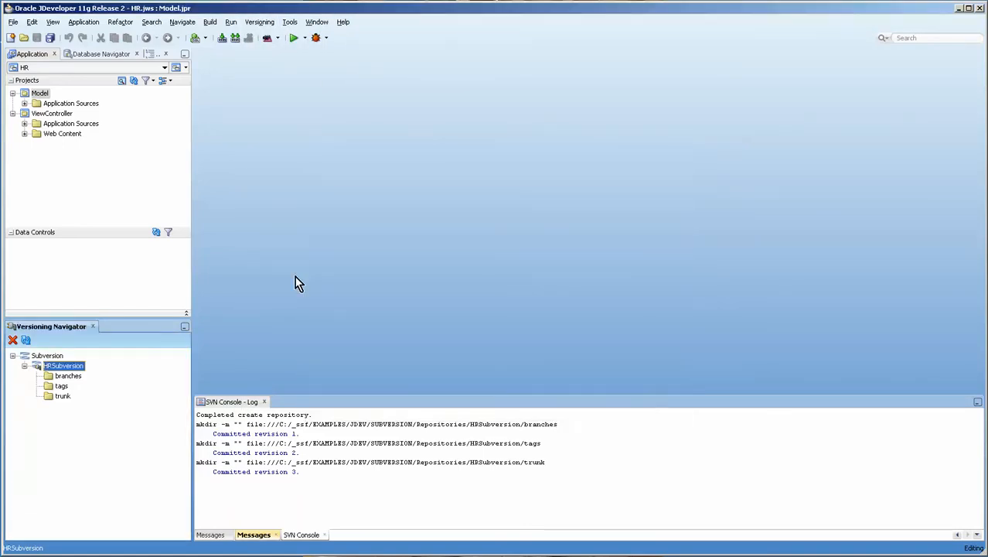
pyautogui.click(33, 53)
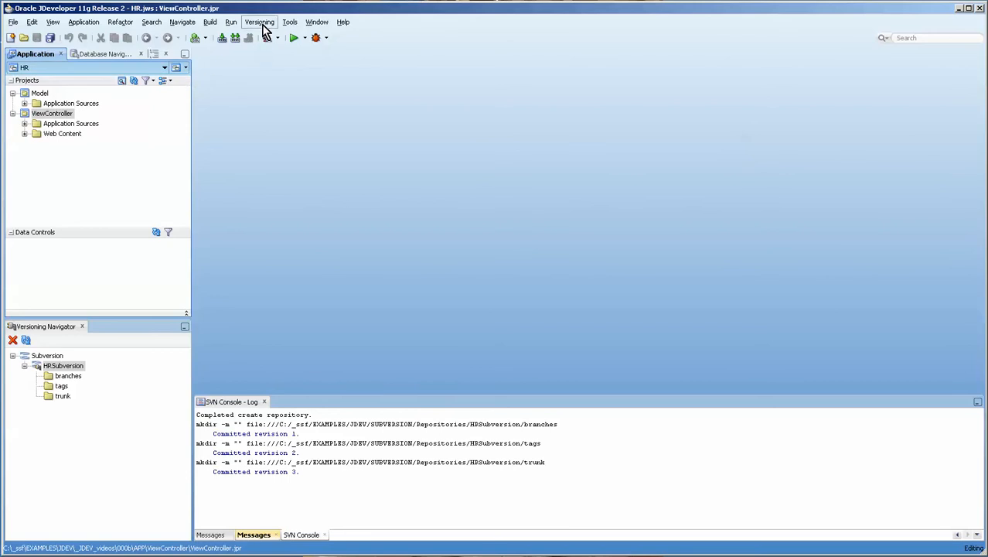
pyautogui.click(260, 21)
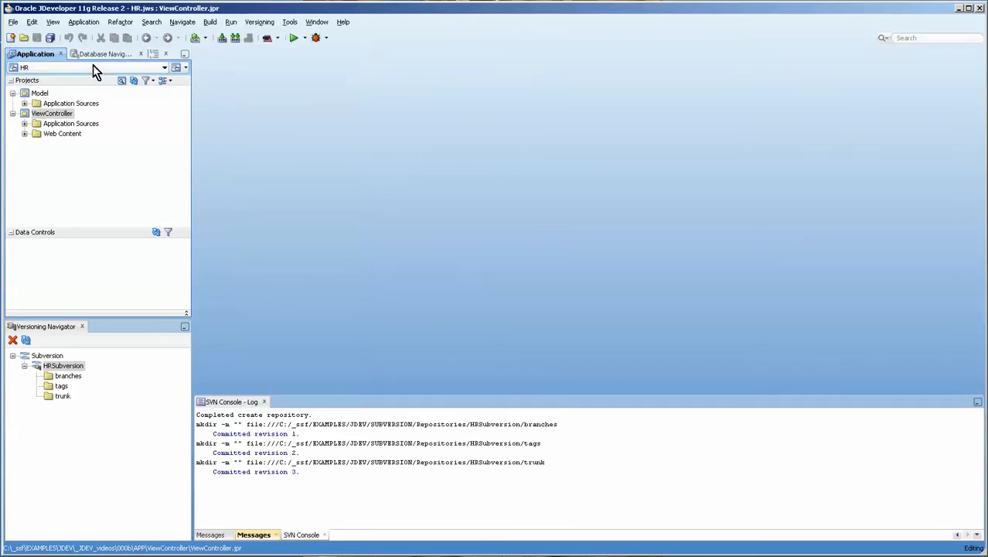
pyautogui.click(260, 21)
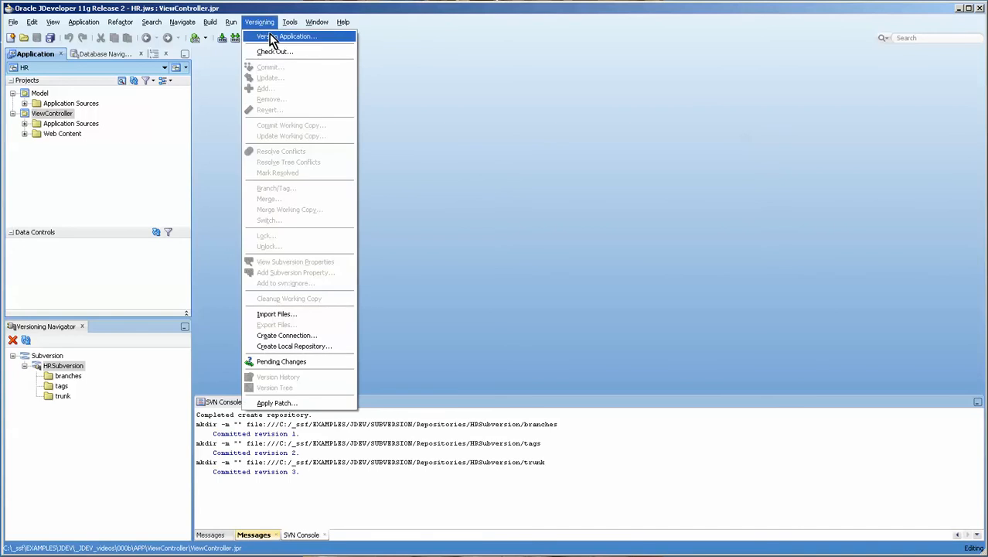
pyautogui.click(275, 312)
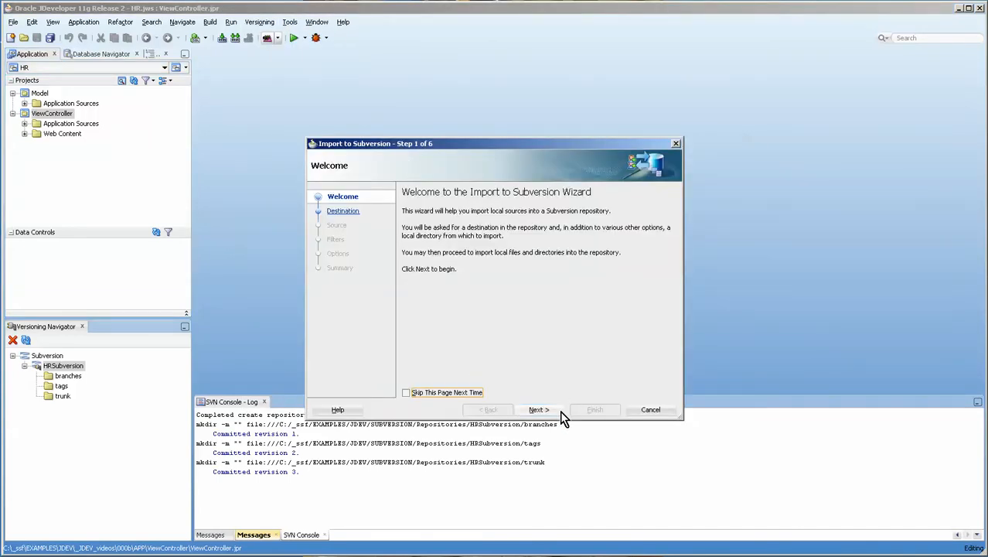
pyautogui.click(539, 408)
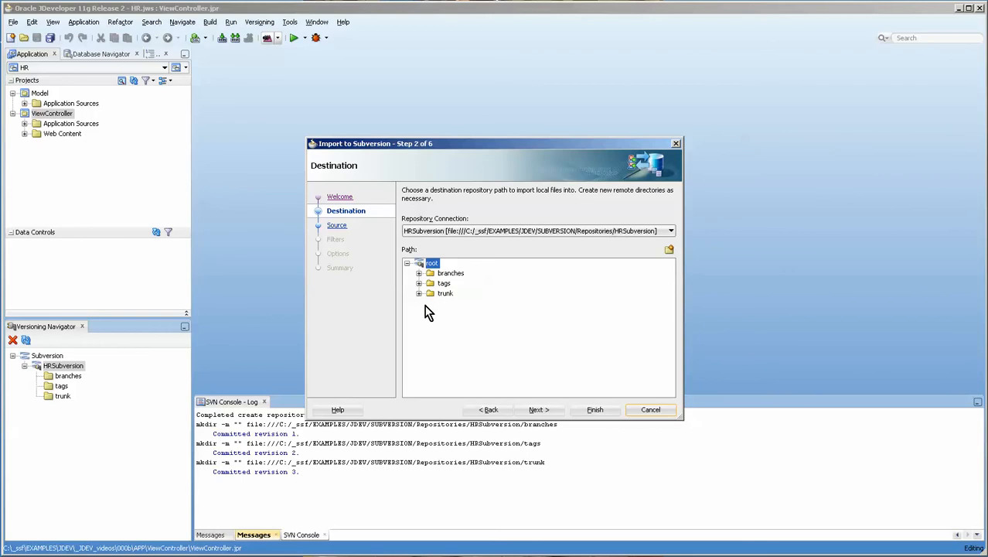
# Choose trunk as destination, enter the comment 'Import into Subversion' and proceed to the summary.
pyautogui.click(446, 294)
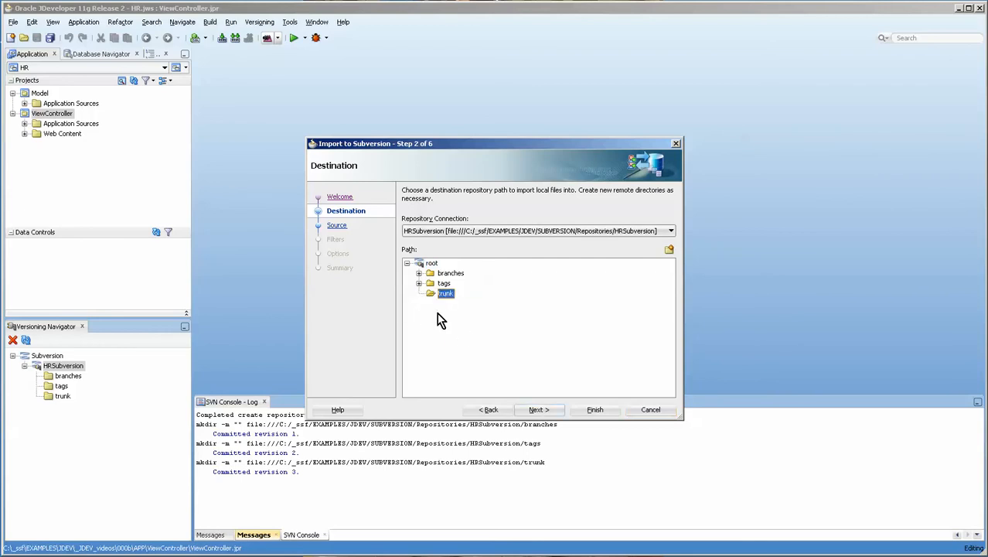
pyautogui.click(538, 408)
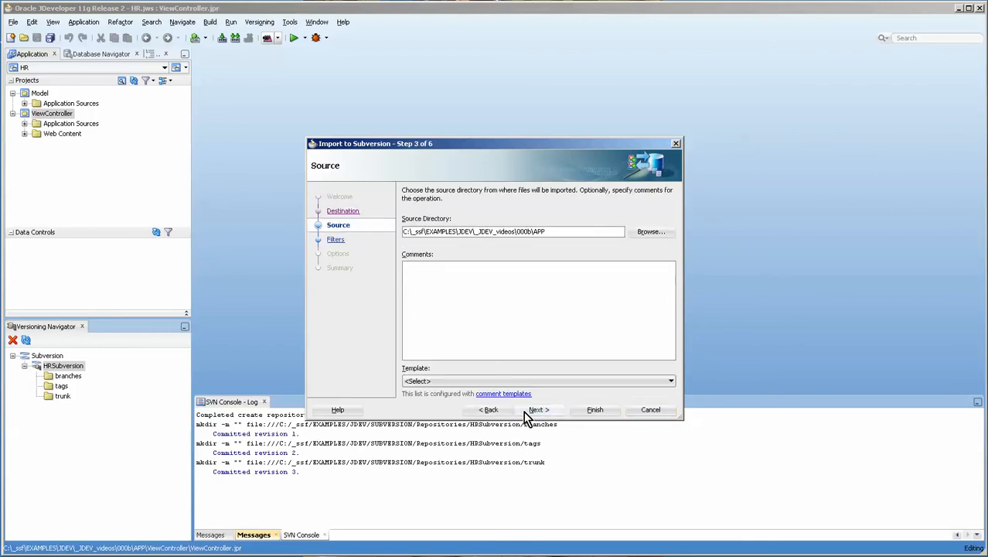
pyautogui.click(538, 408)
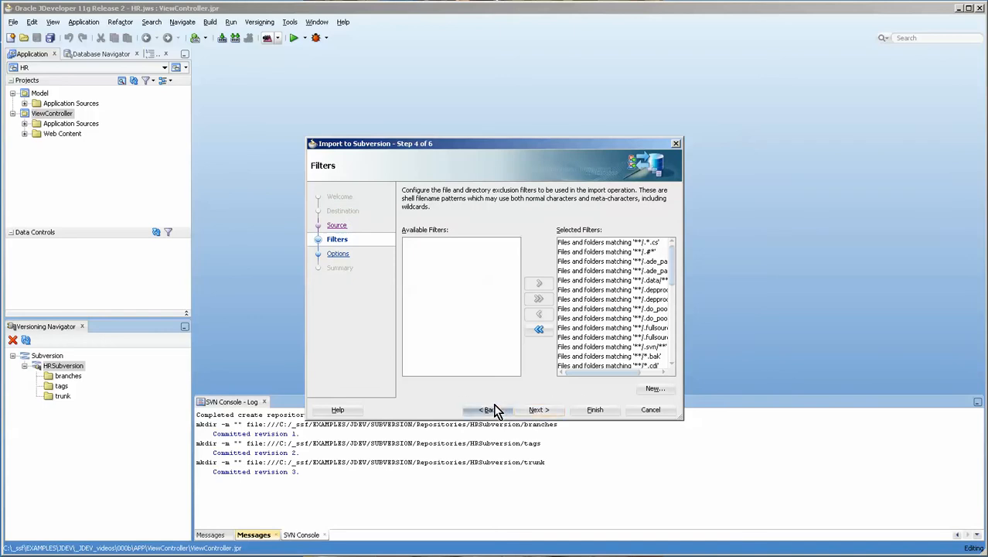
pyautogui.click(489, 408)
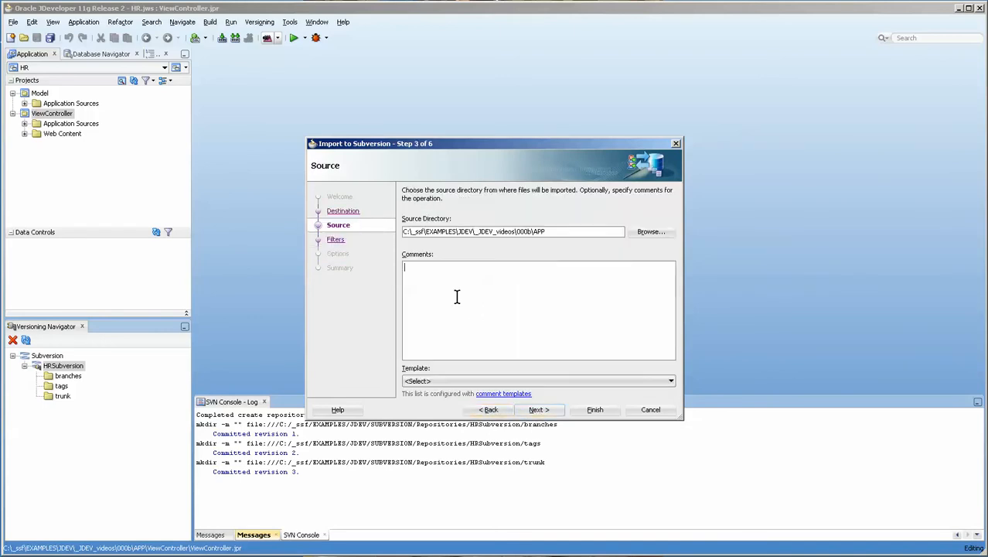
pyautogui.write('Import')
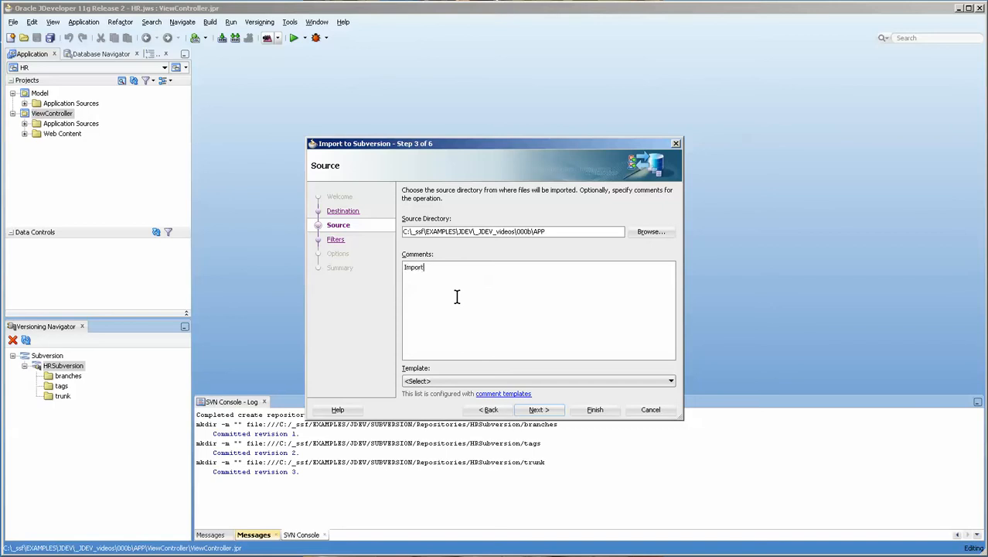
pyautogui.write('into')
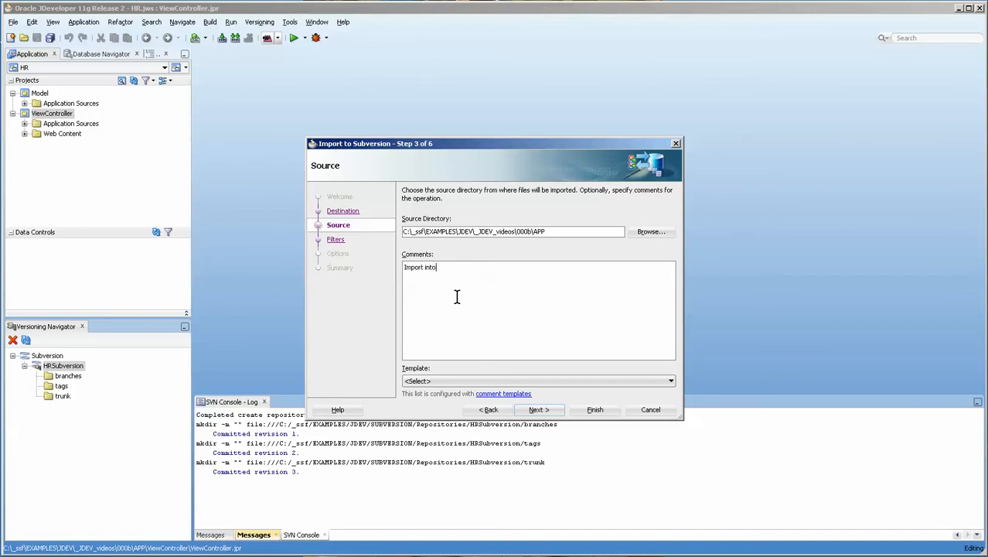
pyautogui.write('Subverion')
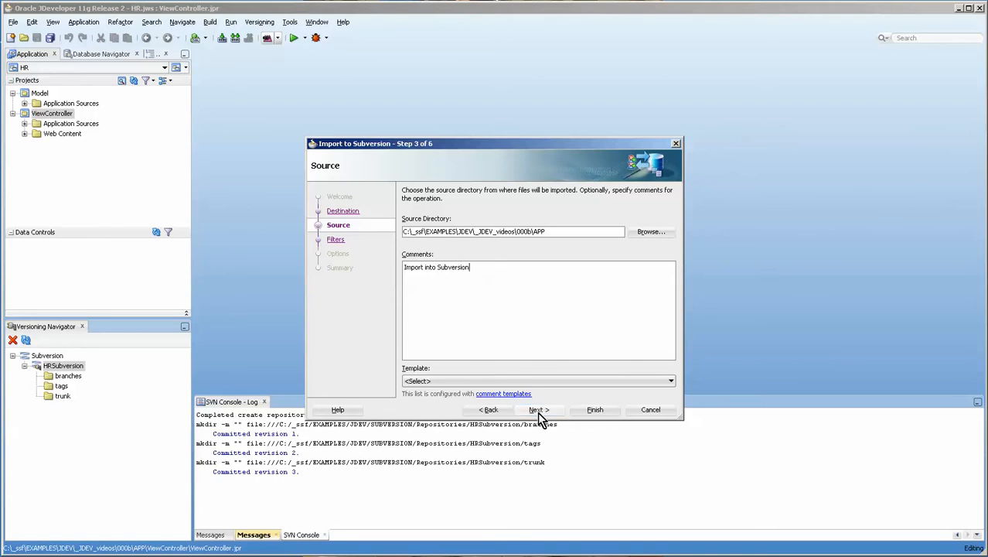
pyautogui.click(537, 408)
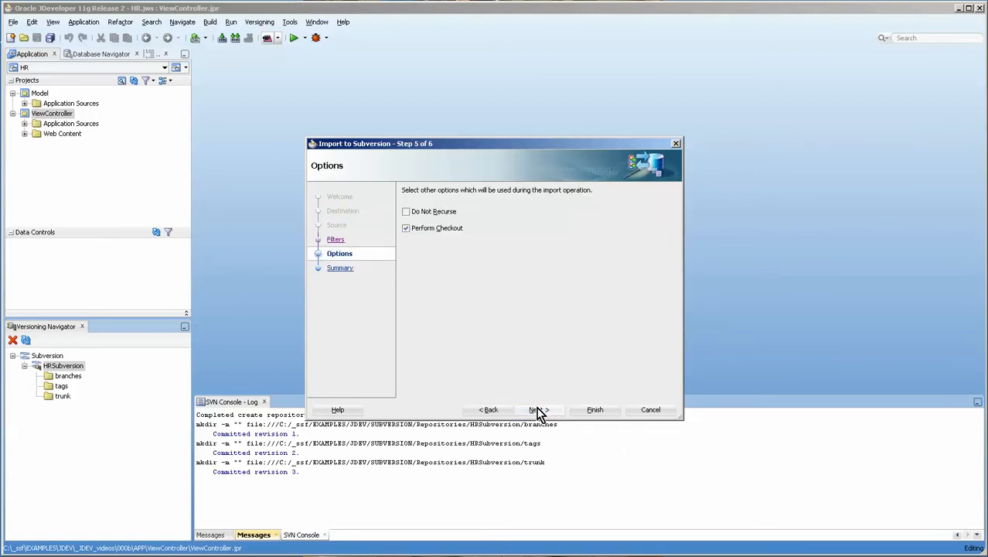
pyautogui.click(594, 408)
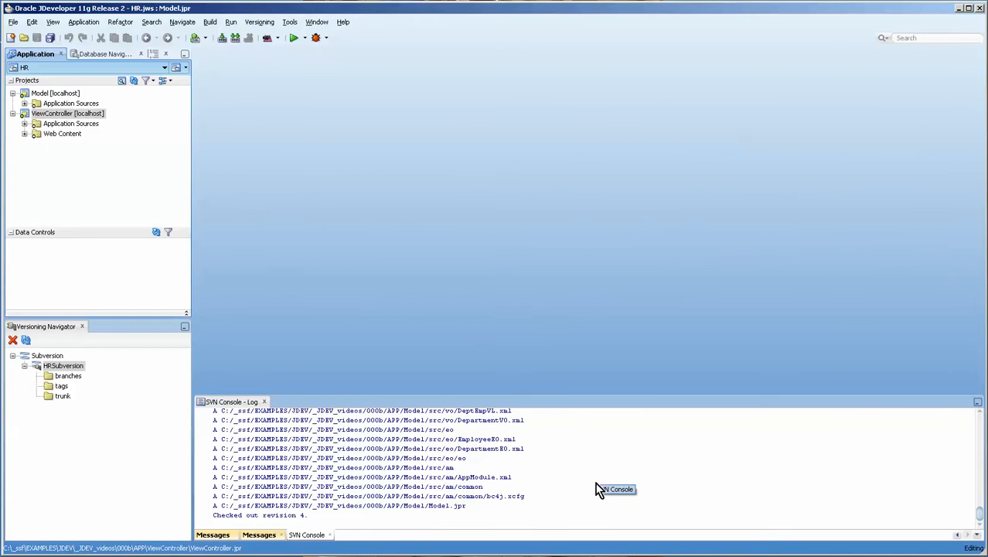
pyautogui.moveTo(393, 457)
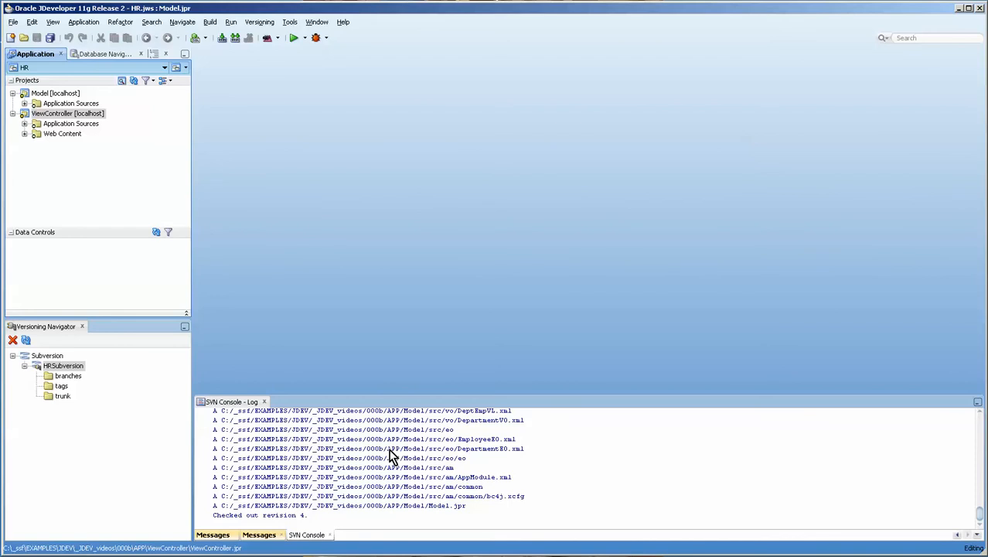
pyautogui.moveTo(401, 453)
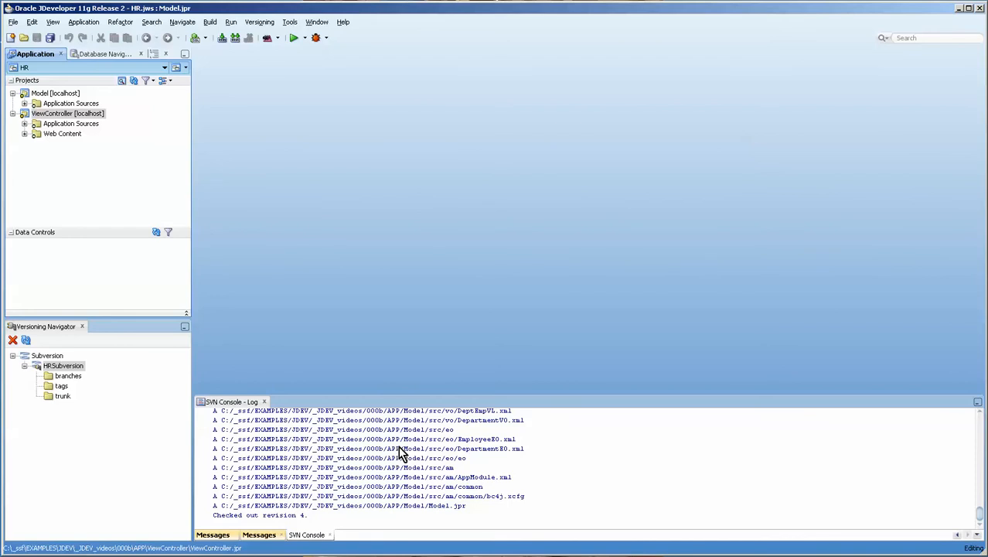
pyautogui.moveTo(62, 396)
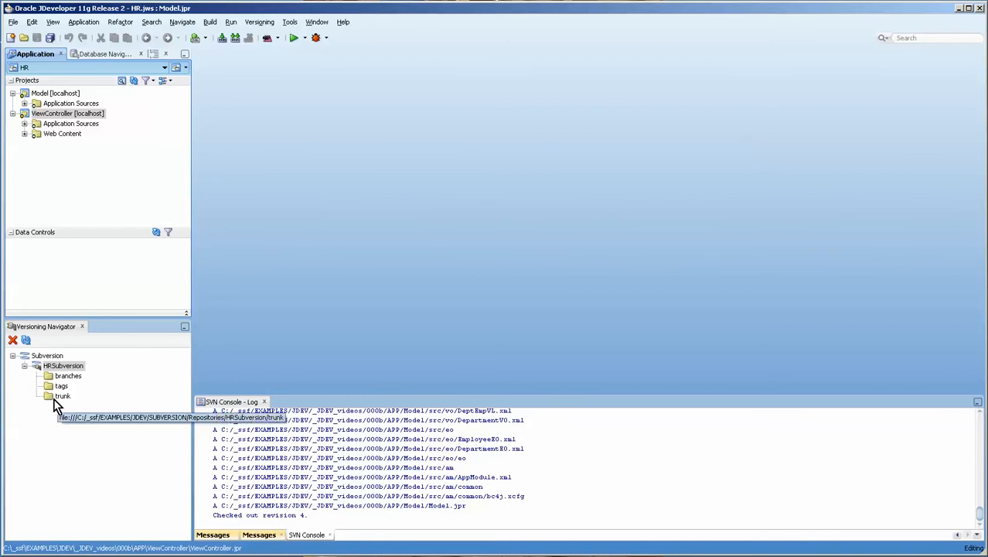
# Expand trunk to show the imported folders and bring up the ViewController project's actions.
pyautogui.click(36, 396)
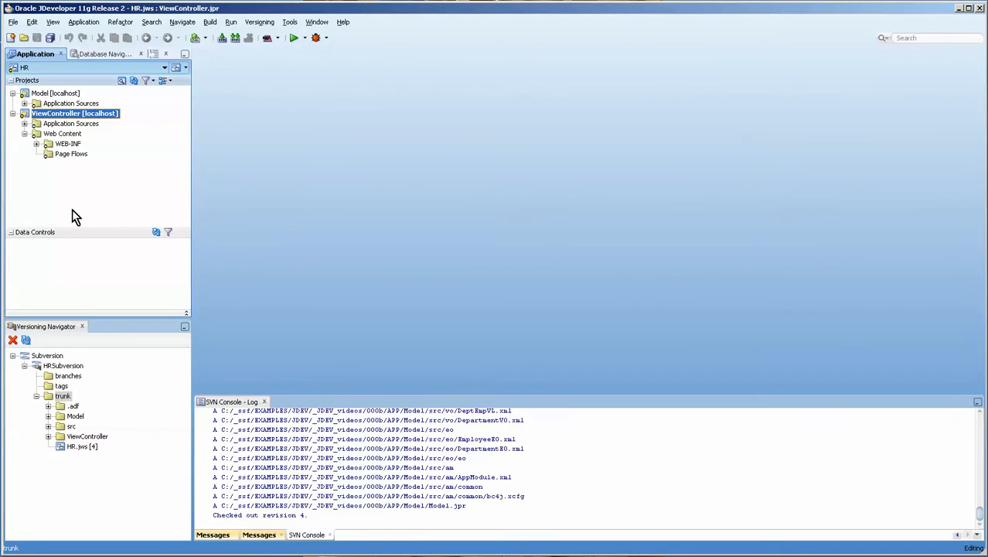
pyautogui.rightClick(74, 113)
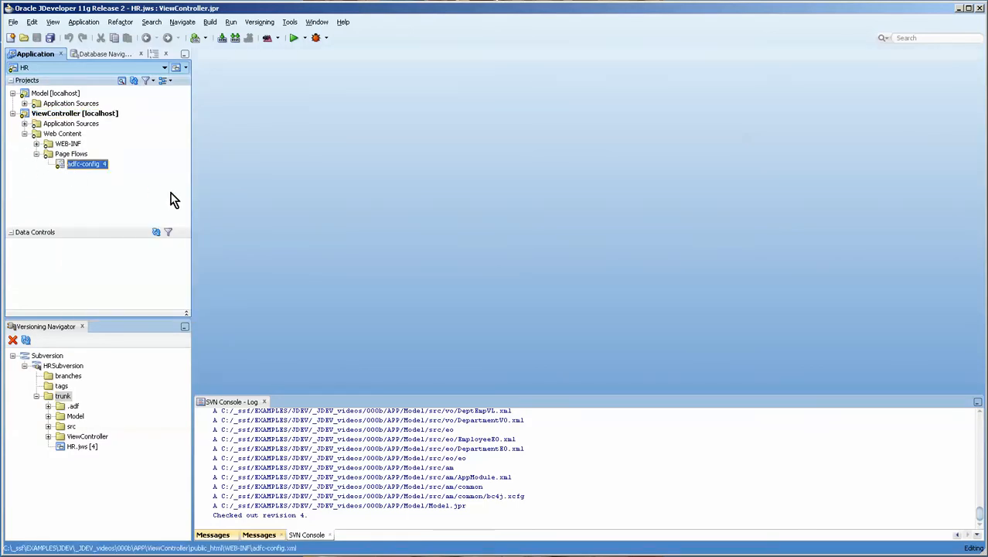
# Place a View activity named main in the adfc-config task flow diagram.
pyautogui.doubleClick(84, 164)
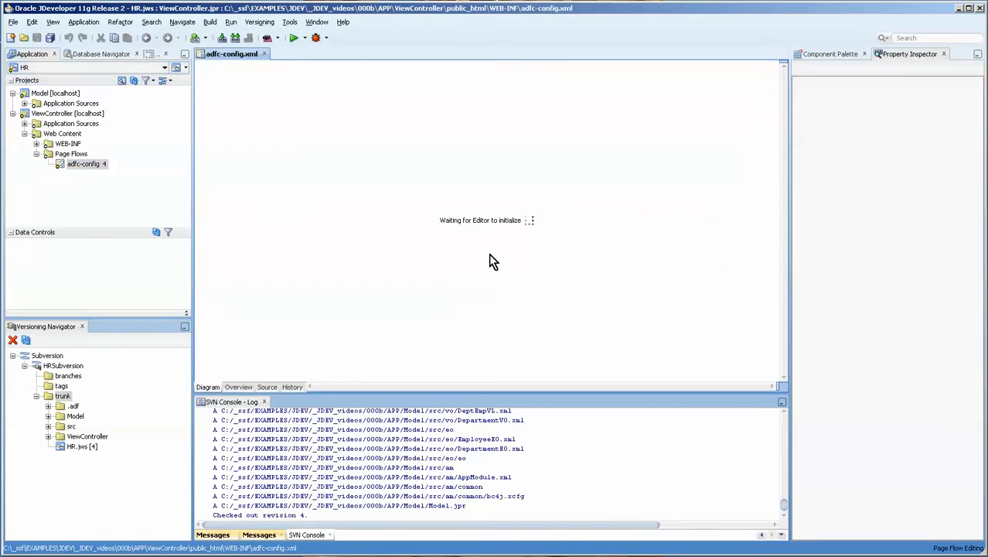
pyautogui.moveTo(495, 262)
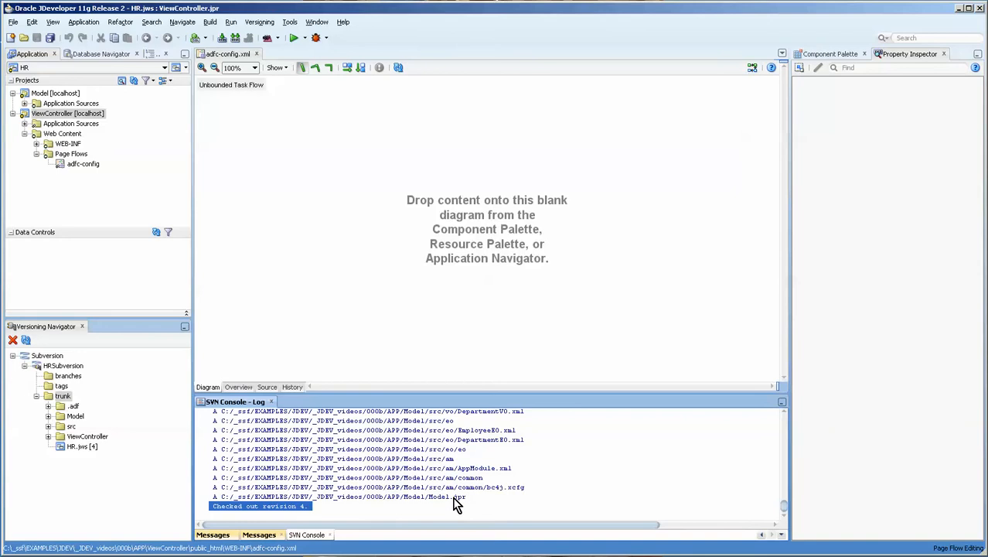
pyautogui.moveTo(745, 235)
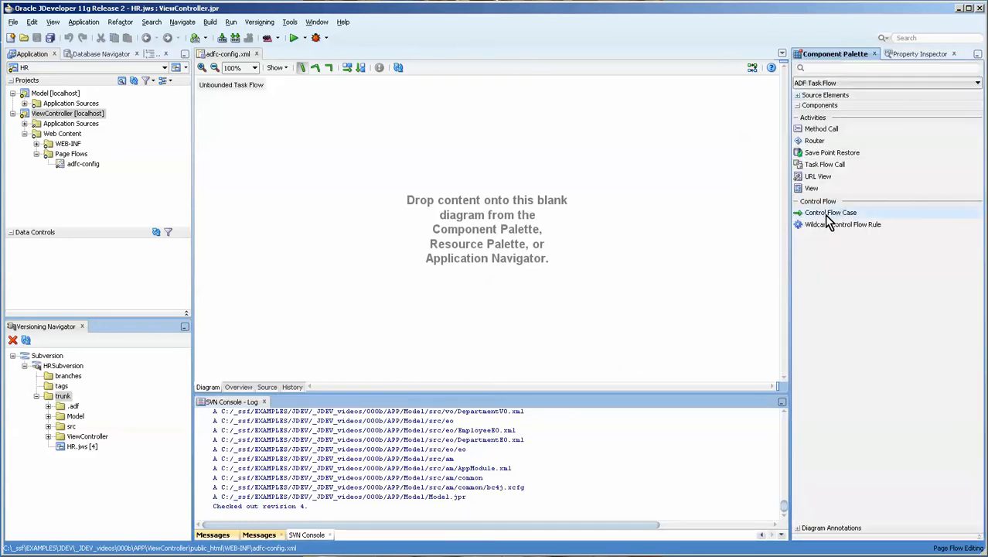
pyautogui.click(811, 189)
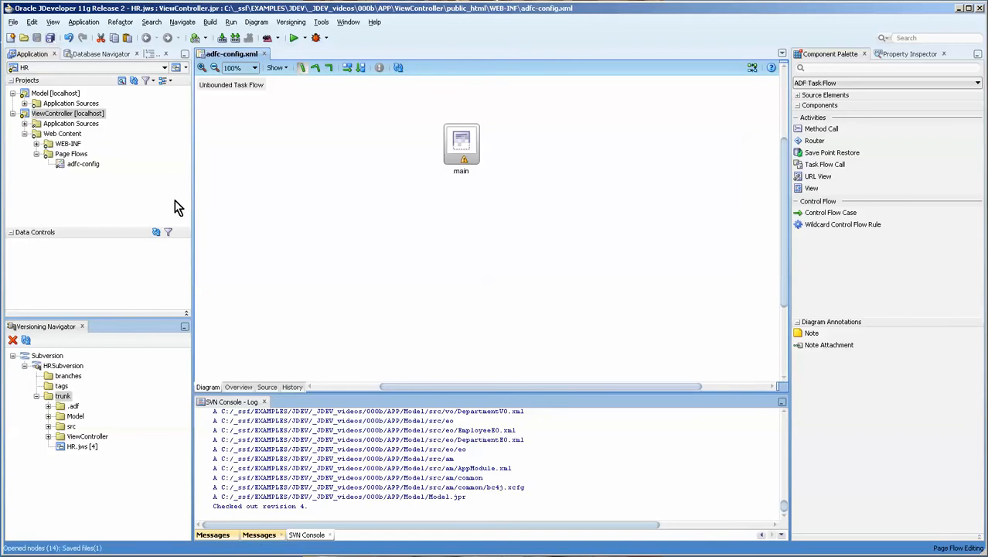
pyautogui.moveTo(331, 300)
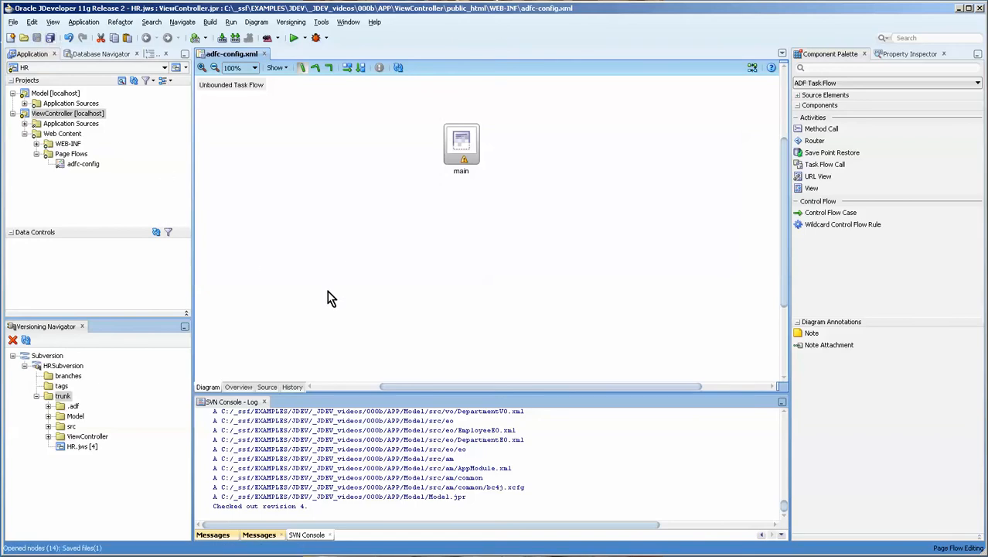
pyautogui.click(291, 22)
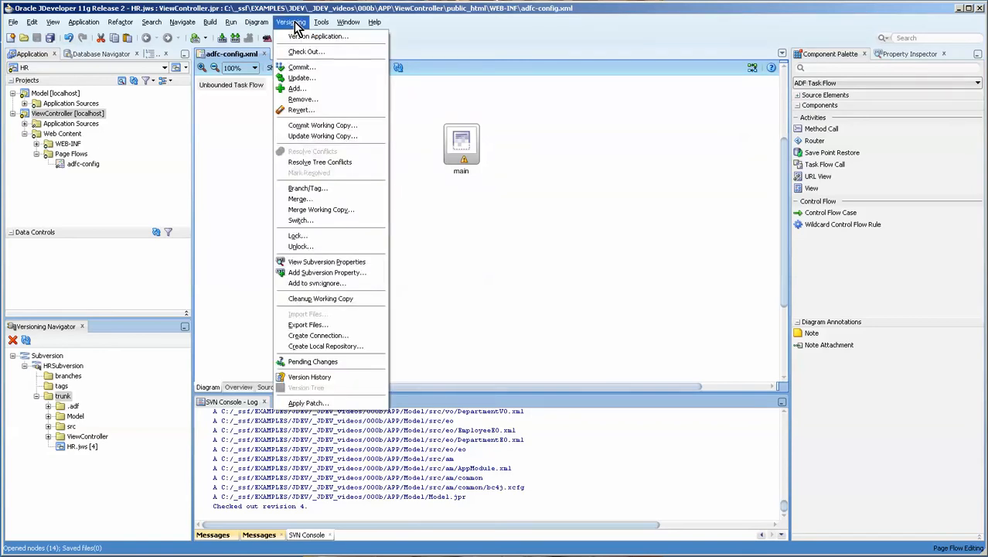
pyautogui.moveTo(374, 325)
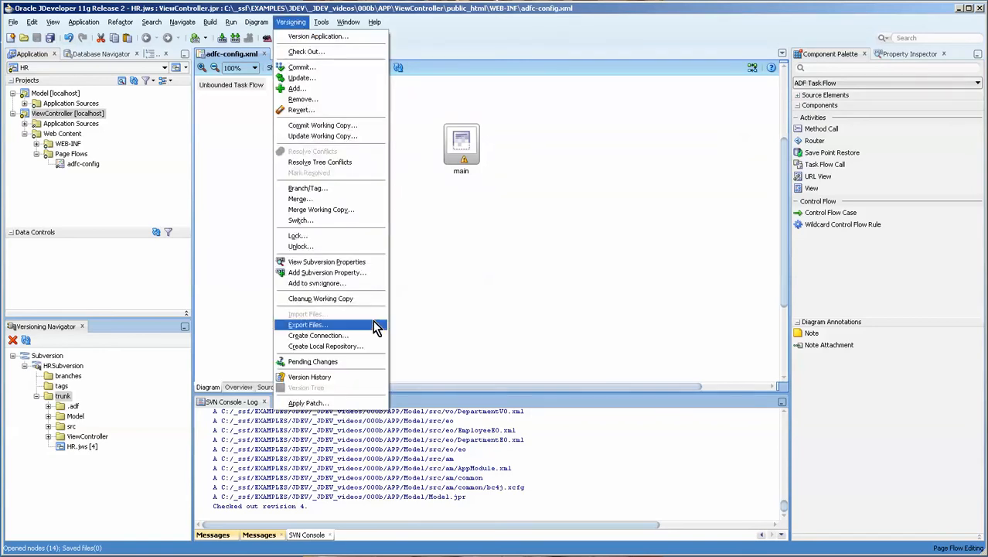
# Show the Pending Changes (Subversion) window listing adfc-config.xml as modified.
pyautogui.click(312, 362)
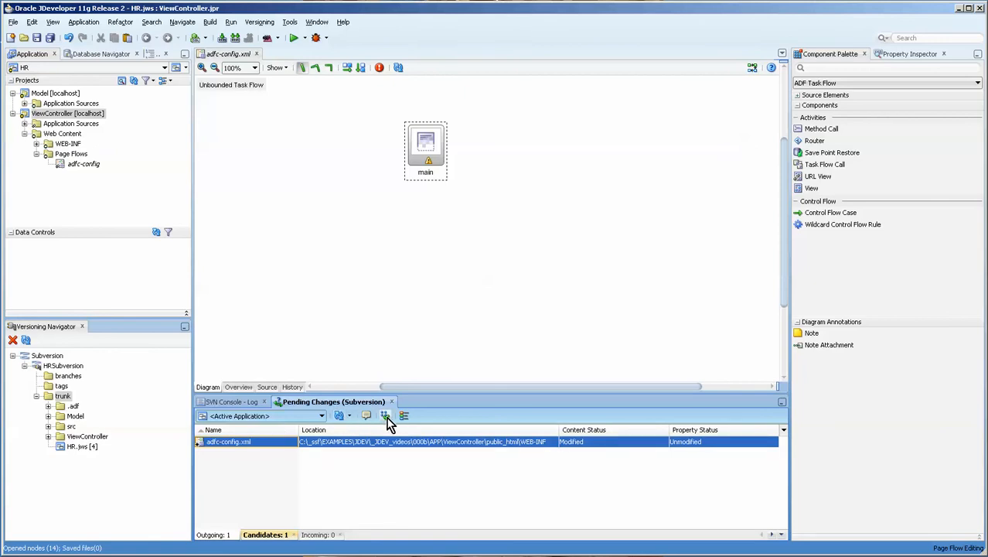
pyautogui.moveTo(356, 331)
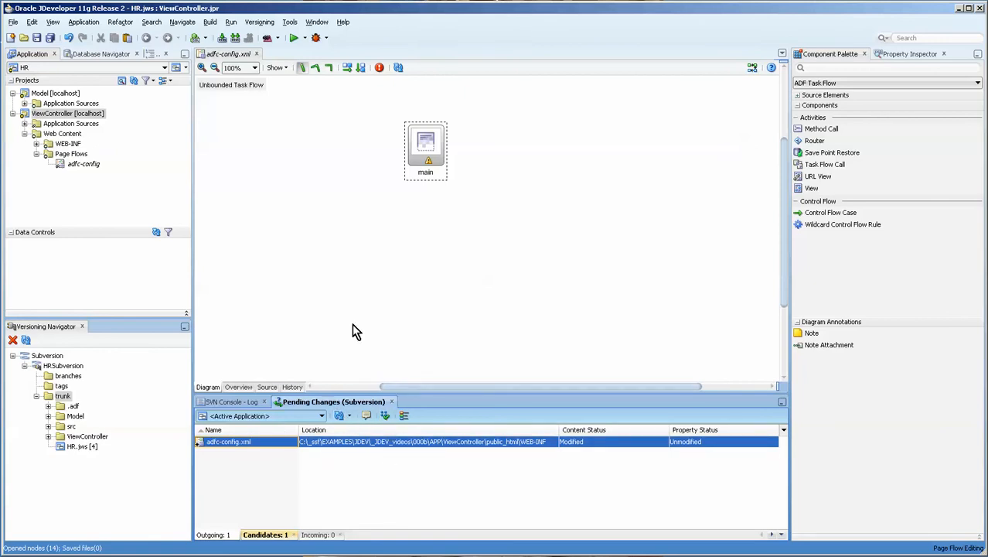
pyautogui.moveTo(365, 311)
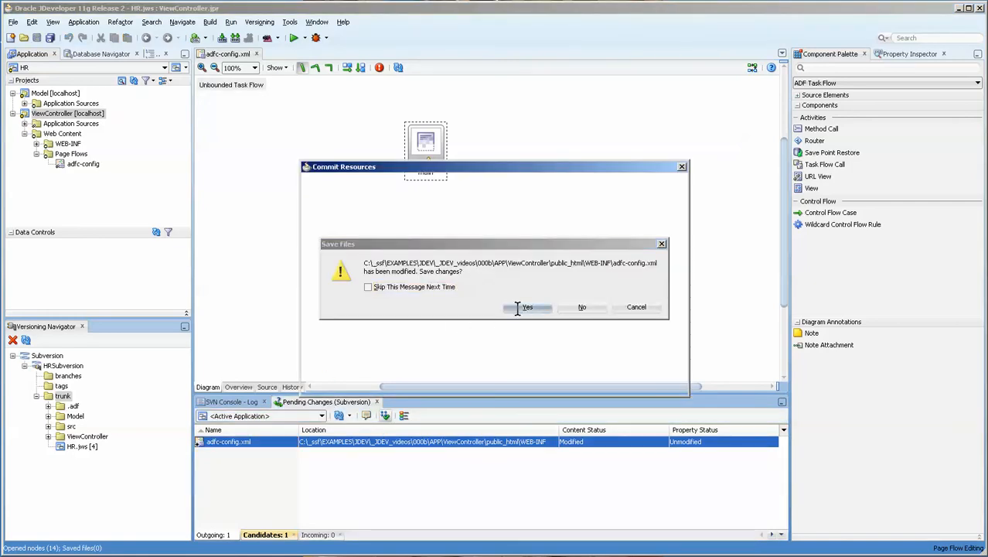
# Save and commit adfc-config.xml with the comment 'changed adfc-config added v...'.
pyautogui.click(527, 306)
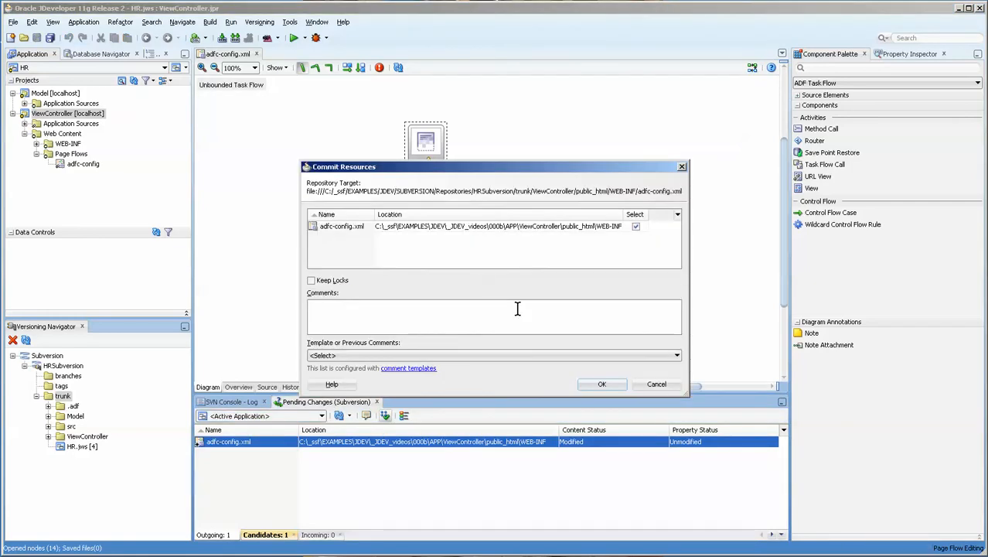
pyautogui.write('changed')
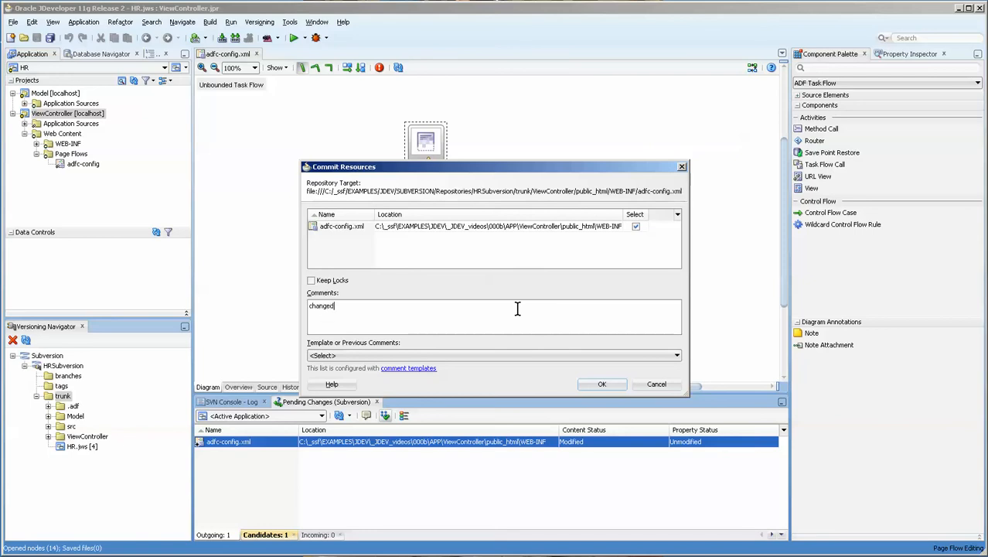
pyautogui.write('adfc-')
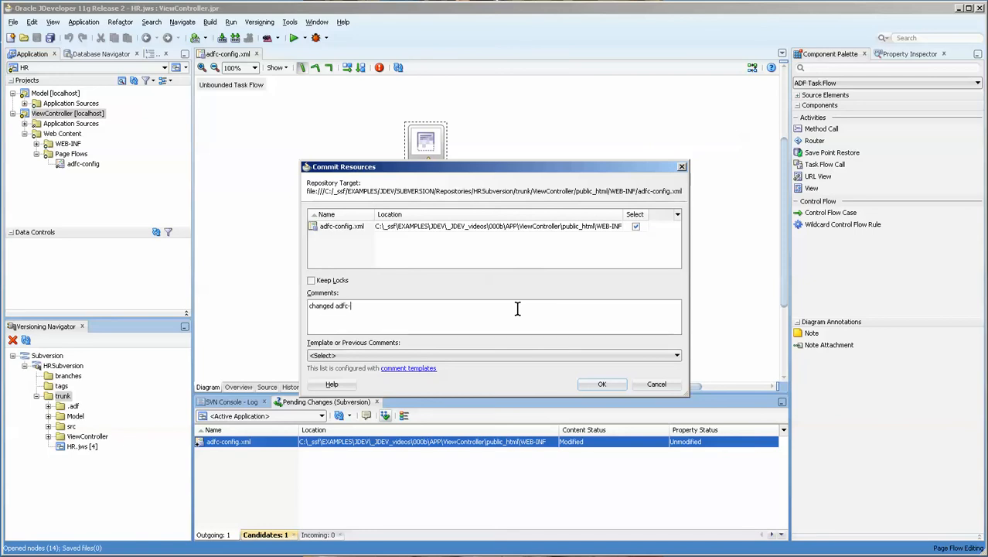
pyautogui.write('config')
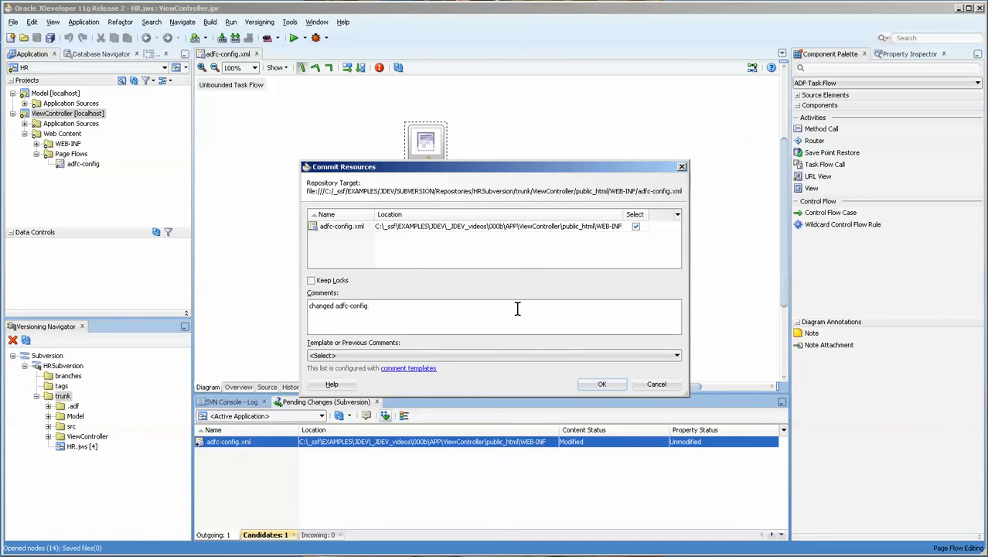
pyautogui.write('added v')
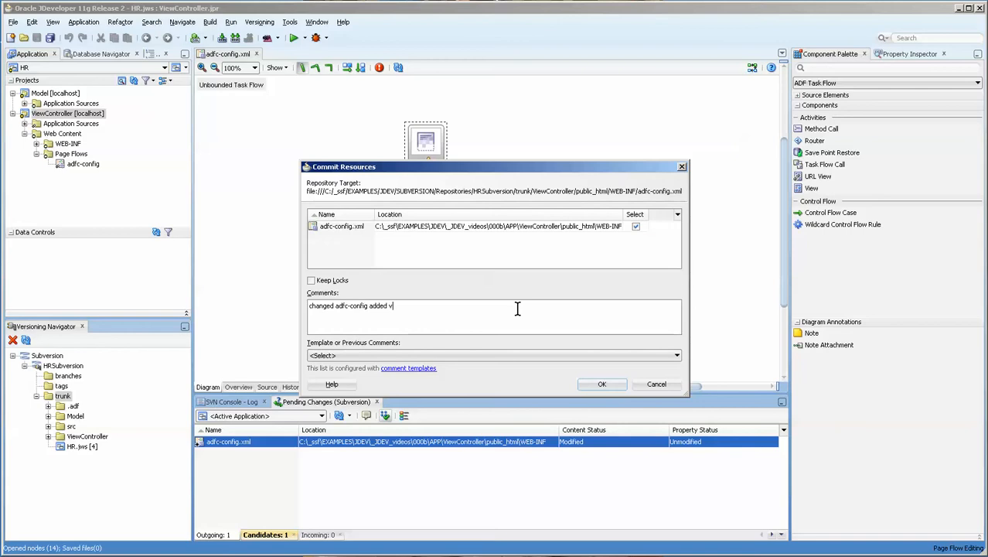
pyautogui.click(601, 383)
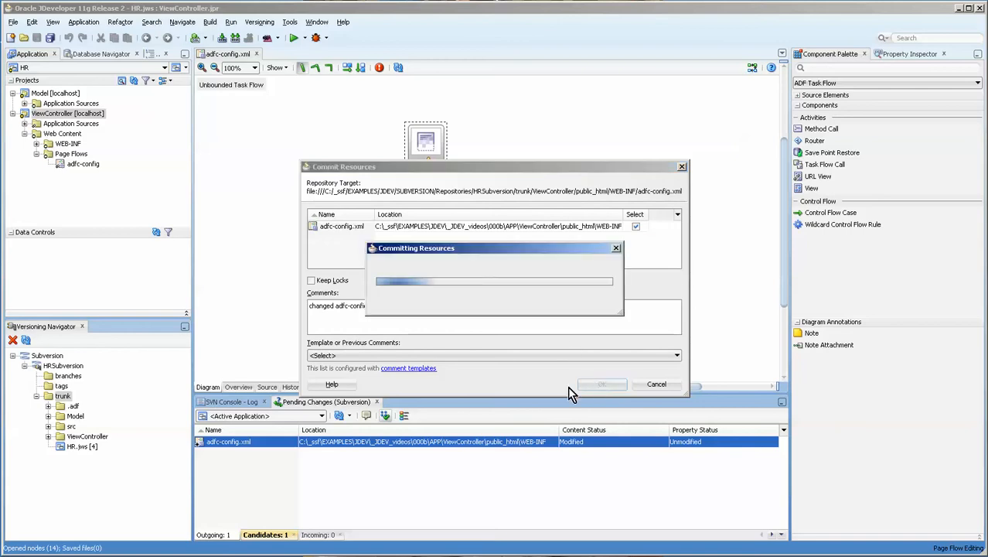
pyautogui.click(602, 383)
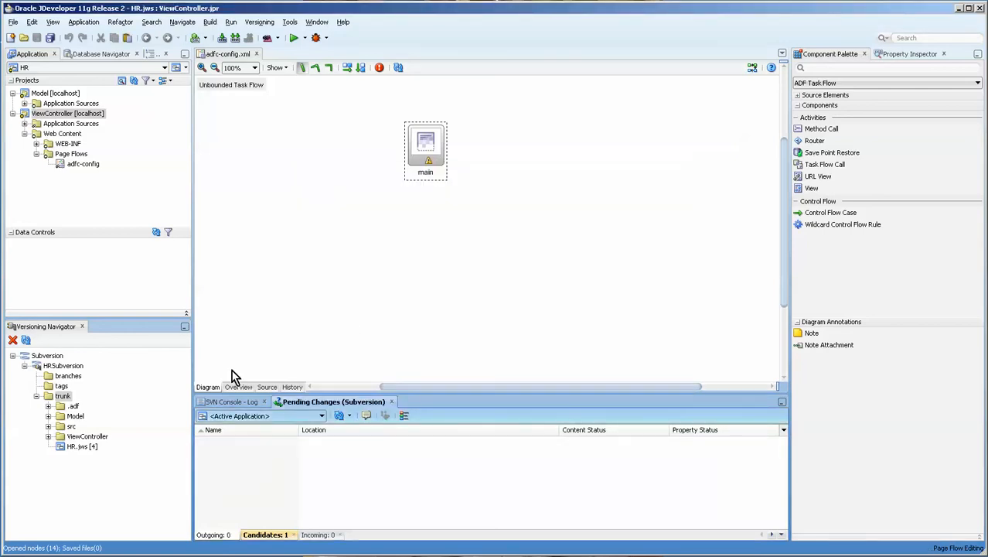
# Expand trunk > ViewController > public_html > WEB-INF to show adfc-config.xml at revision 5.
pyautogui.click(62, 396)
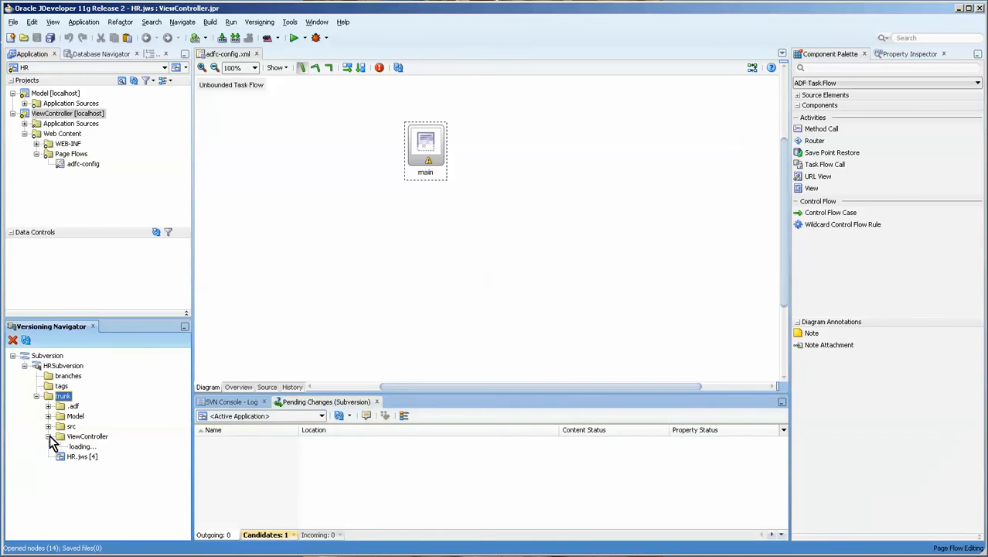
pyautogui.click(48, 436)
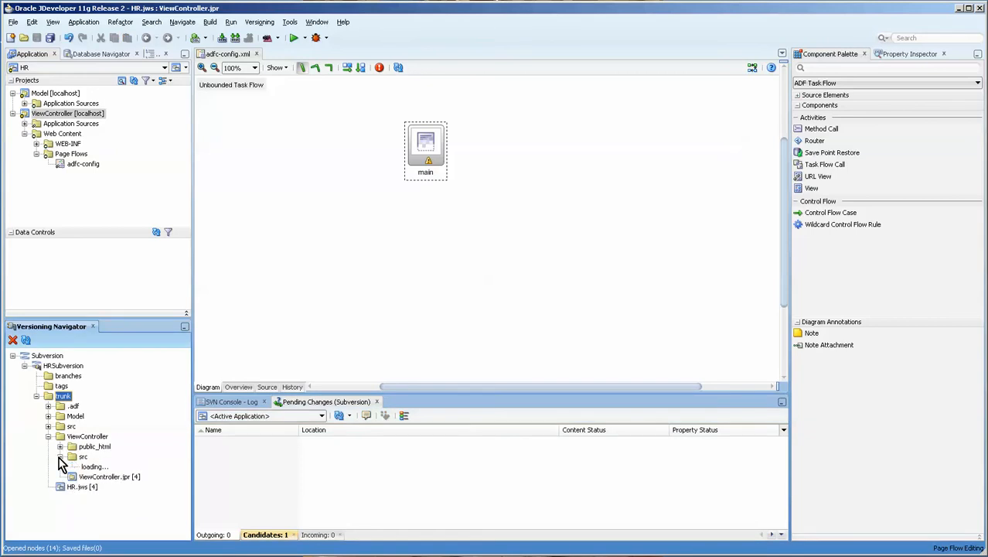
pyautogui.click(62, 456)
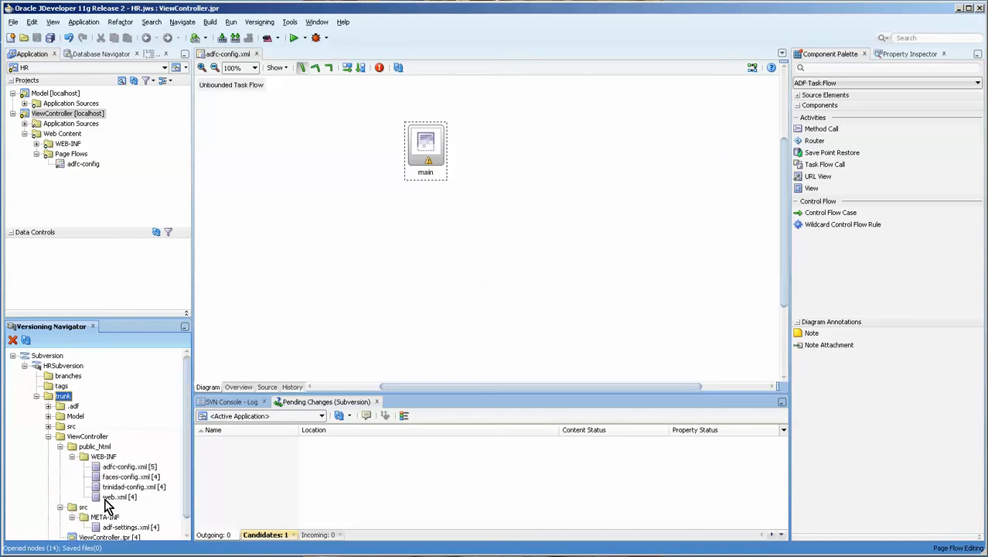
pyautogui.click(130, 468)
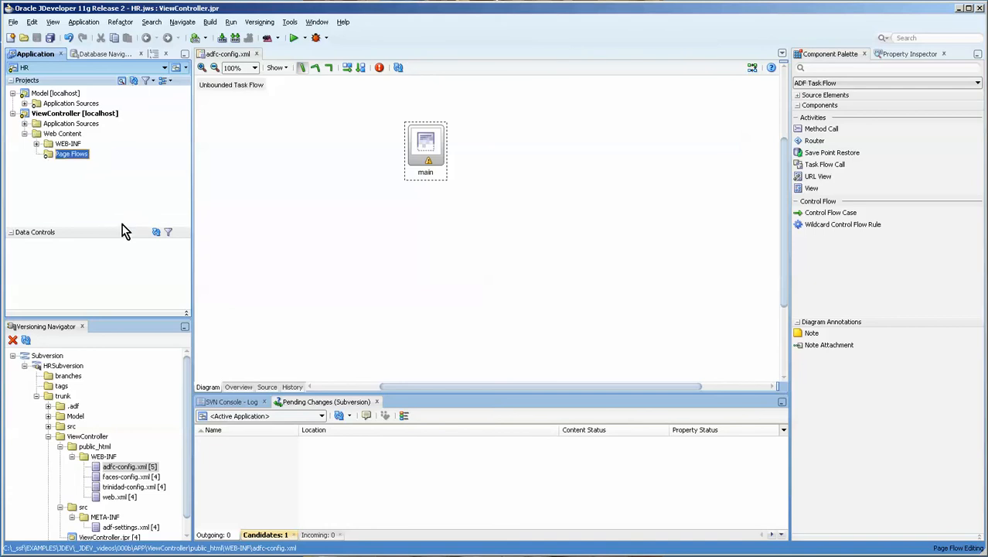
# Expand the project's Web Content WEB-INF folder and start creating a new JSF page.
pyautogui.click(48, 155)
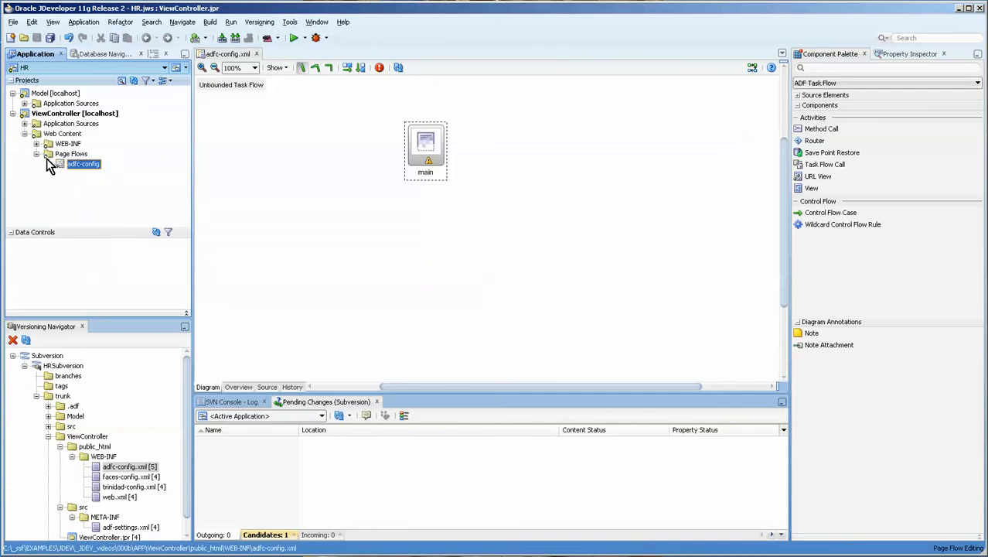
pyautogui.click(37, 142)
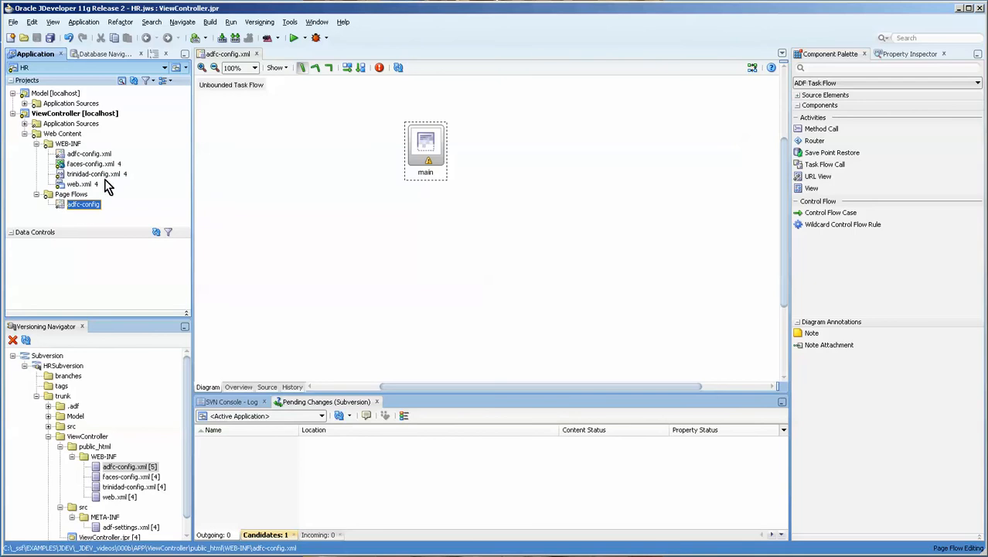
pyautogui.click(93, 174)
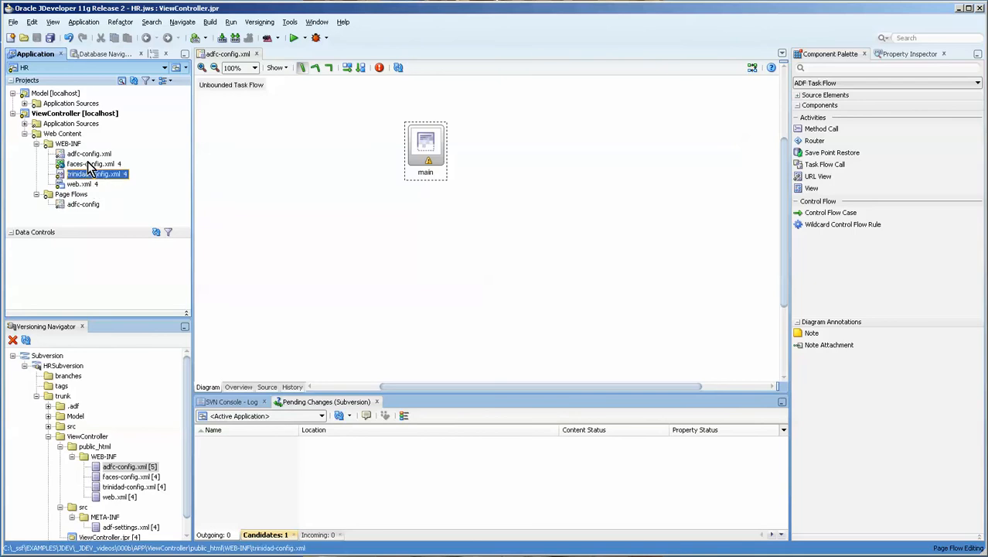
pyautogui.click(89, 153)
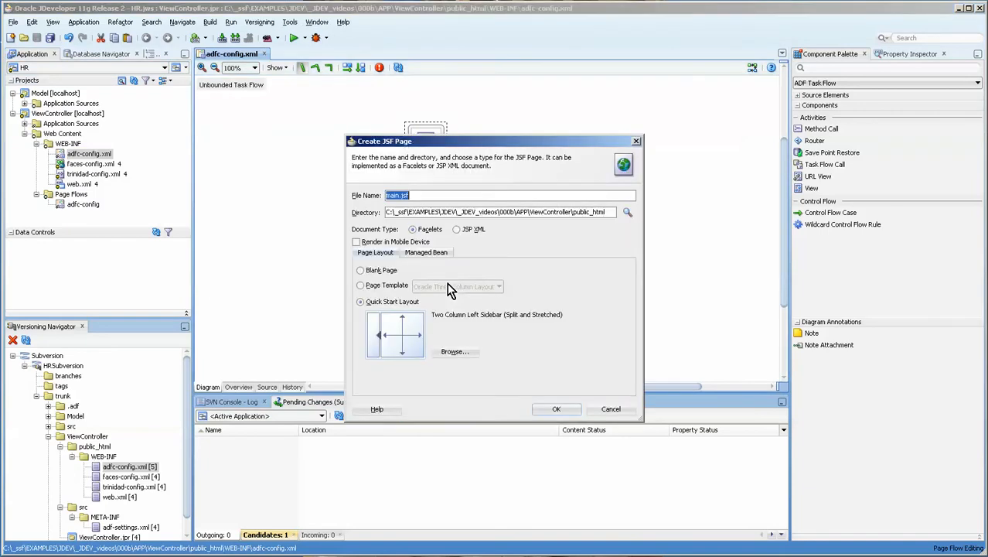
# Create main.jspx as a JSP XML page and bring up its versioning actions in the navigator.
pyautogui.click(456, 229)
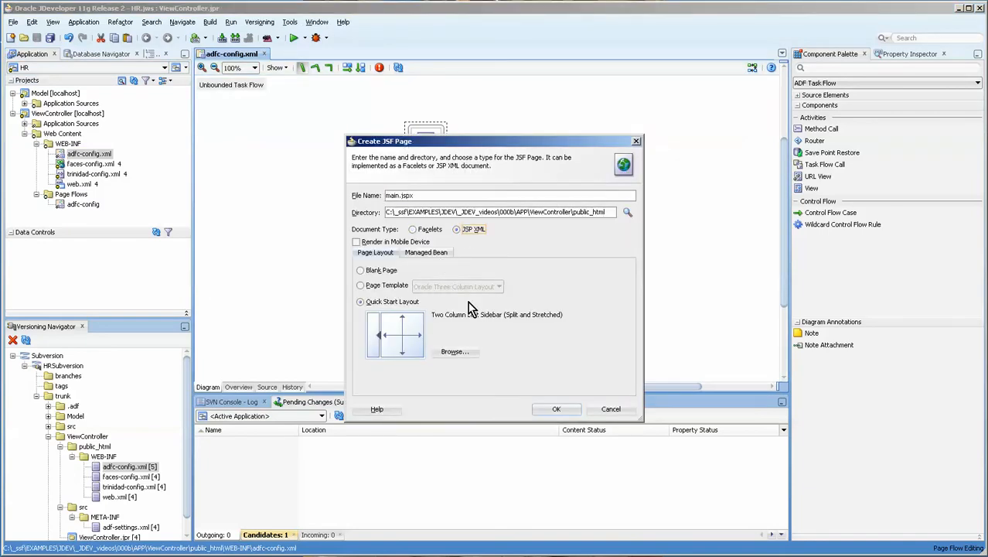
pyautogui.click(557, 409)
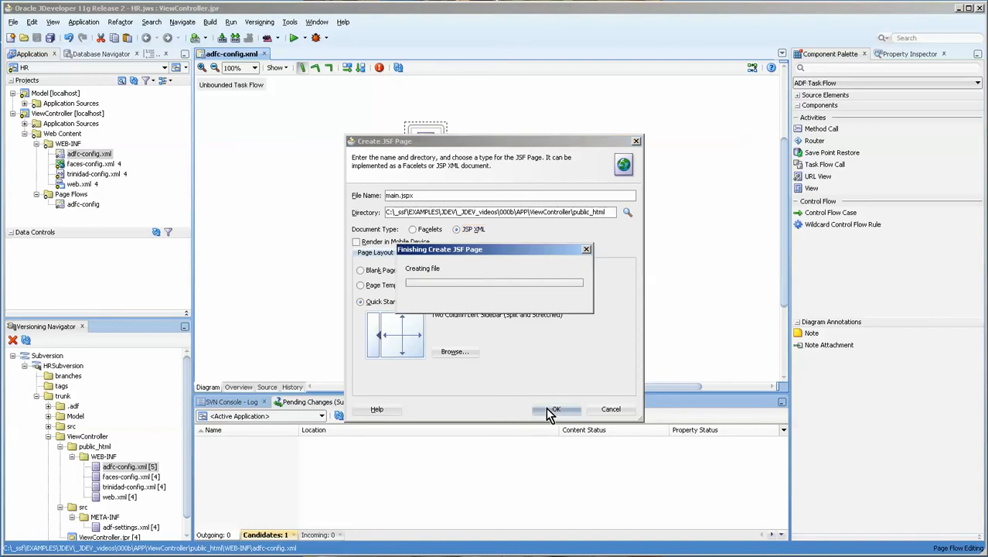
pyautogui.click(555, 409)
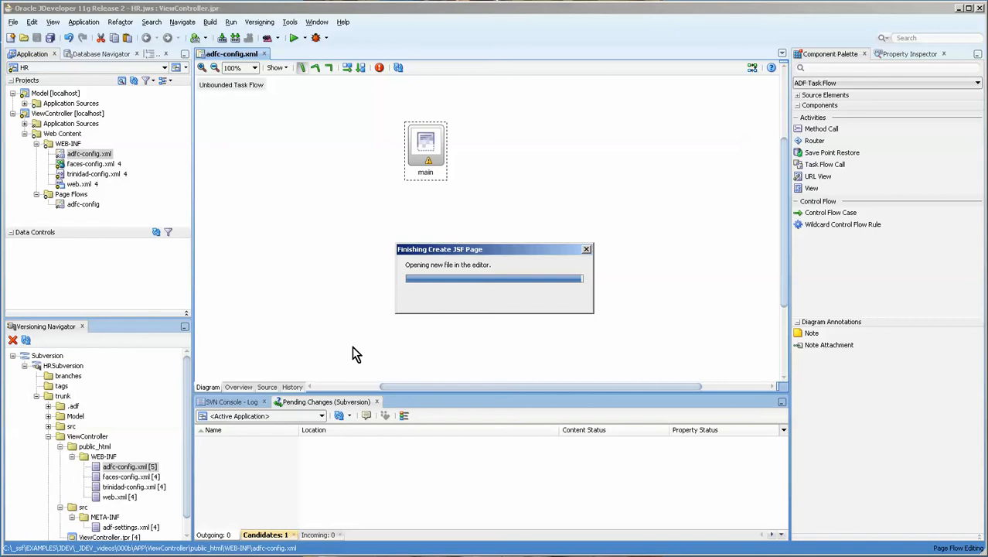
pyautogui.doubleClick(425, 142)
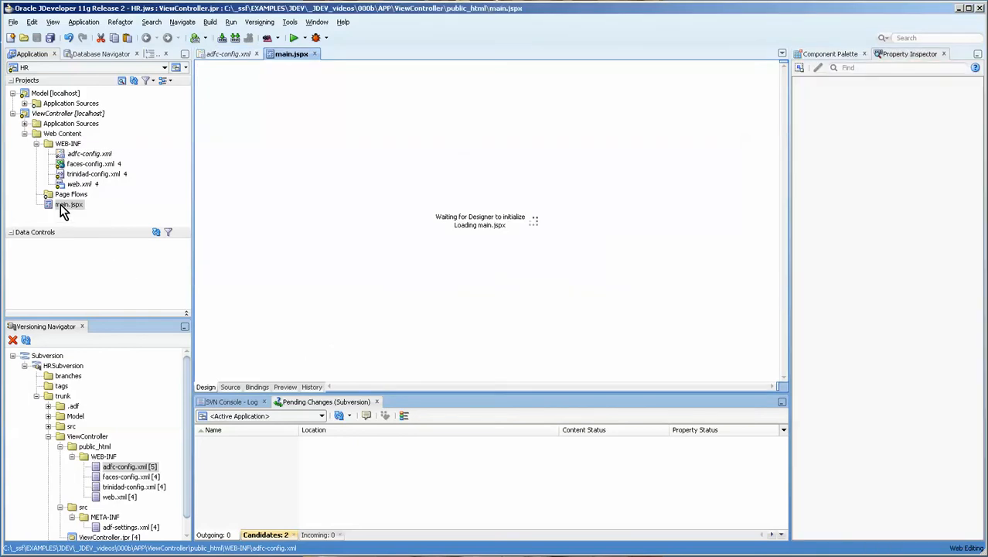
pyautogui.rightClick(52, 215)
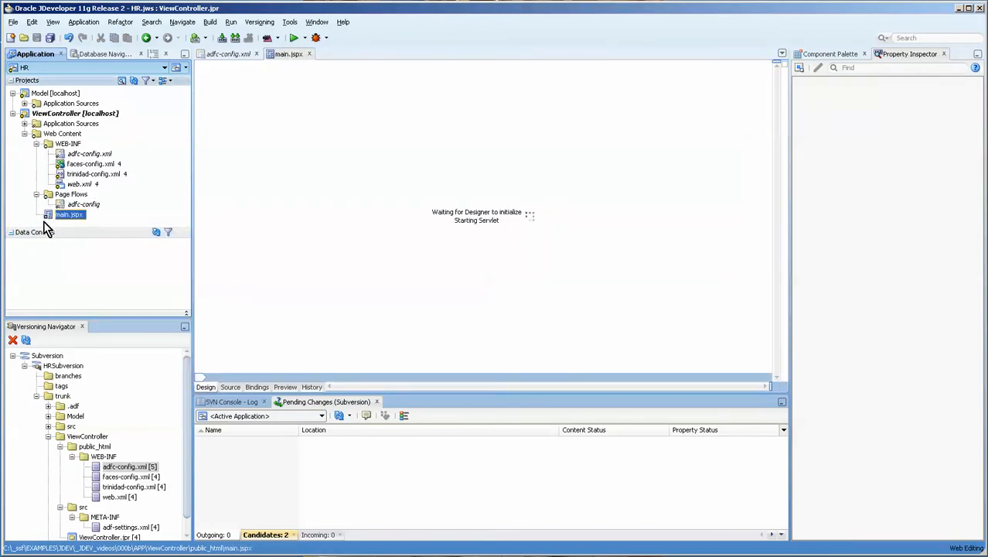
pyautogui.rightClick(70, 214)
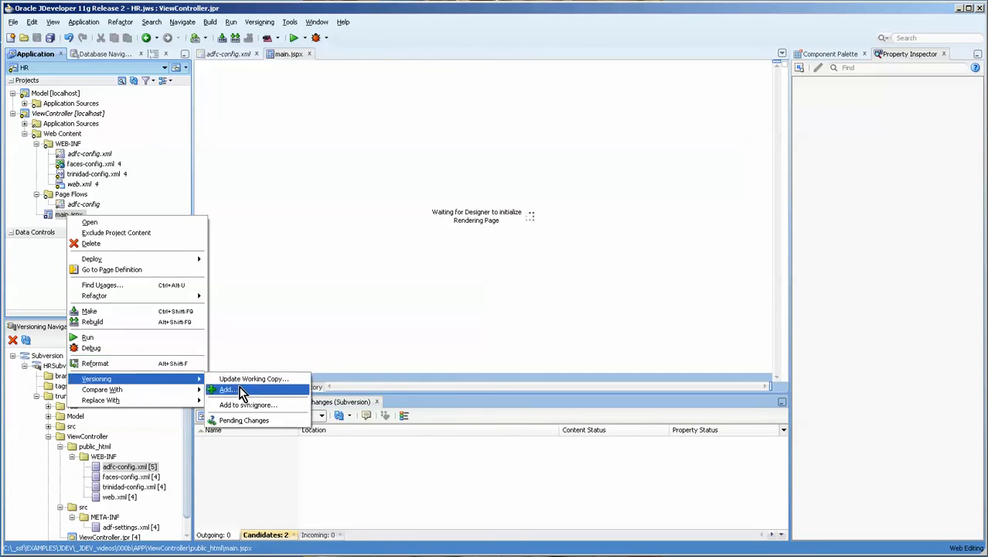
# Add main.jspx to Subversion version control and start its commit.
pyautogui.click(227, 390)
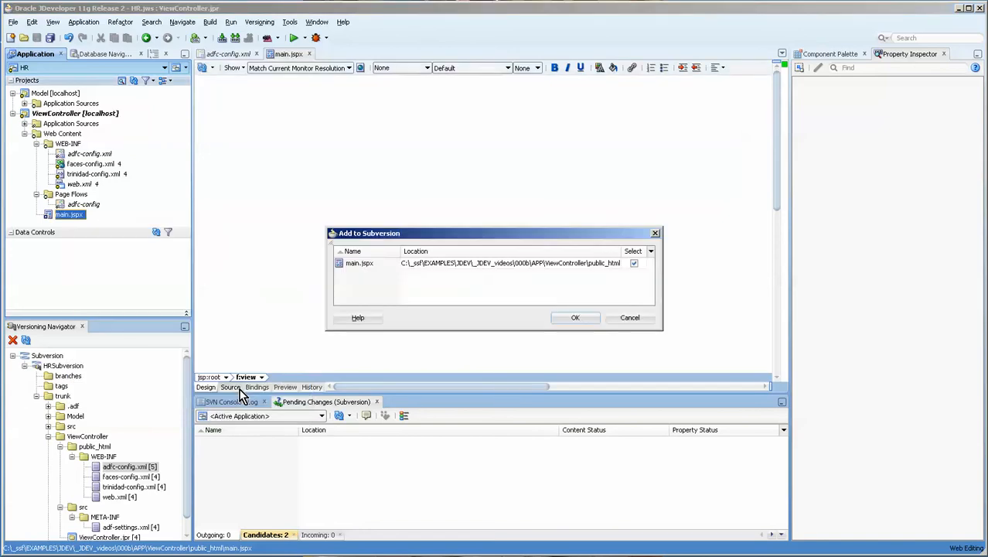
pyautogui.moveTo(495, 300)
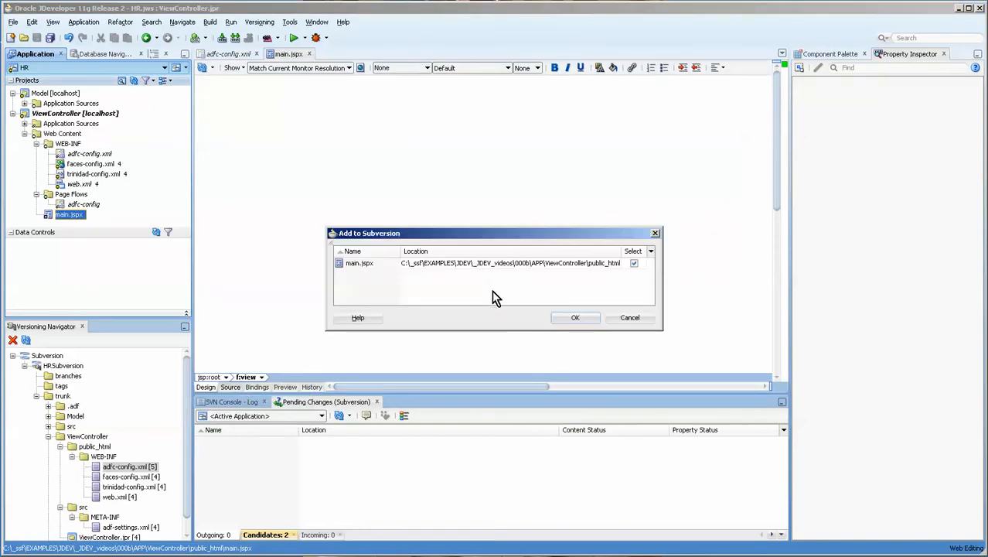
pyautogui.click(576, 318)
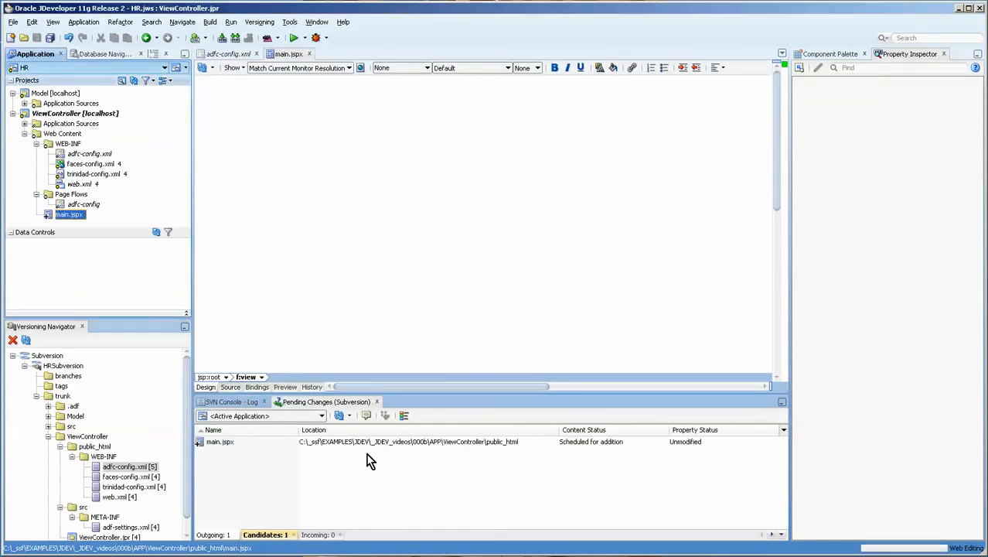
pyautogui.click(220, 441)
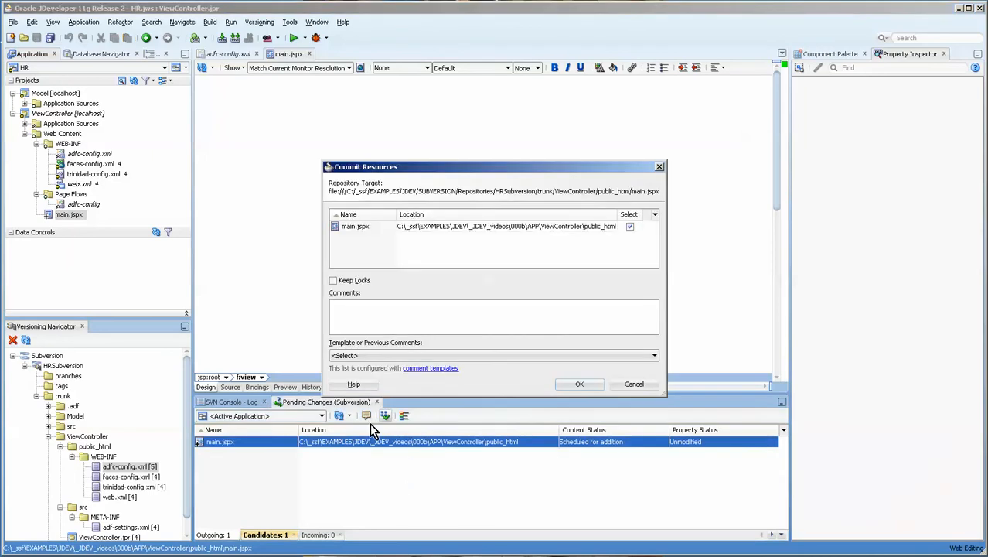
# Commit main.jspx with the comment 'add main page' and show the SVN console log.
pyautogui.write('add')
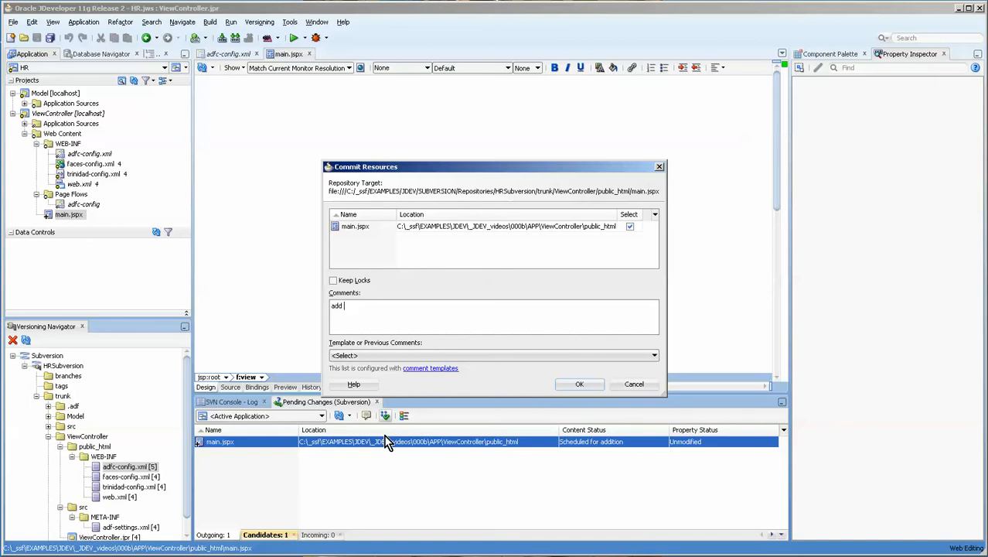
pyautogui.write('main.')
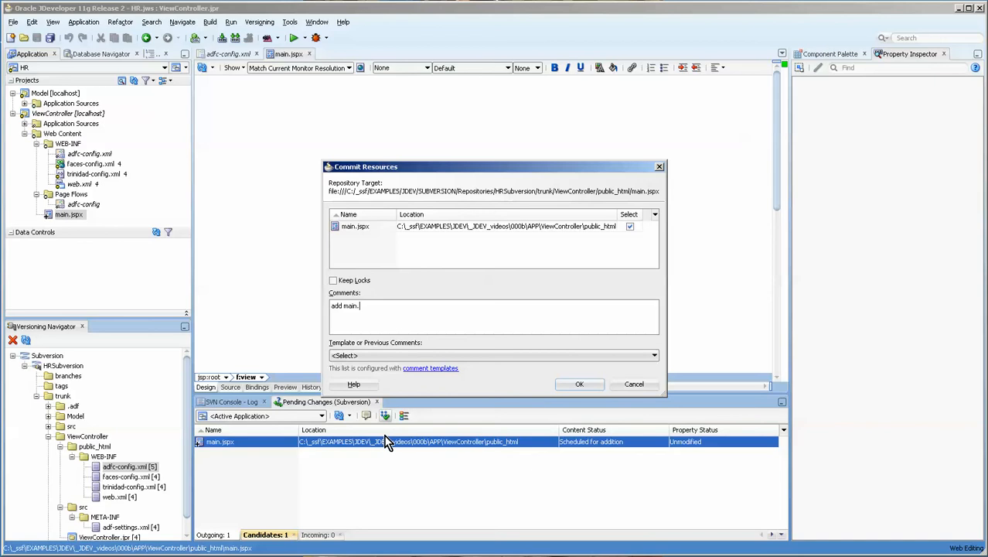
pyautogui.write('page')
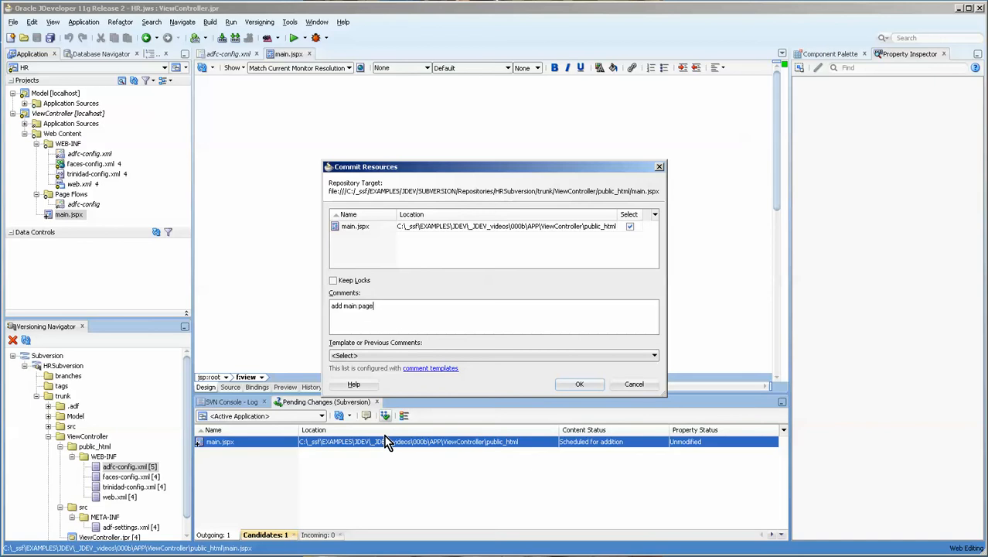
pyautogui.click(578, 384)
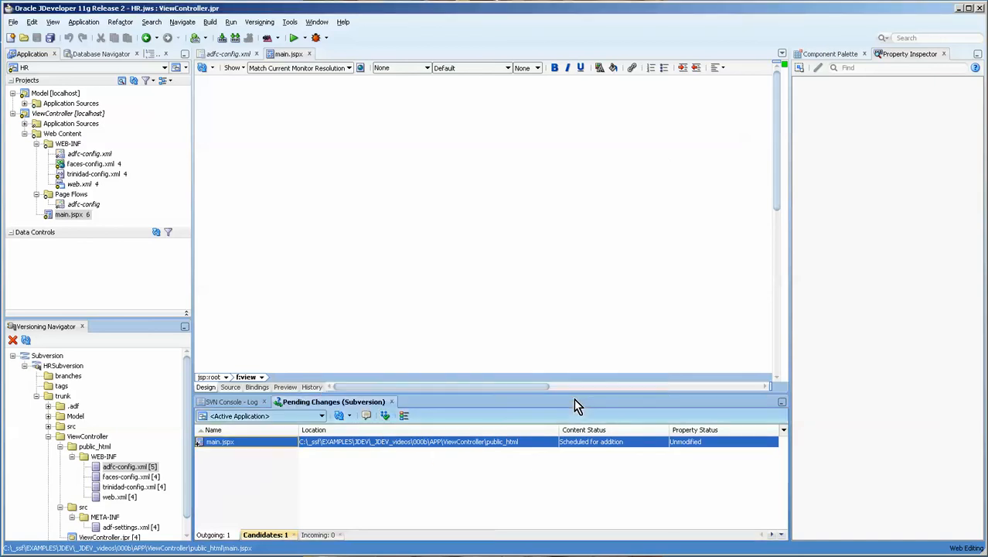
pyautogui.click(235, 403)
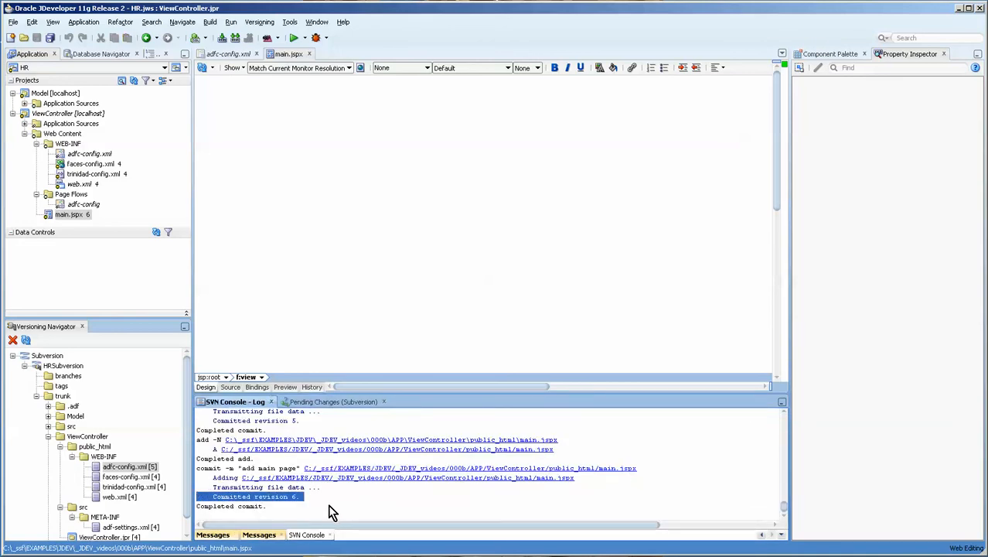
pyautogui.moveTo(333, 502)
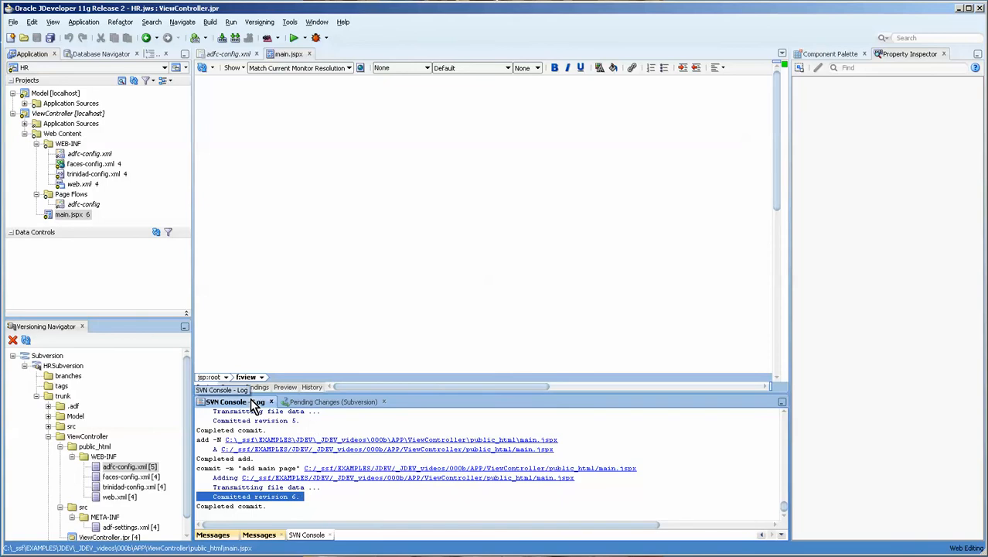
# Check the SVN Console log for the revision 6 commit, then collapse the repository tree.
pyautogui.click(224, 390)
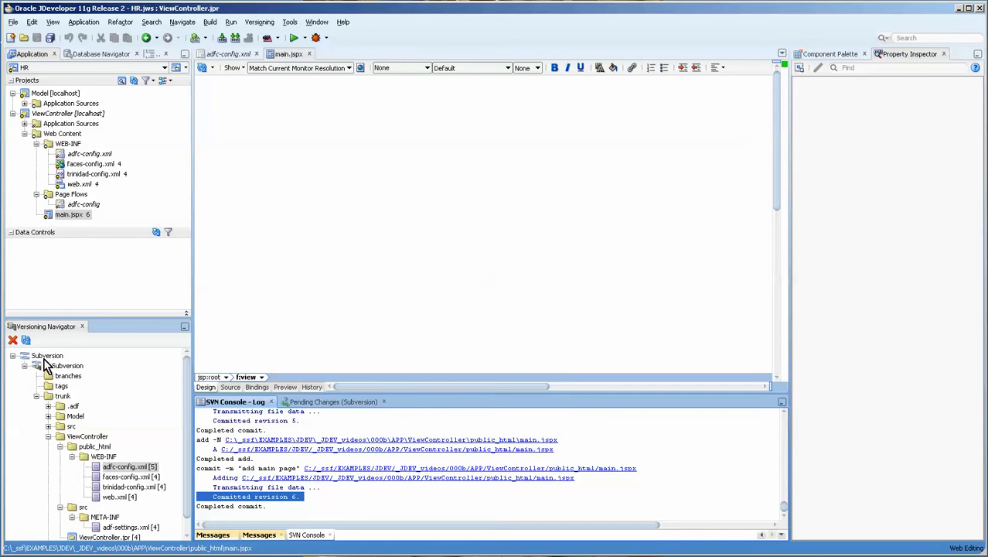
pyautogui.click(37, 365)
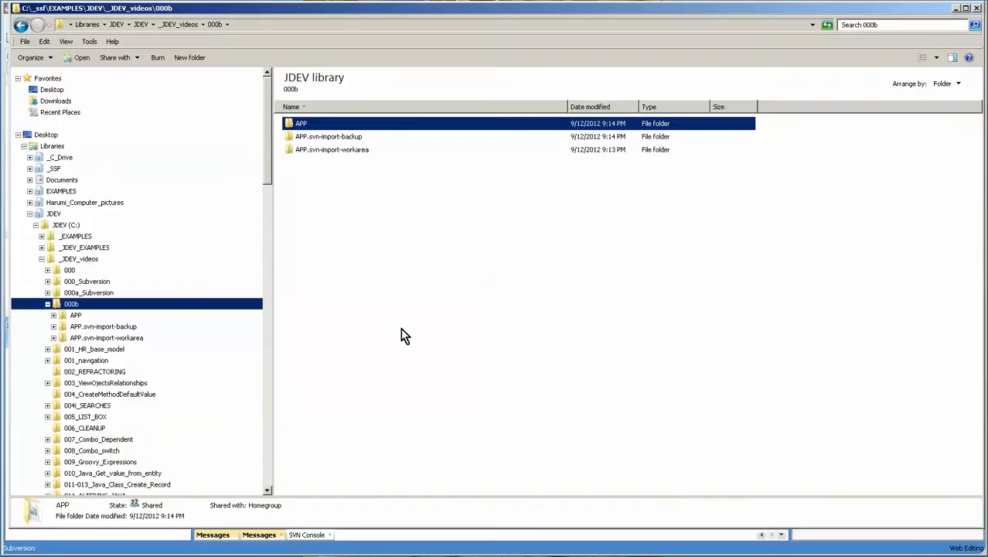
# Open the APP folder in Explorer and go into its .svn folder.
pyautogui.click(328, 137)
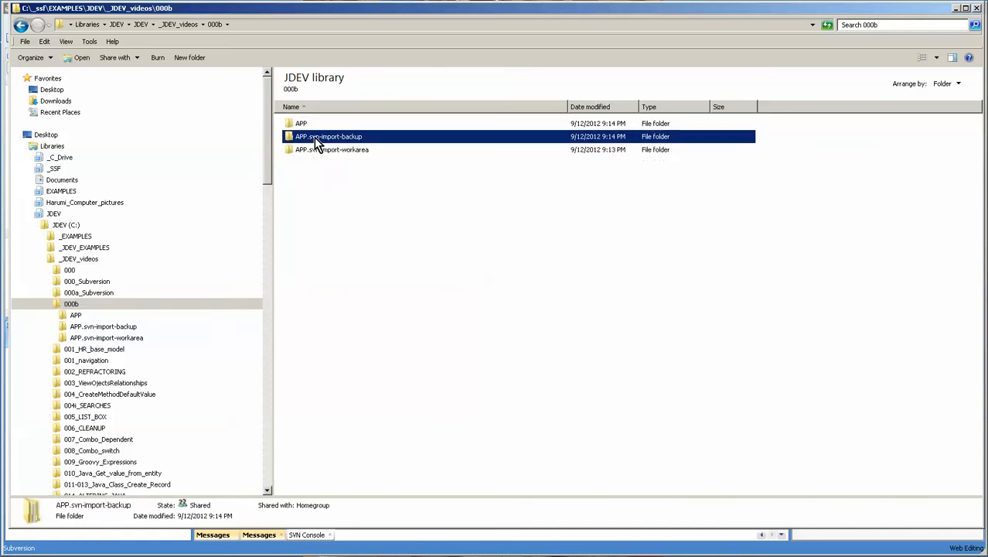
pyautogui.doubleClick(300, 124)
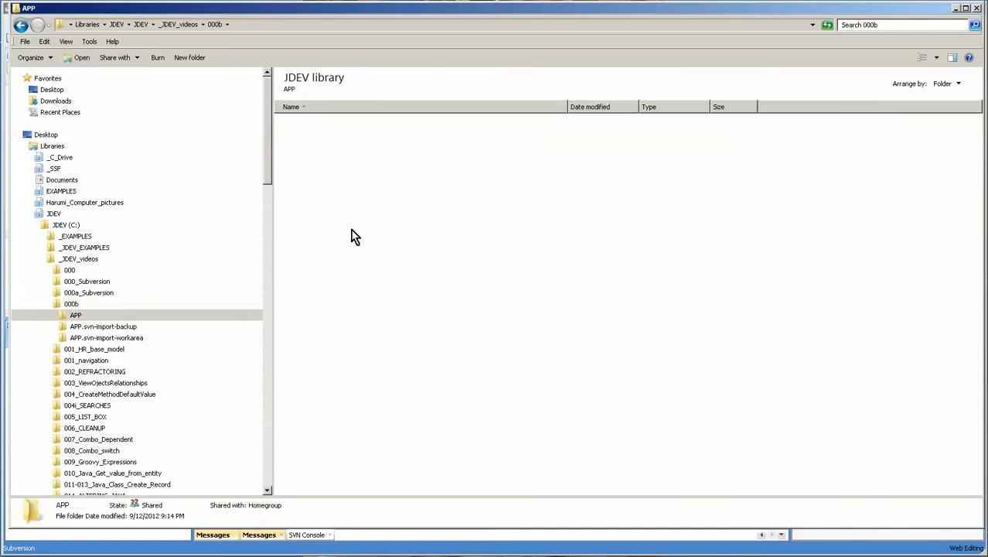
pyautogui.doubleClick(74, 315)
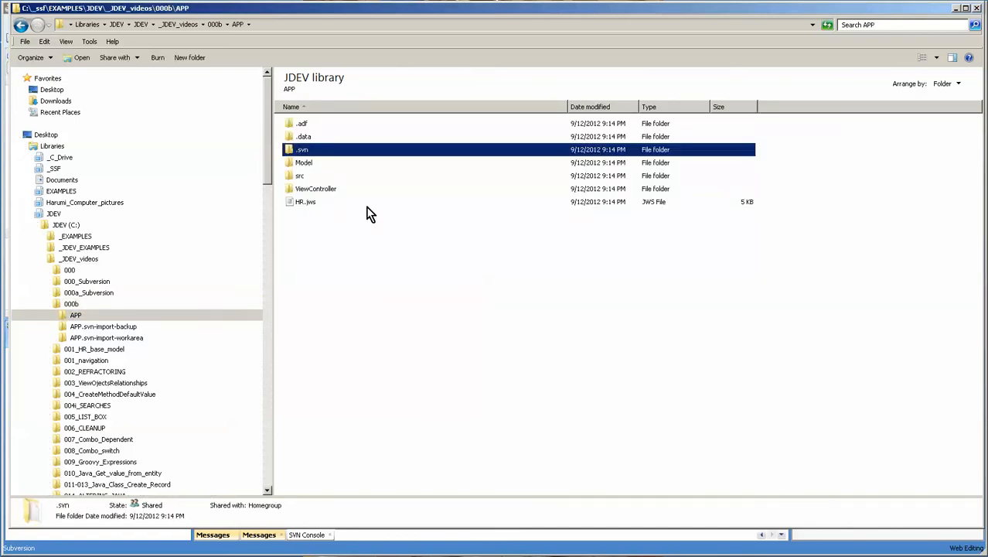
pyautogui.moveTo(309, 220)
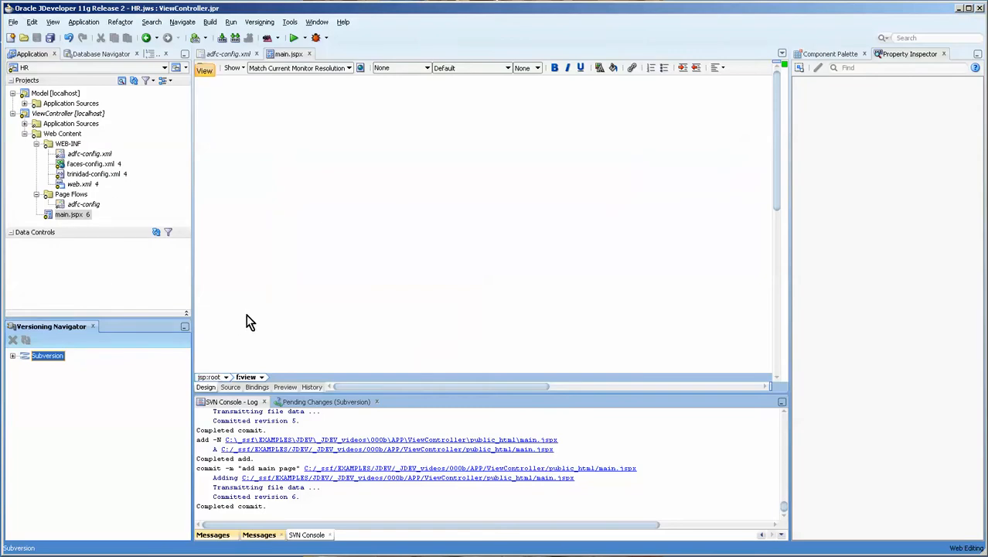
# Delete the HR application with its directories, accepting the META-INF files that could not be removed.
pyautogui.click(31, 53)
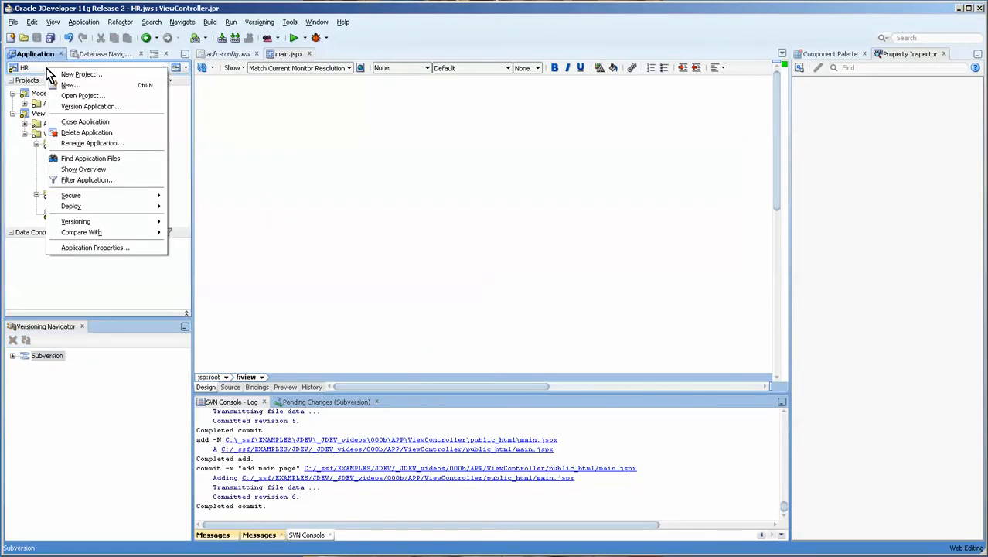
pyautogui.click(86, 133)
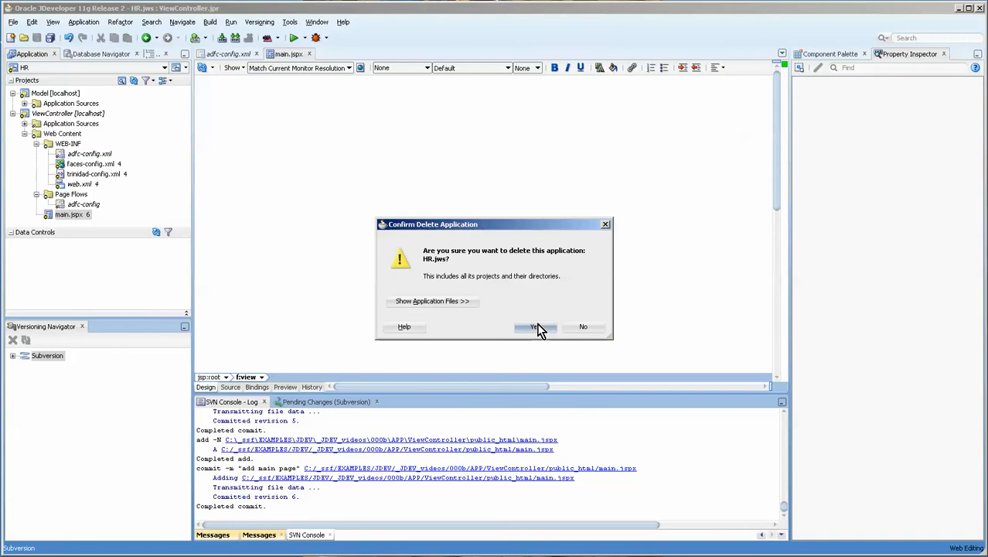
pyautogui.click(537, 327)
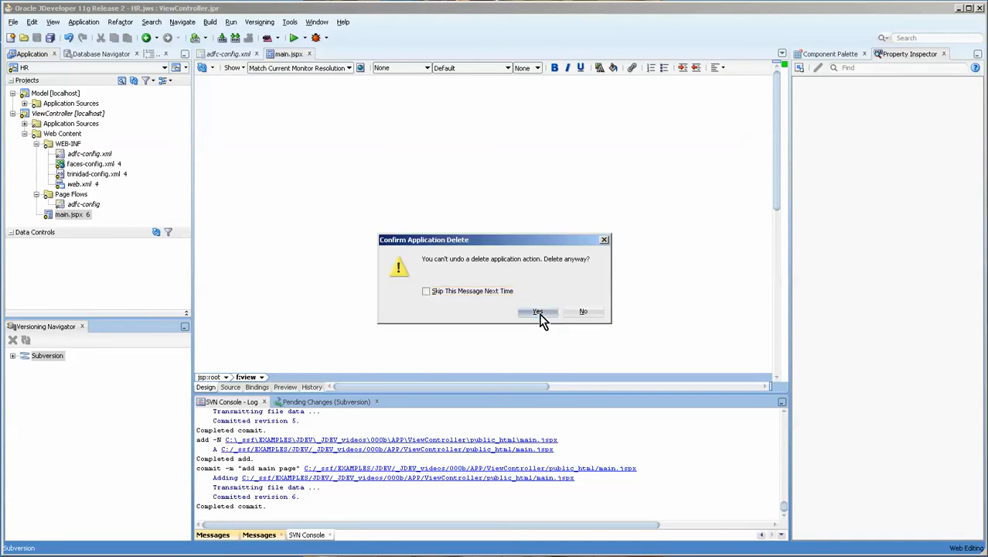
pyautogui.click(538, 310)
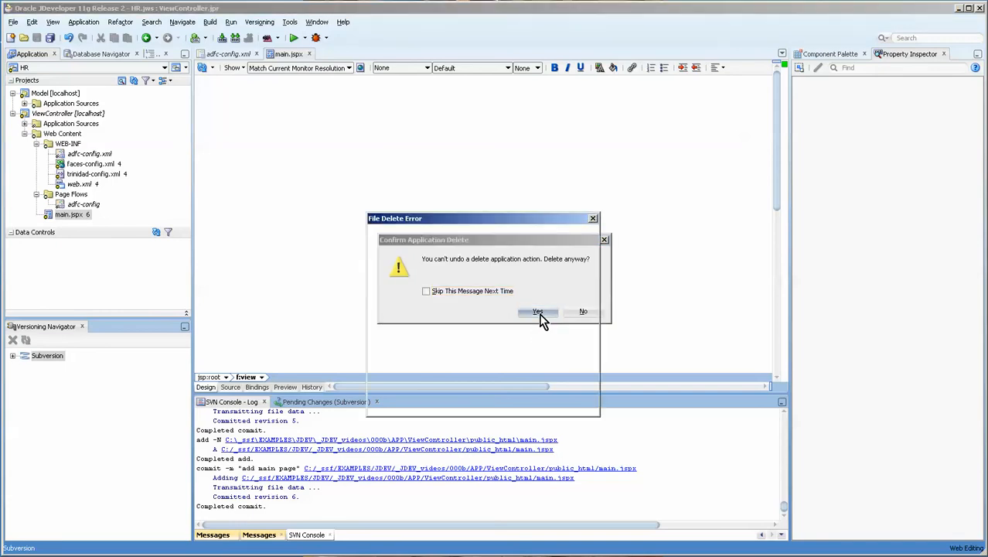
pyautogui.click(538, 311)
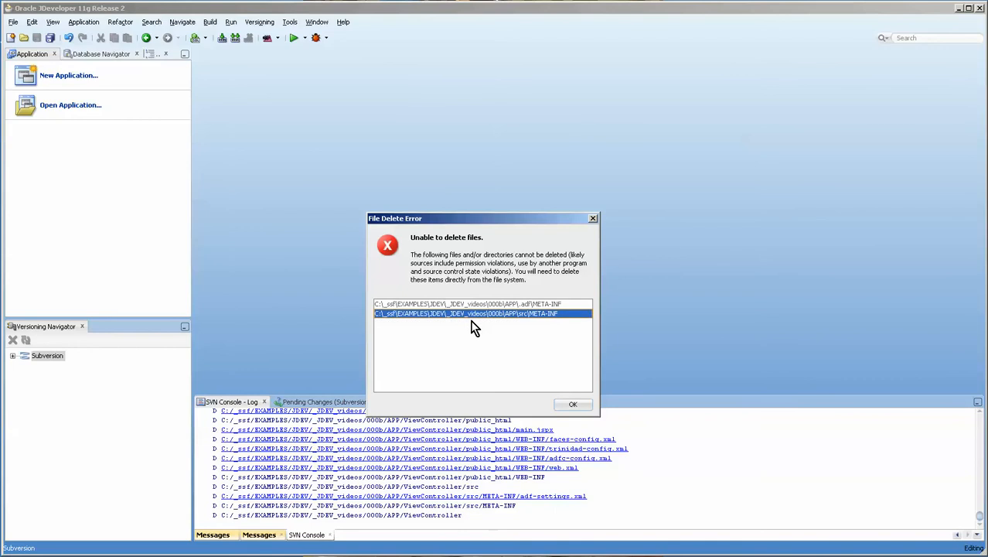
pyautogui.moveTo(477, 337)
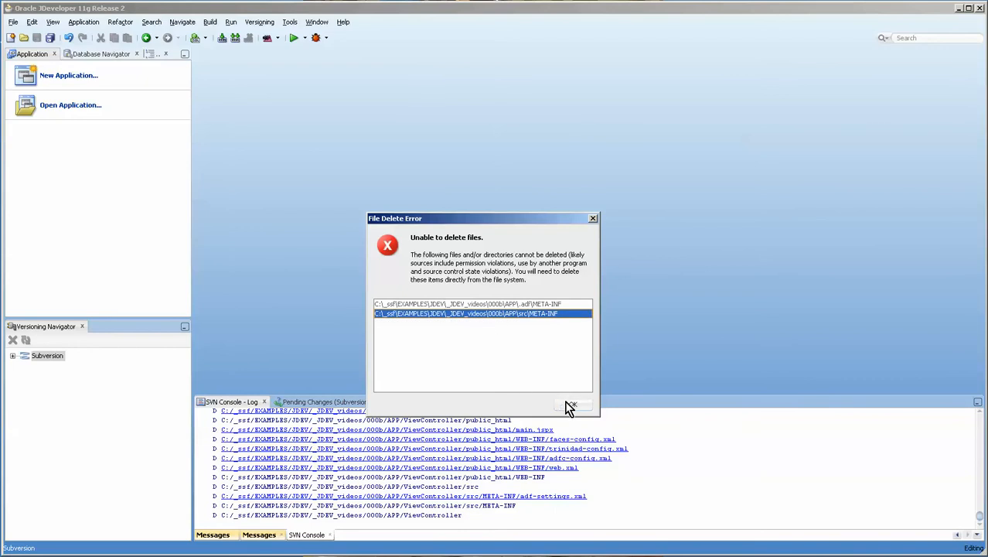
pyautogui.click(572, 406)
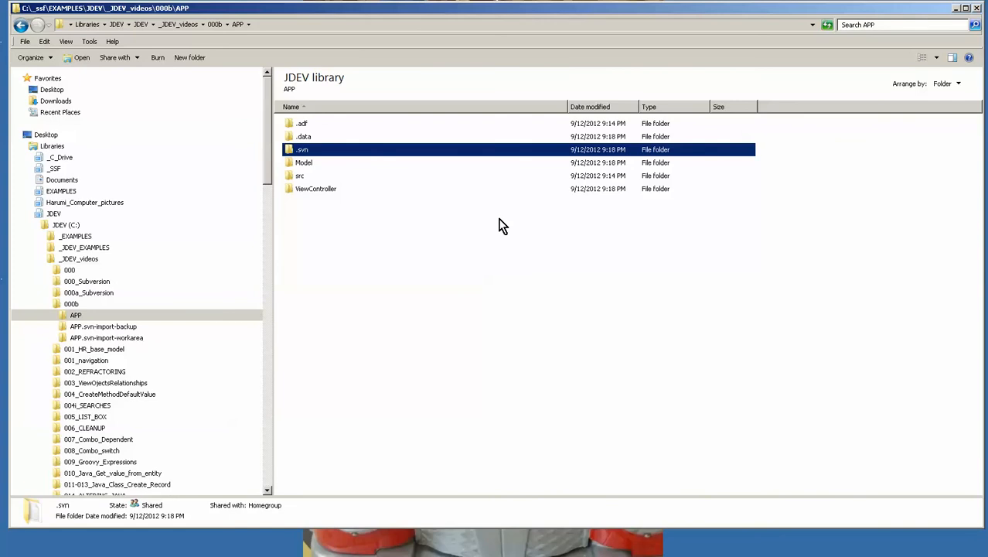
# Browse the APP, ViewController and public_html folders to inspect the leftovers, returning to APP.
pyautogui.click(495, 232)
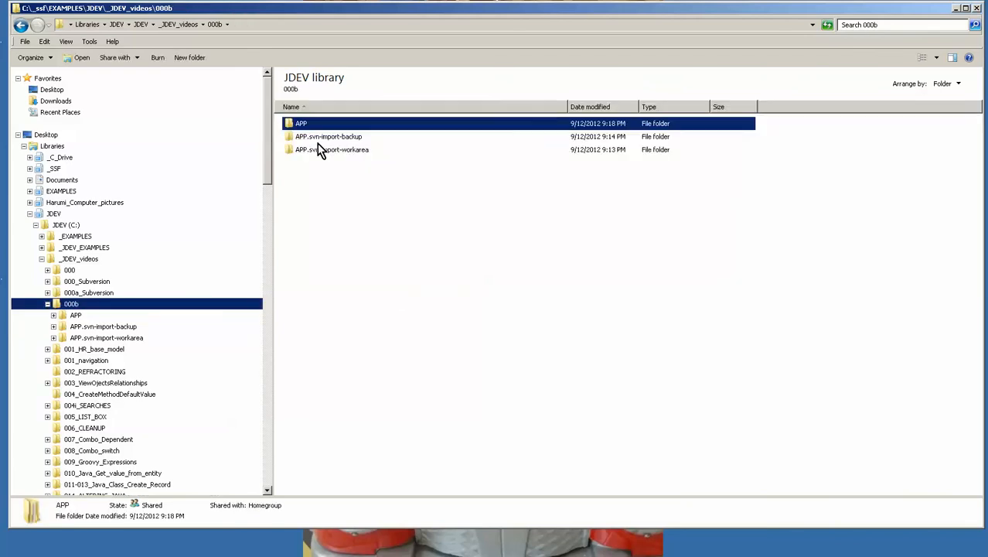
pyautogui.doubleClick(300, 124)
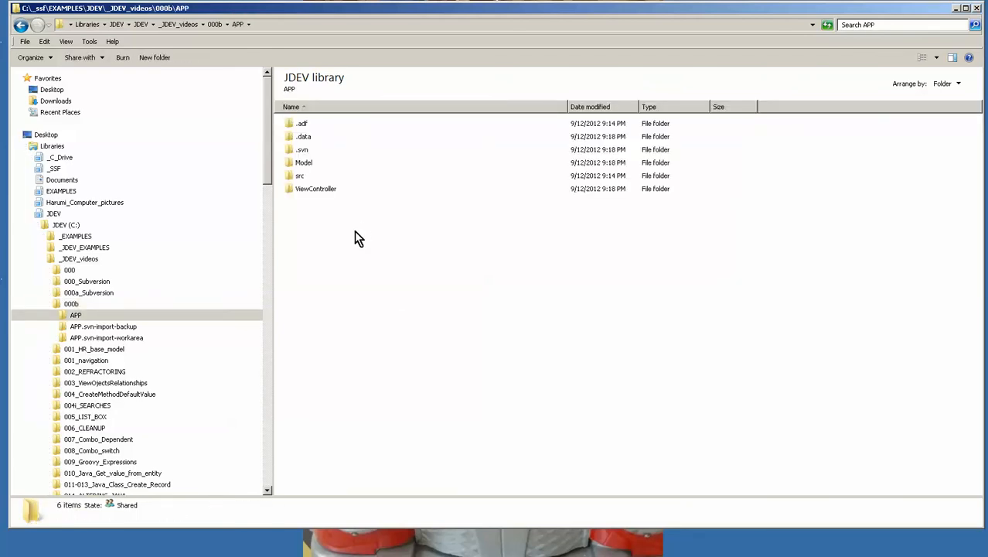
pyautogui.moveTo(300, 229)
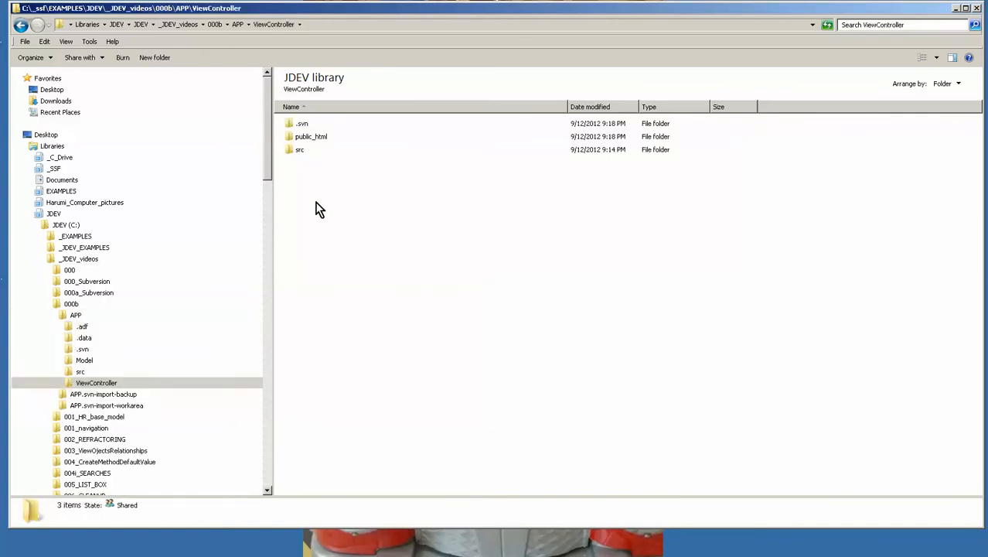
pyautogui.doubleClick(310, 136)
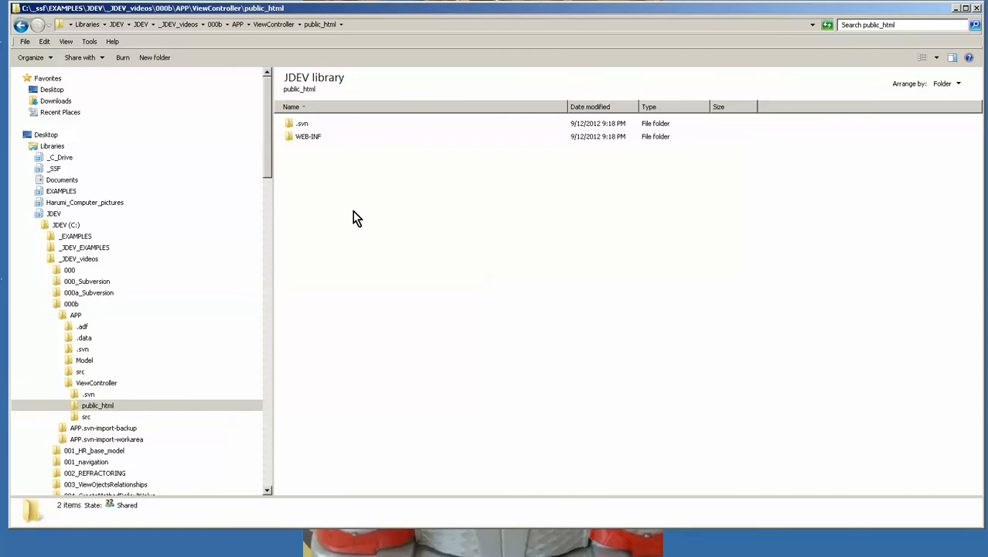
pyautogui.click(75, 315)
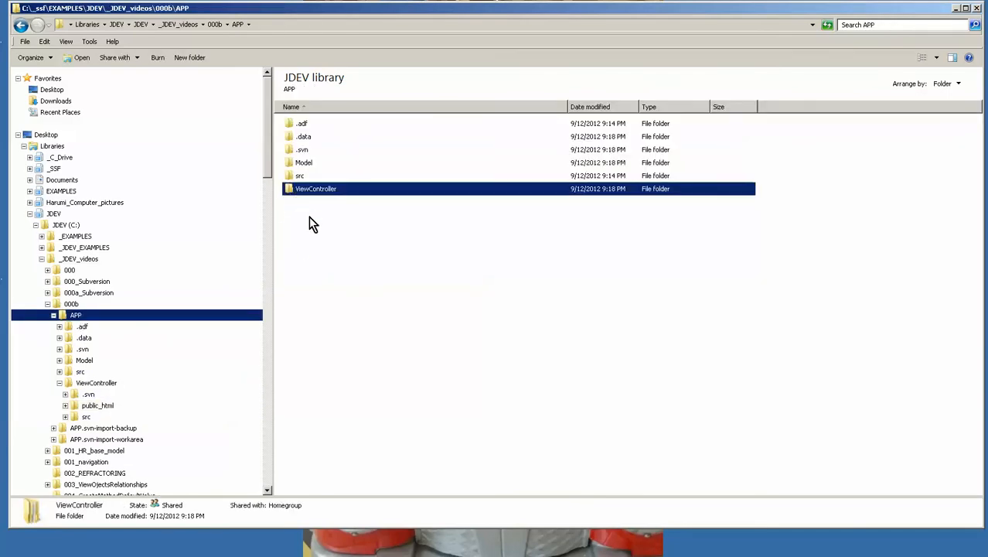
# Delete all six leftover folders in APP, including .svn, to the Recycle Bin.
pyautogui.press('Delete')
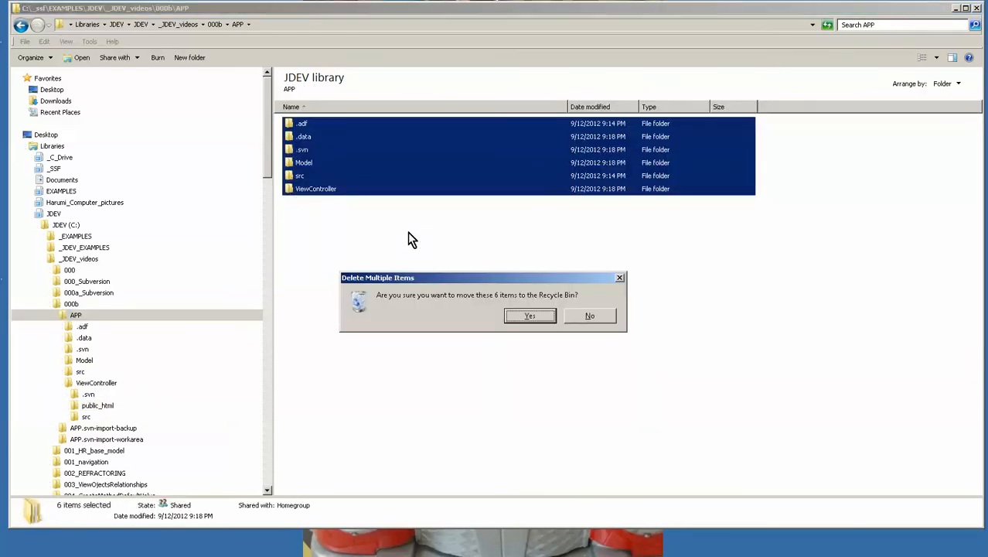
pyautogui.click(529, 315)
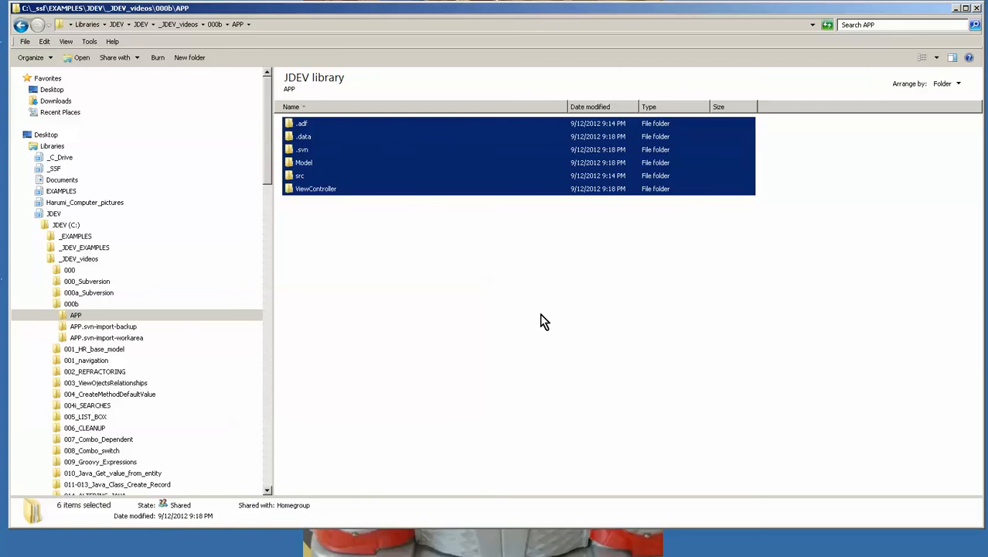
pyautogui.moveTo(582, 337)
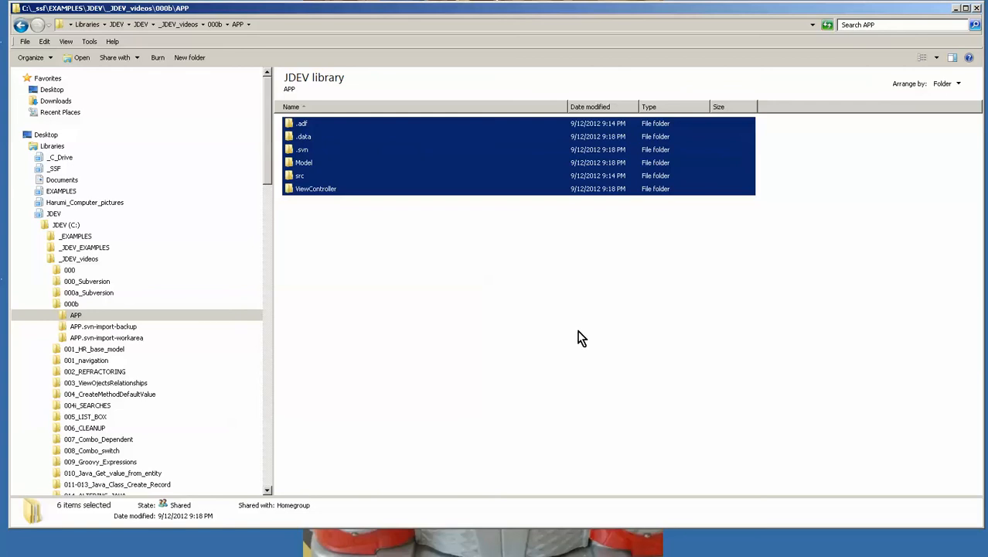
pyautogui.moveTo(625, 377)
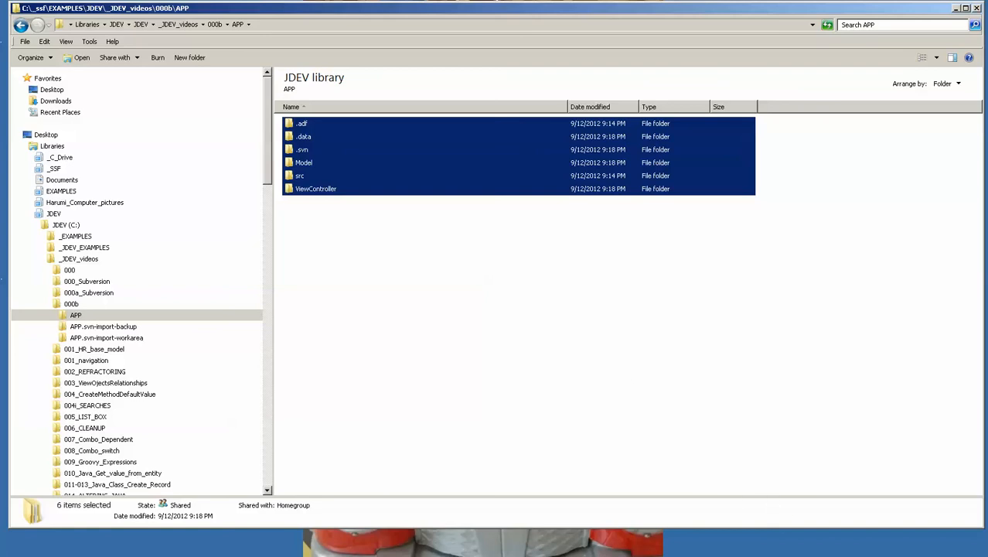
pyautogui.press('Delete')
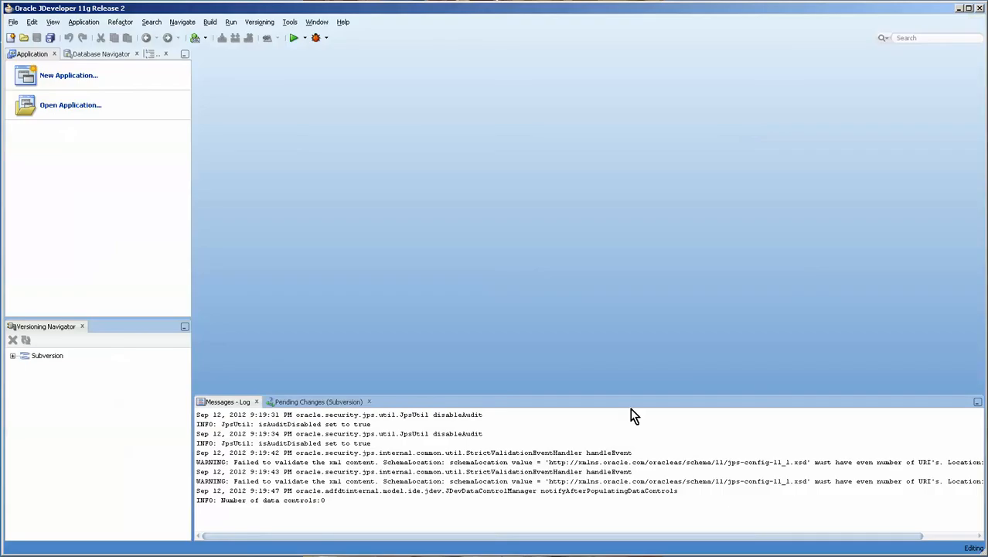
pyautogui.moveTo(513, 320)
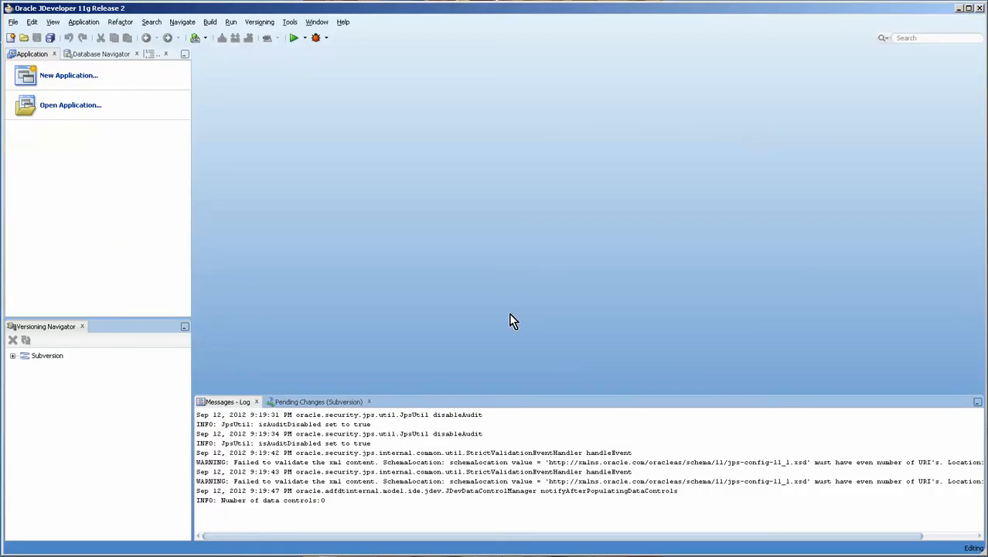
pyautogui.moveTo(266, 48)
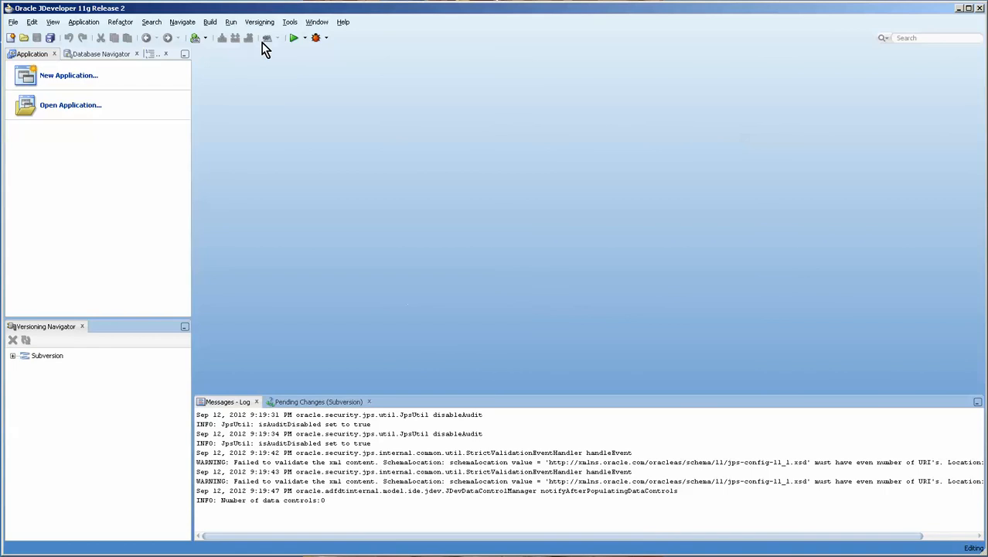
# Check out the HRSubversion trunk folder to the default local destination path.
pyautogui.click(260, 22)
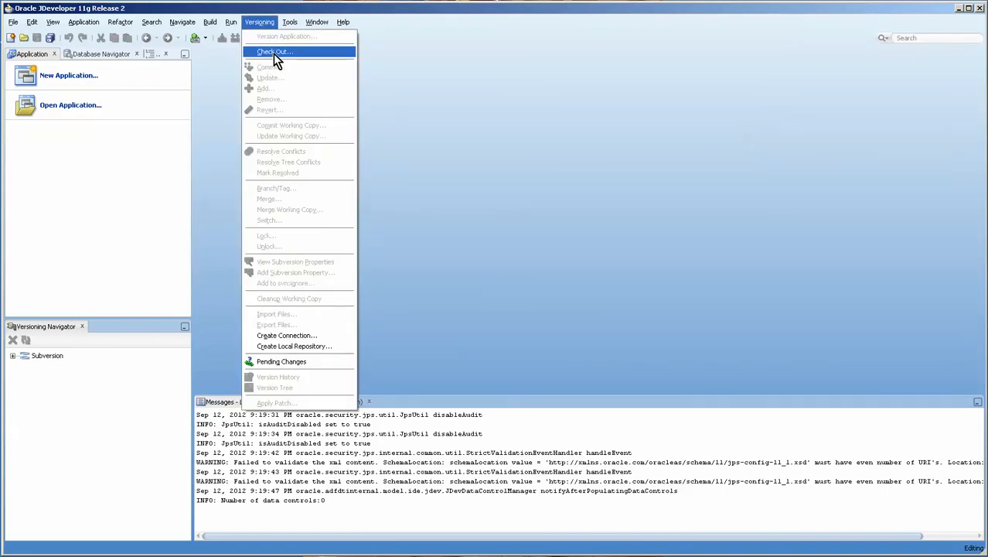
pyautogui.click(274, 52)
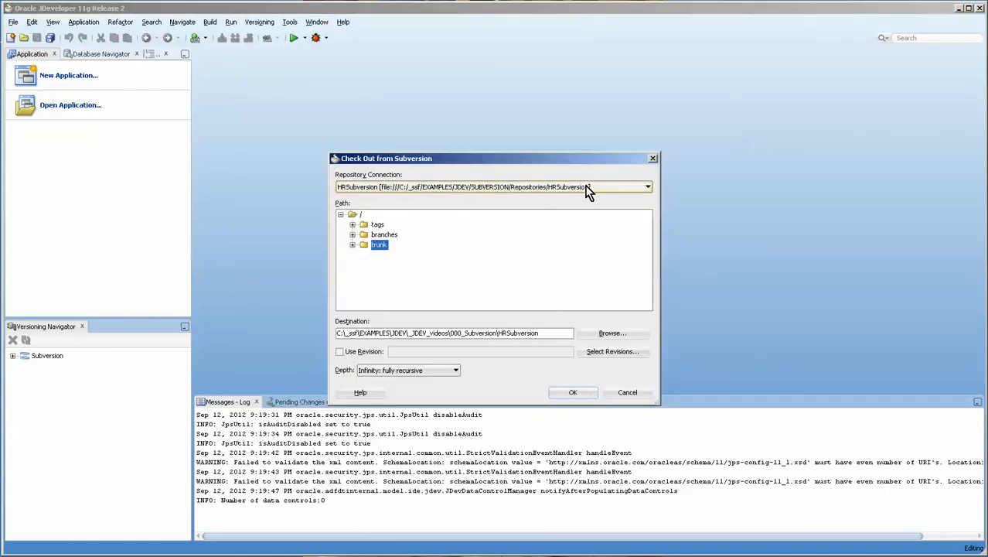
pyautogui.click(352, 245)
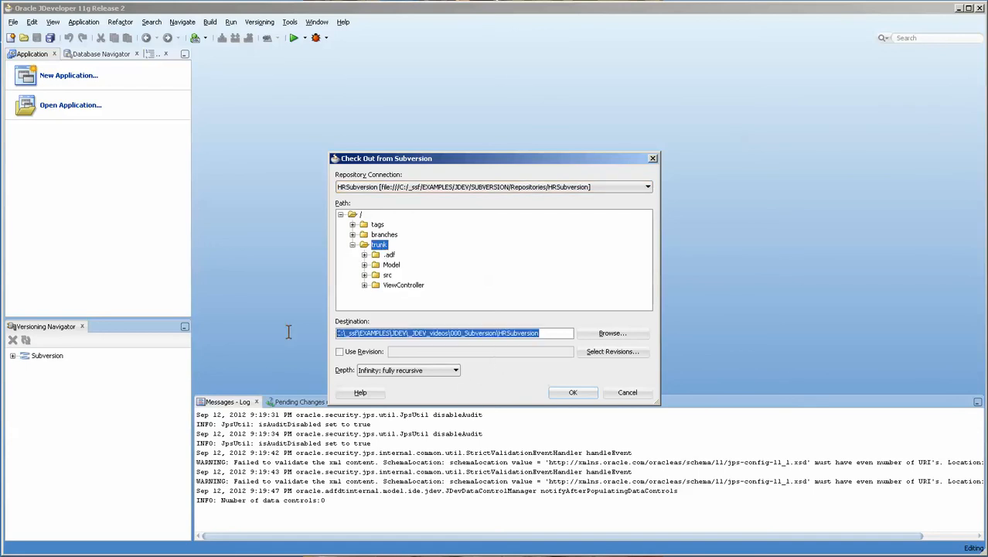
pyautogui.moveTo(452, 370)
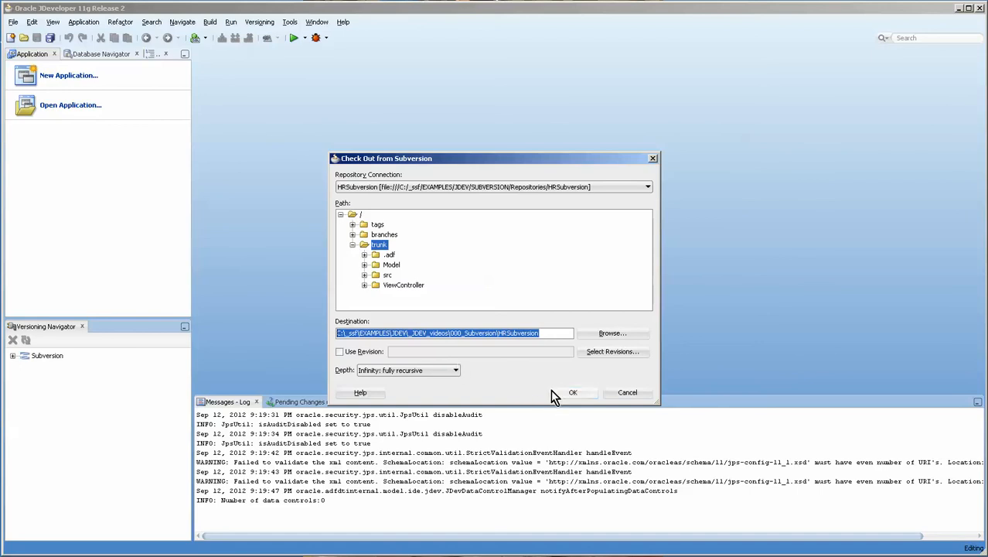
pyautogui.moveTo(558, 399)
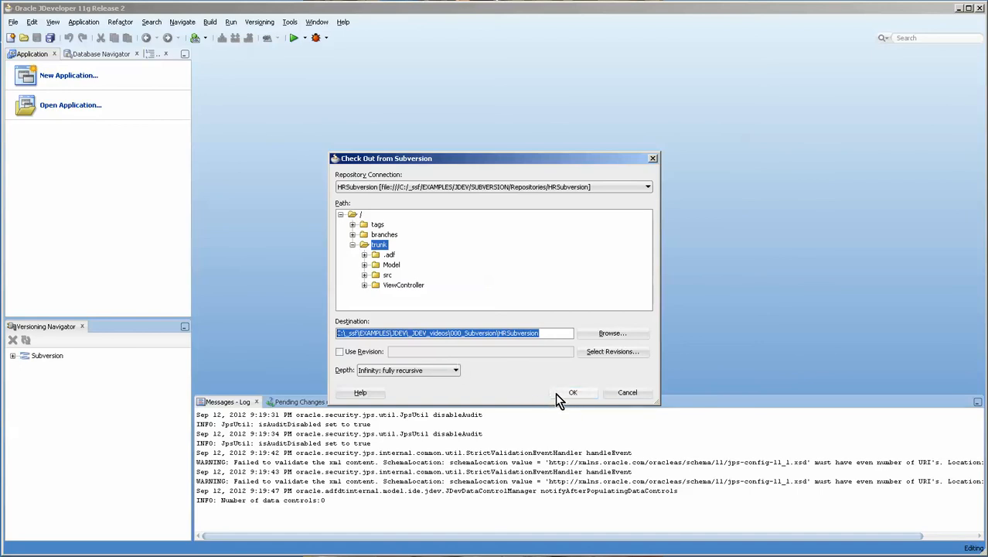
pyautogui.click(573, 393)
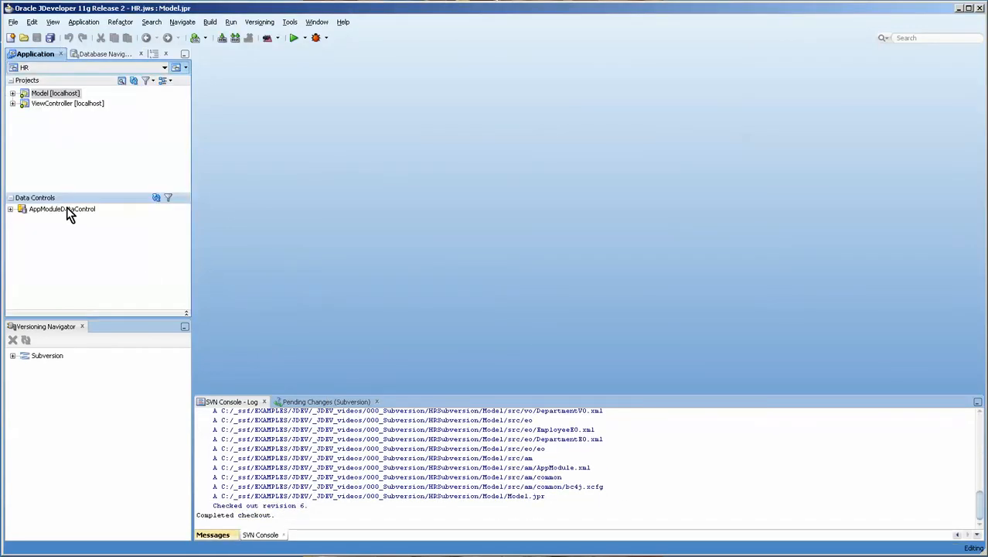
# Open main.jspx from ViewController > Web Content in the editor.
pyautogui.click(12, 104)
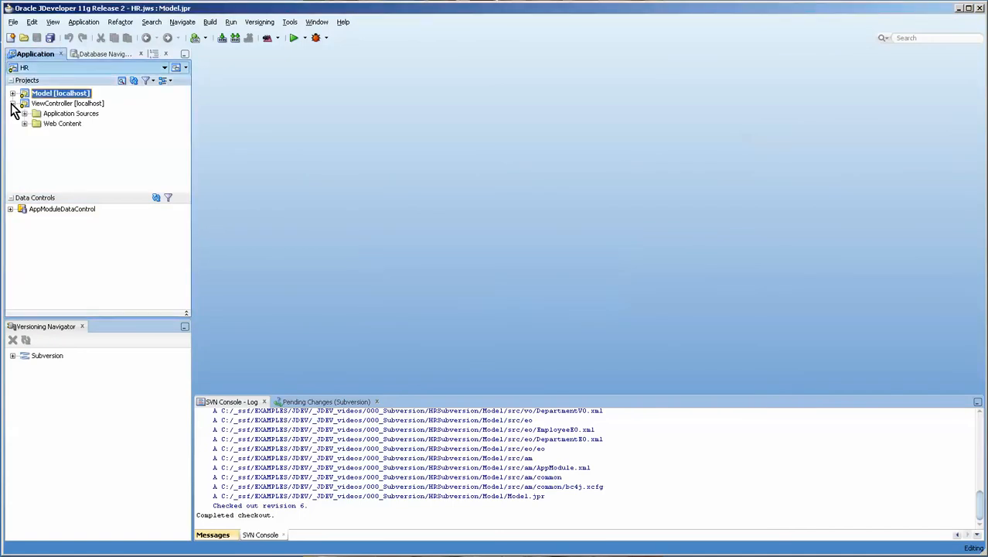
pyautogui.click(25, 123)
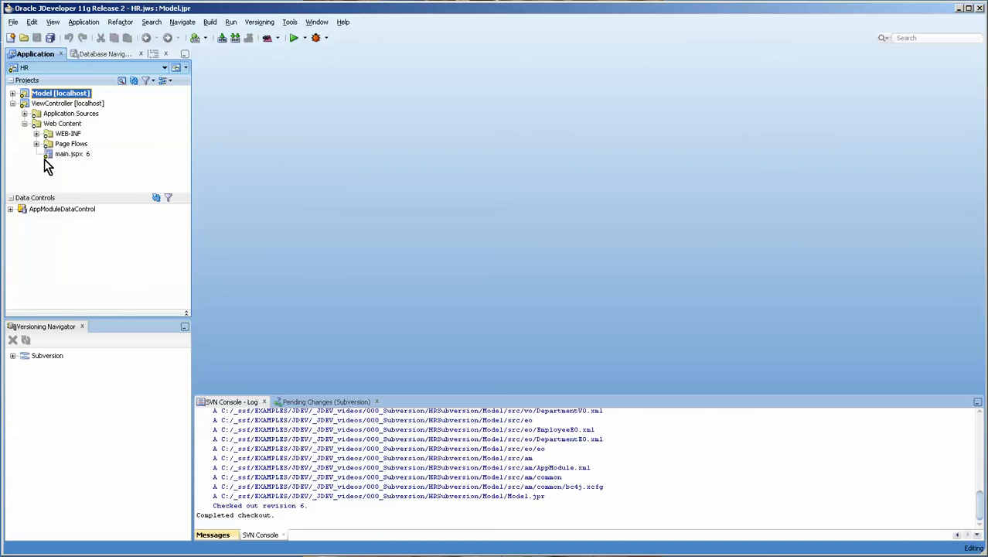
pyautogui.moveTo(68, 153)
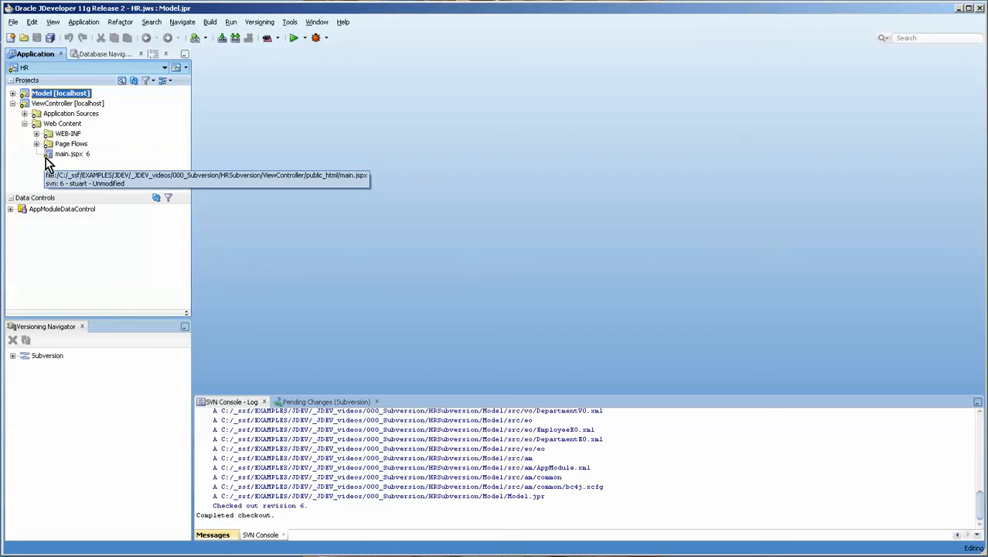
pyautogui.click(68, 153)
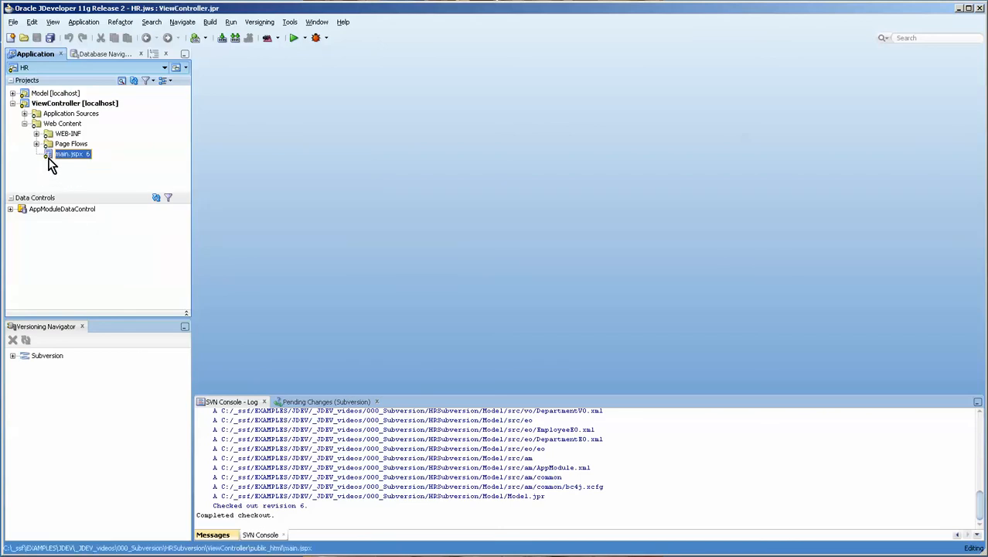
pyautogui.moveTo(70, 155)
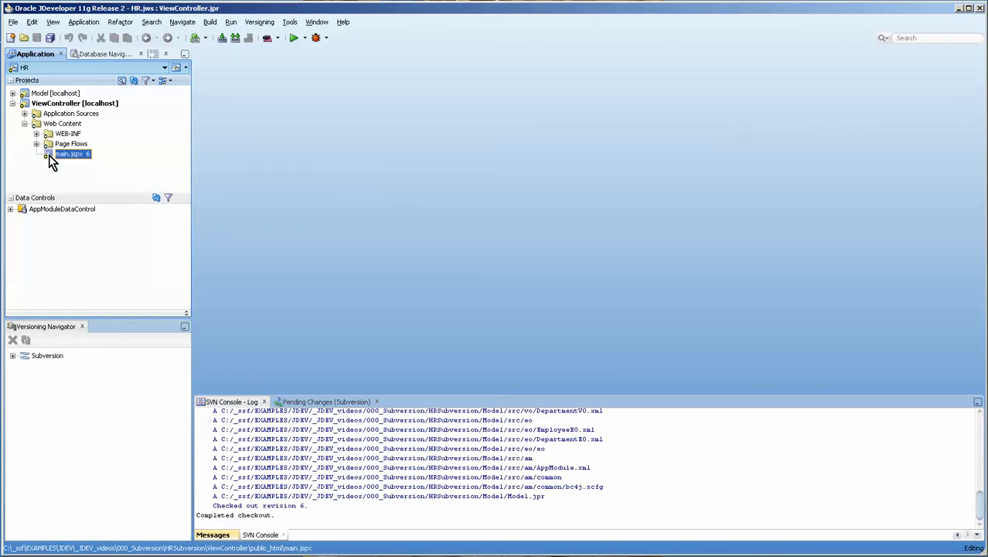
pyautogui.doubleClick(68, 153)
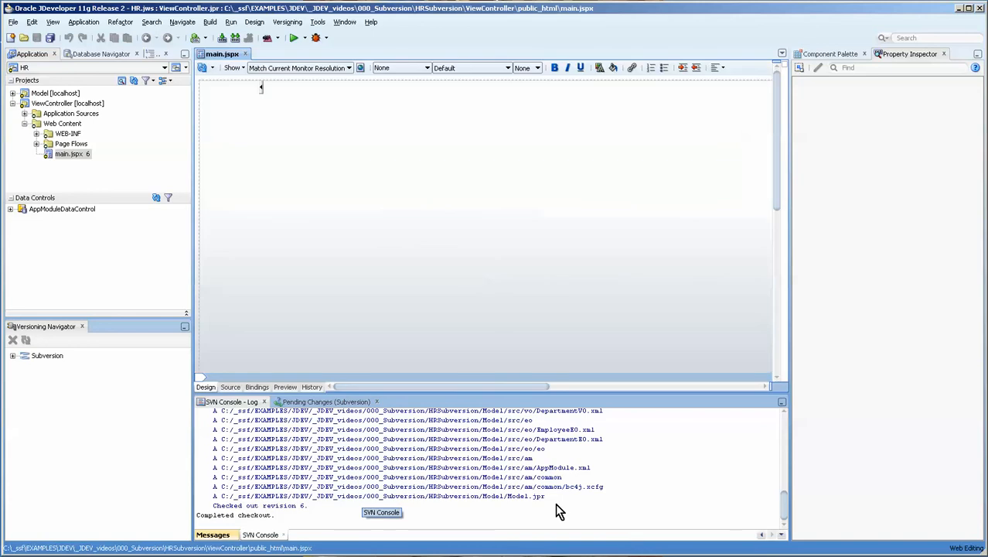
# Inspect the empty first facet of the panel splitter on main.jspx.
pyautogui.click(231, 224)
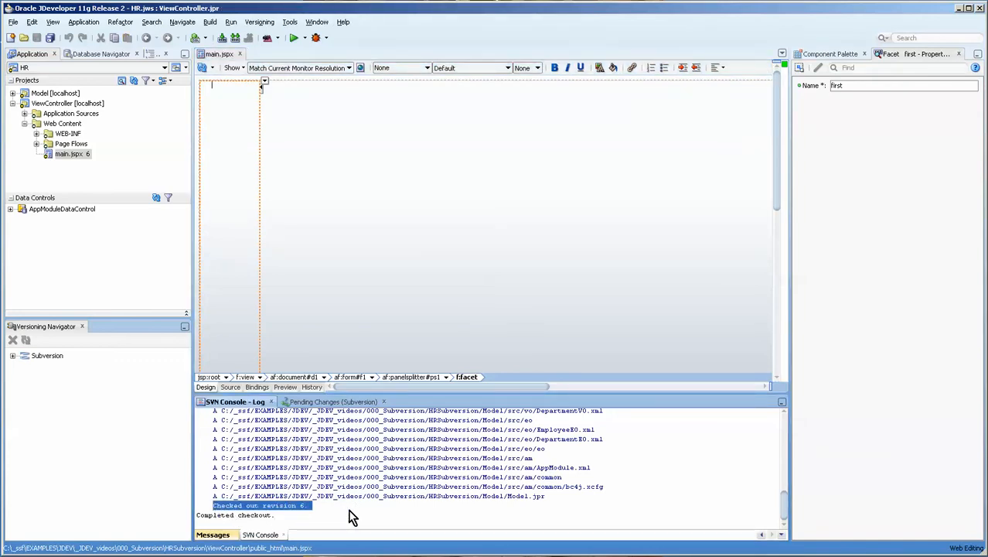
pyautogui.moveTo(328, 519)
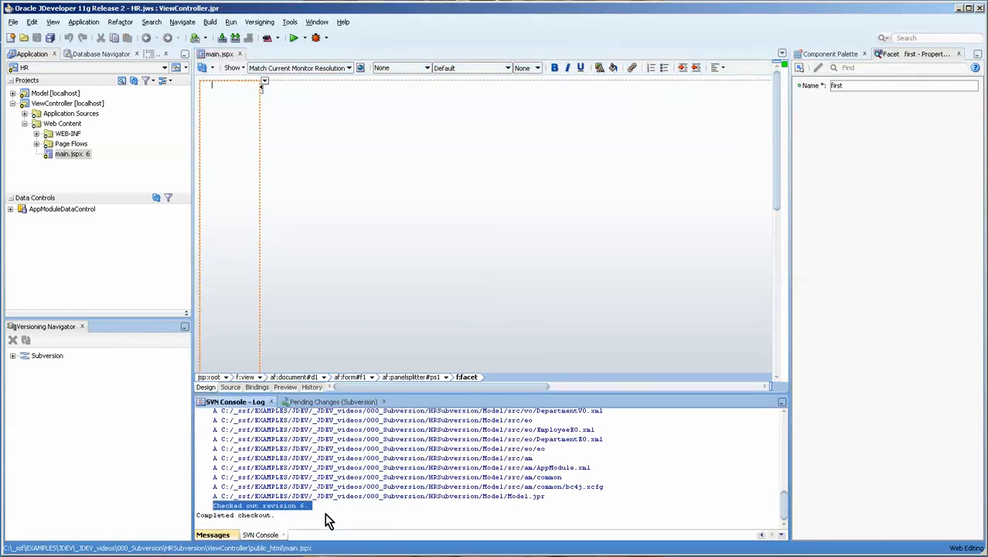
pyautogui.moveTo(330, 516)
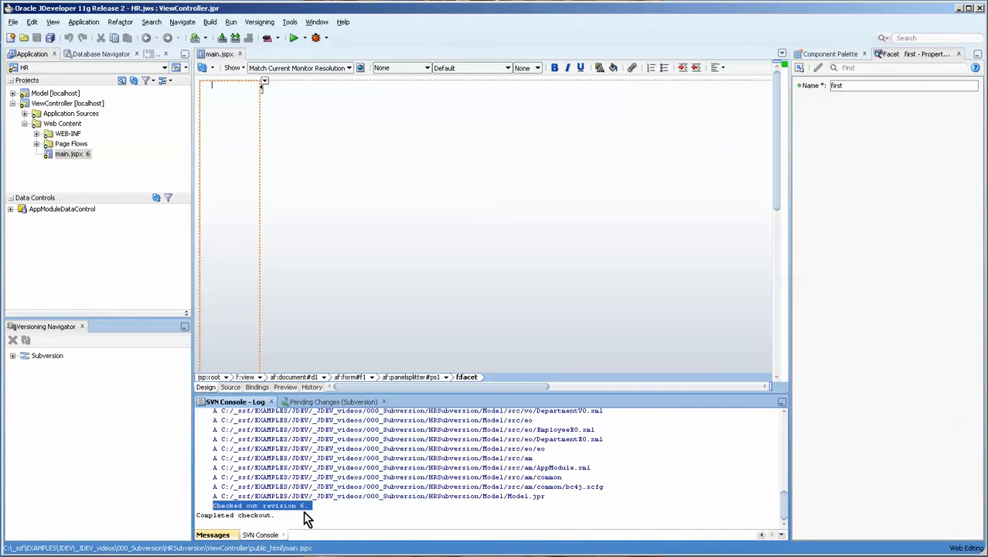
pyautogui.moveTo(303, 518)
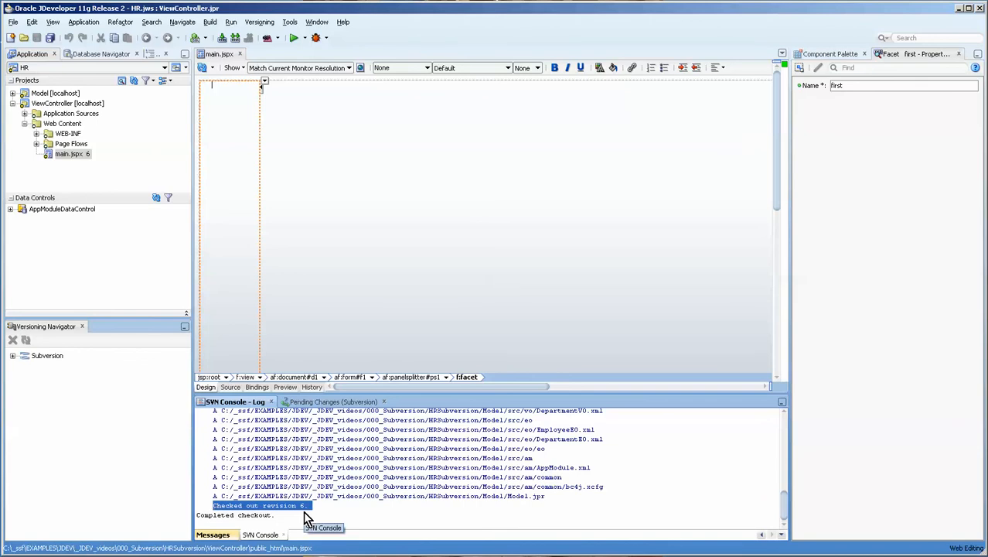
pyautogui.moveTo(573, 523)
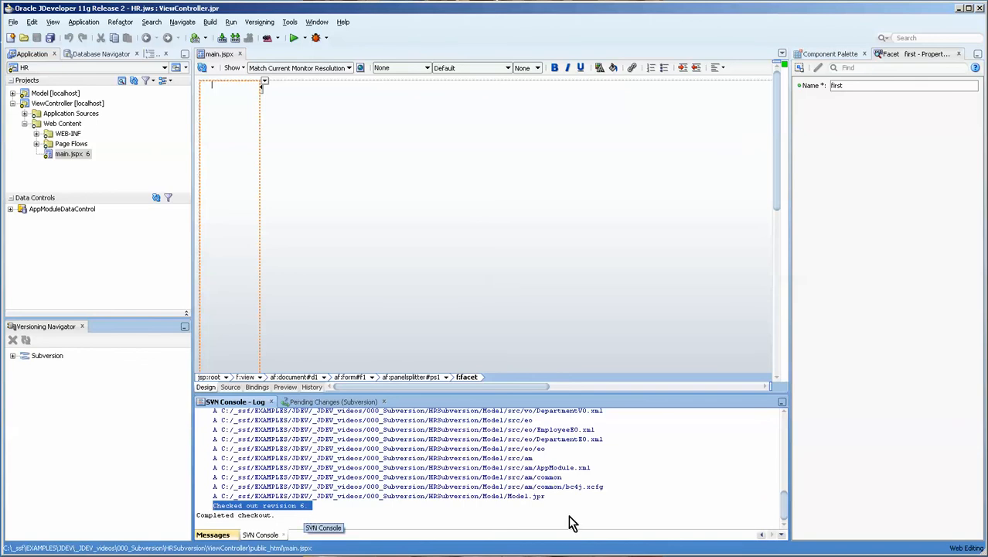
pyautogui.moveTo(575, 507)
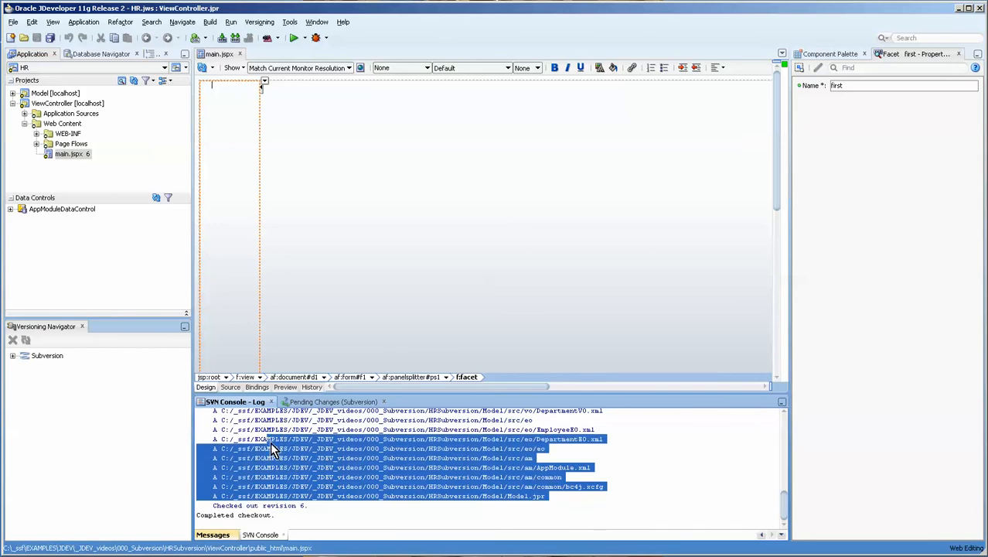
pyautogui.moveTo(823, 54)
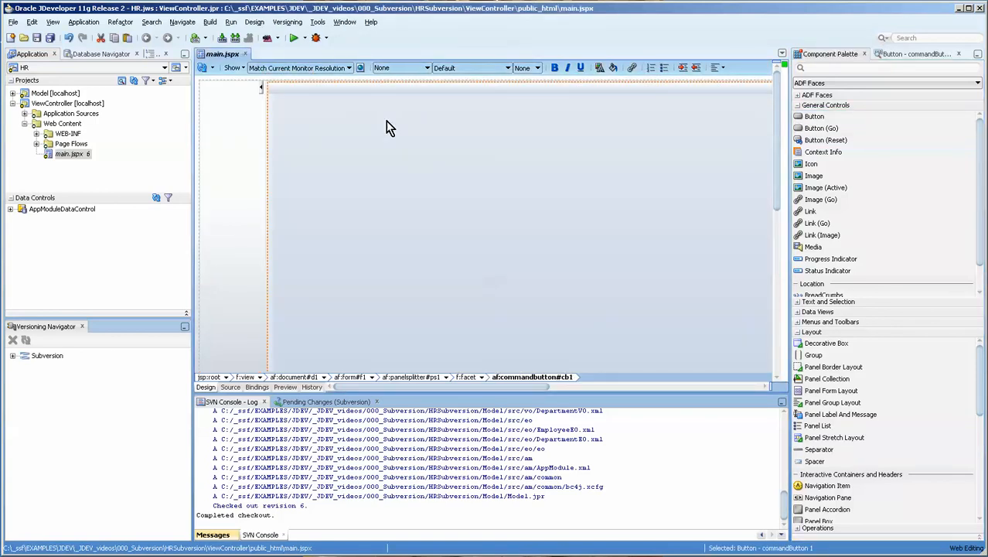
# Surround commandButton1 with a Panel Group Layout from the ADF Faces list.
pyautogui.rightClick(387, 127)
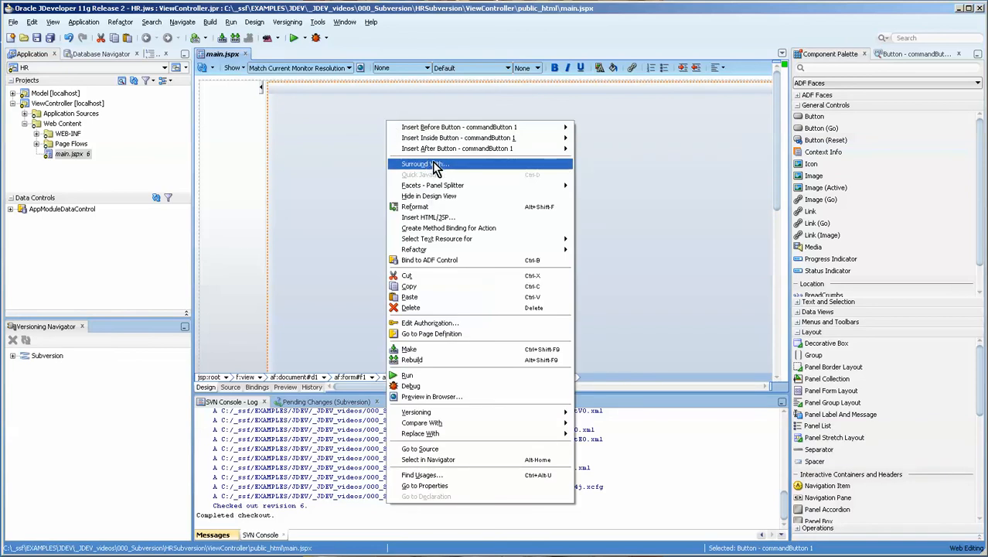
pyautogui.click(421, 164)
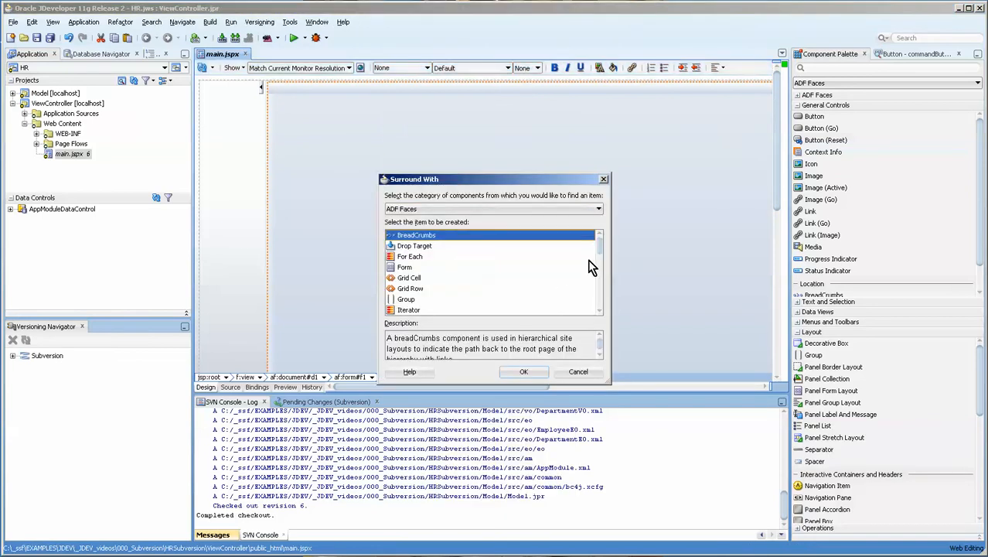
pyautogui.scroll(-3)
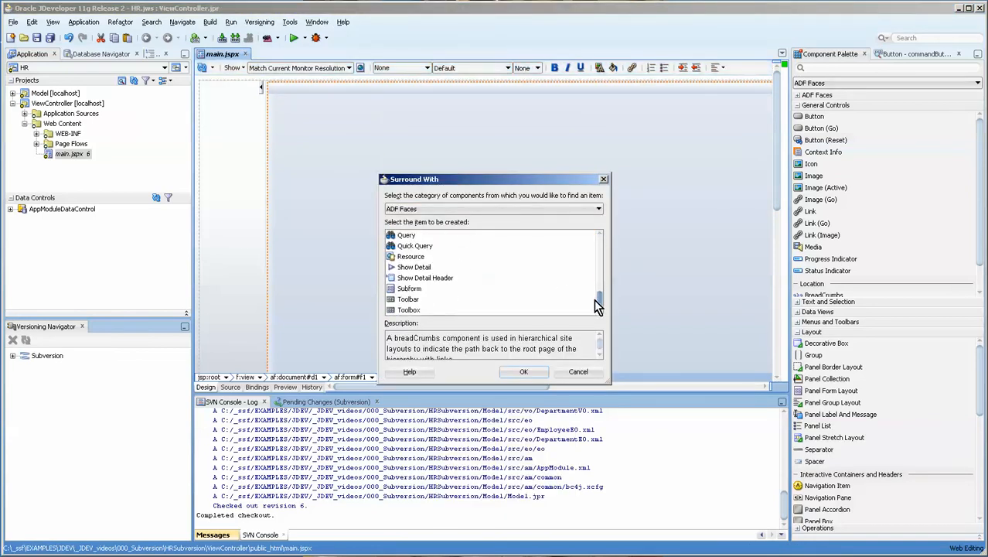
pyautogui.scroll(-3)
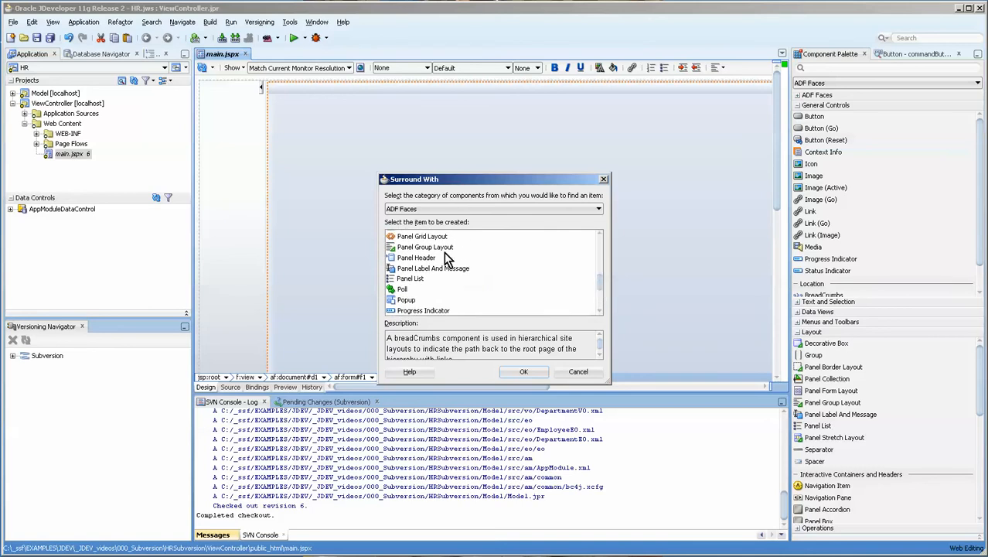
pyautogui.click(522, 371)
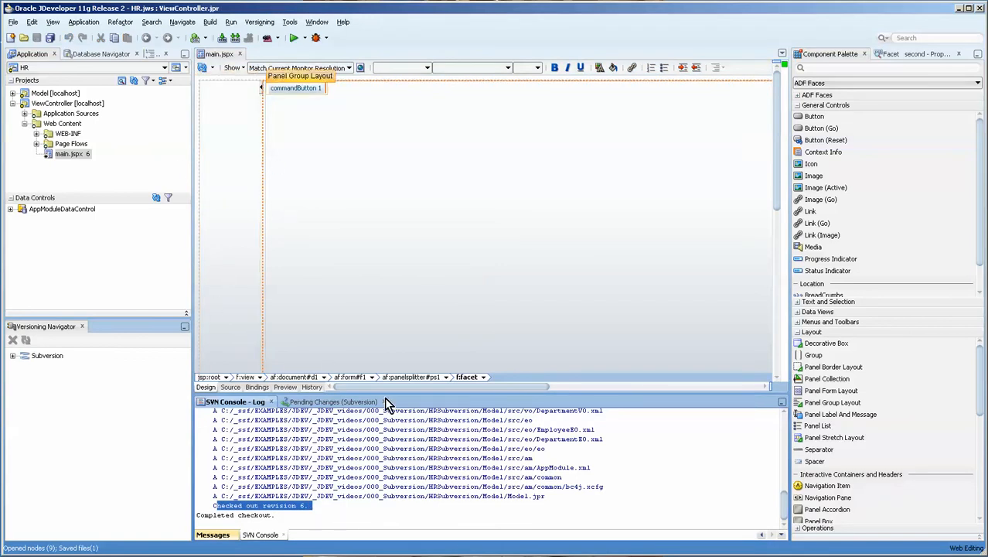
# Commit main.jspx from Pending Changes with the comment 'added button' and view the SVN Console log.
pyautogui.click(333, 402)
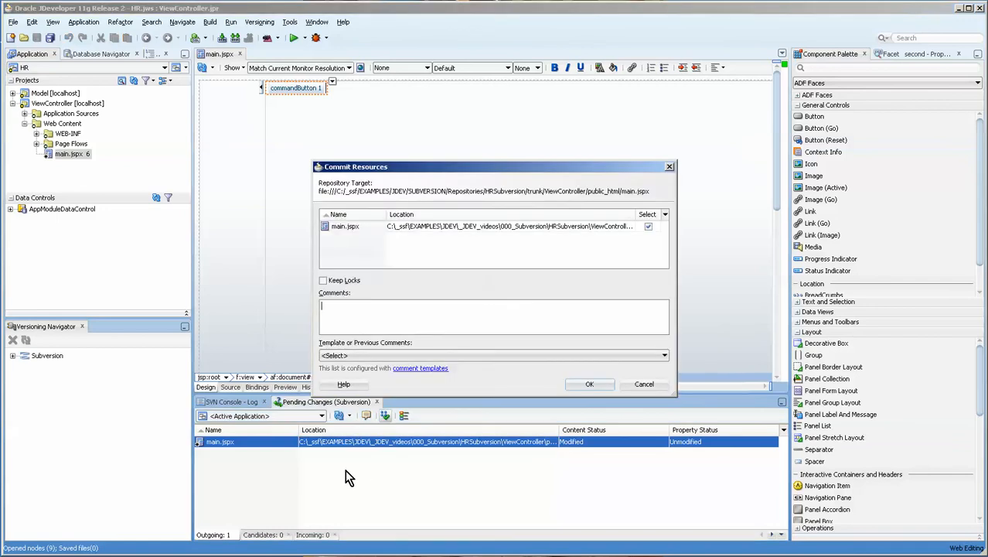
pyautogui.write('added button')
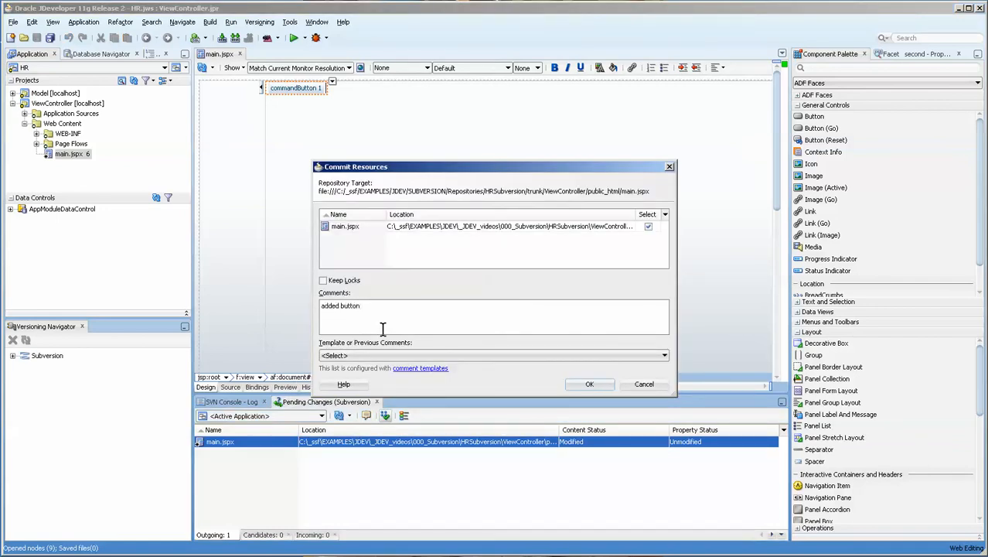
pyautogui.click(589, 384)
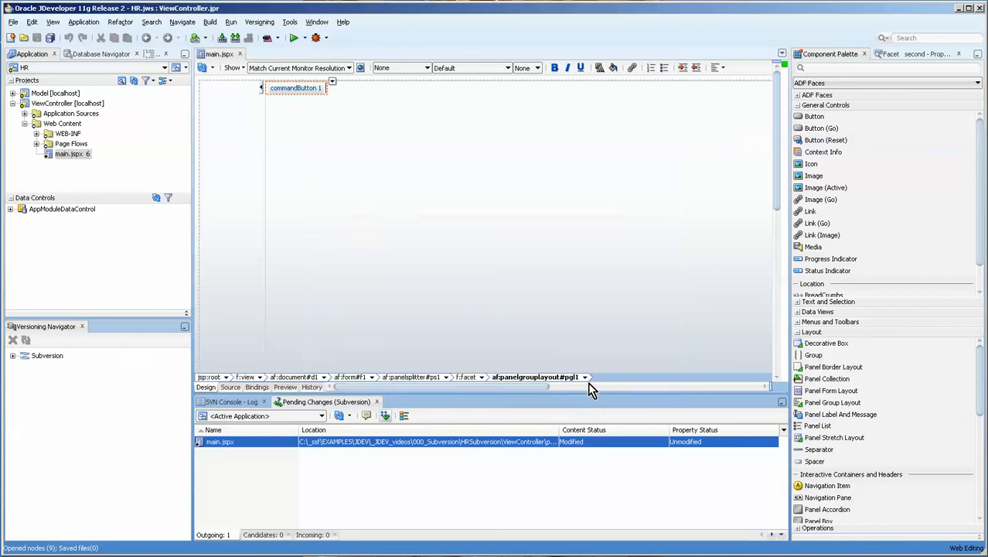
pyautogui.click(232, 402)
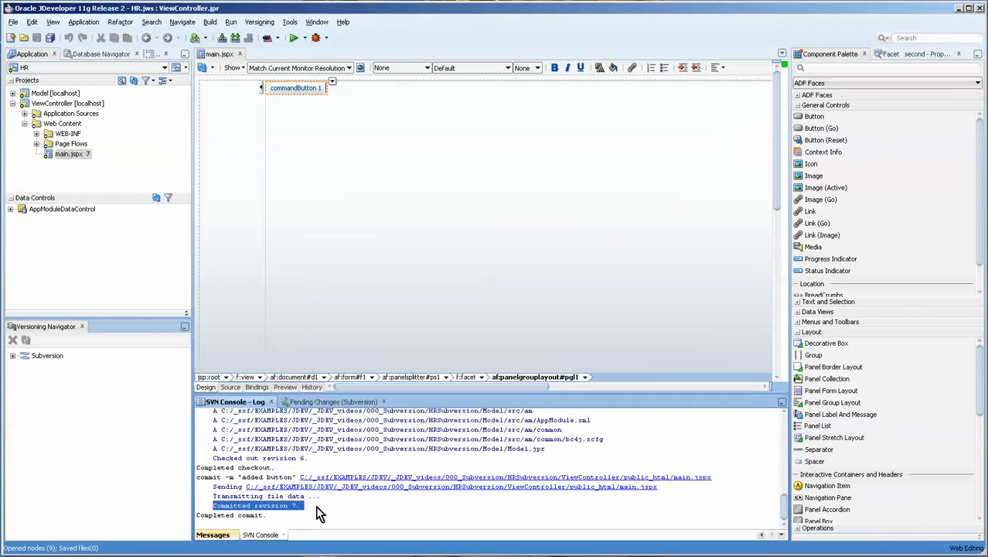
pyautogui.moveTo(322, 513)
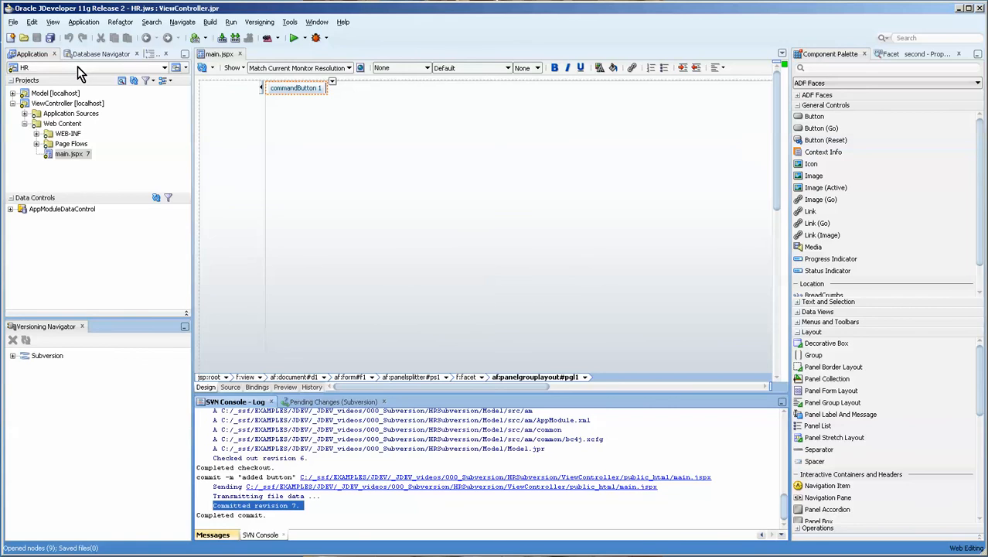
# Close the current application and check out the HRSubversion trunk at revision 6 into HRSubversion_0.
pyautogui.click(33, 52)
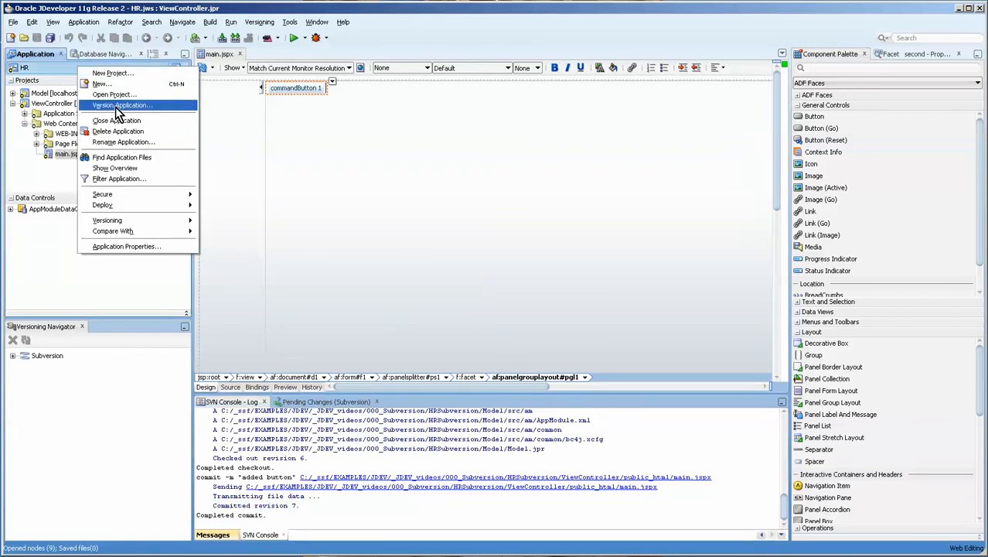
pyautogui.click(117, 121)
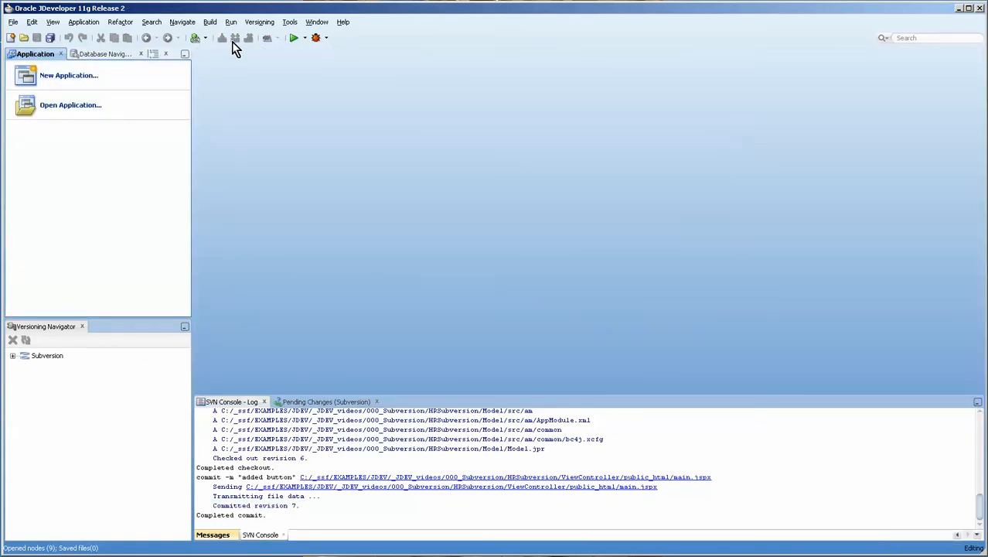
pyautogui.click(260, 21)
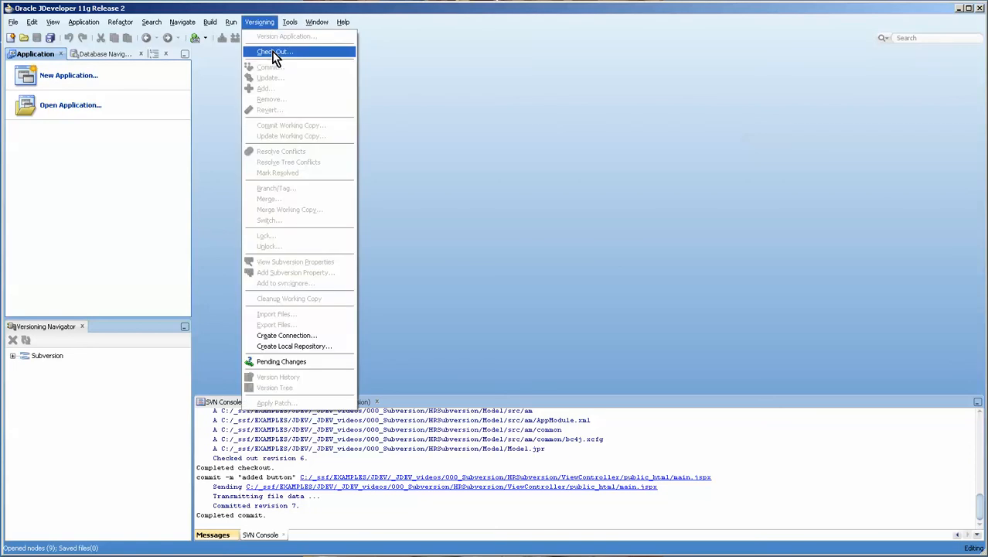
pyautogui.click(272, 51)
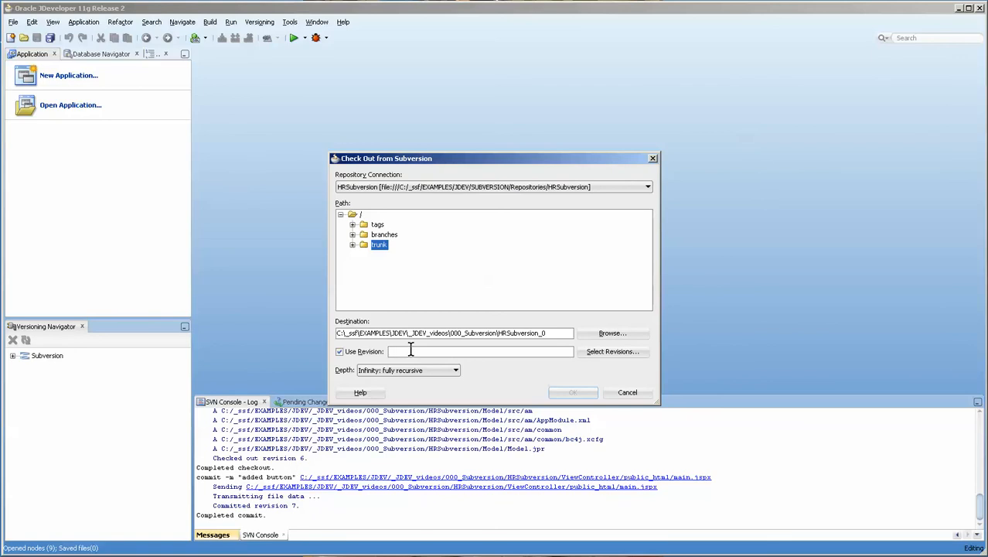
pyautogui.write('6')
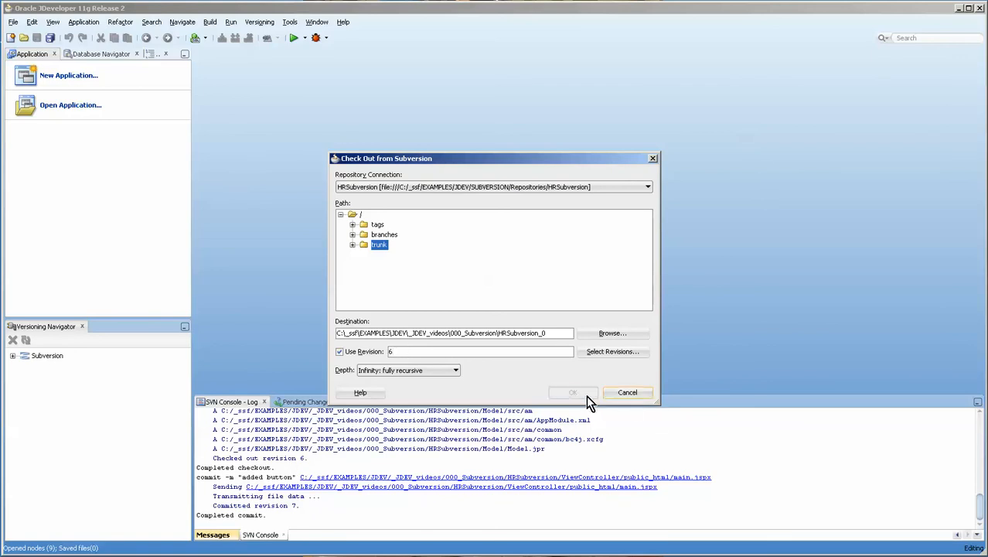
pyautogui.click(573, 393)
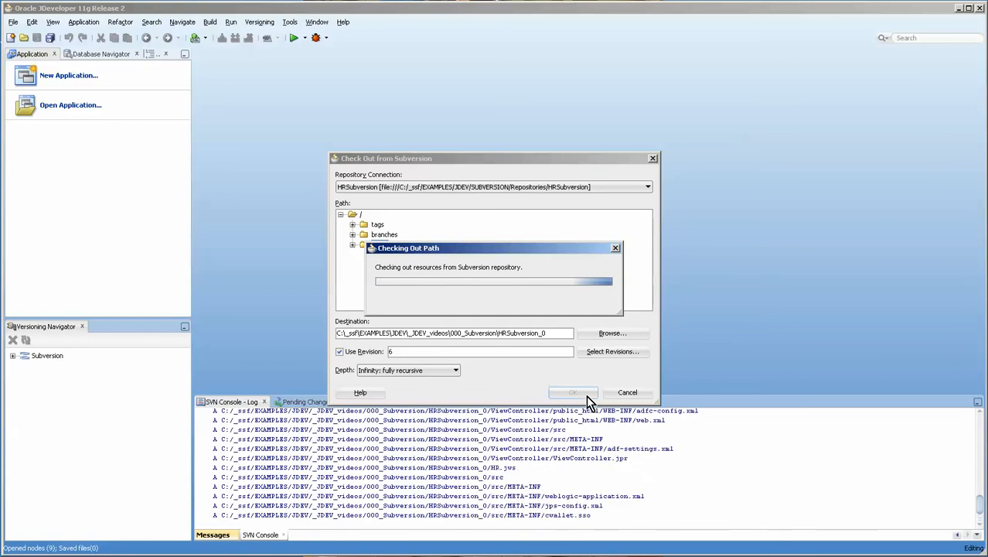
pyautogui.click(572, 393)
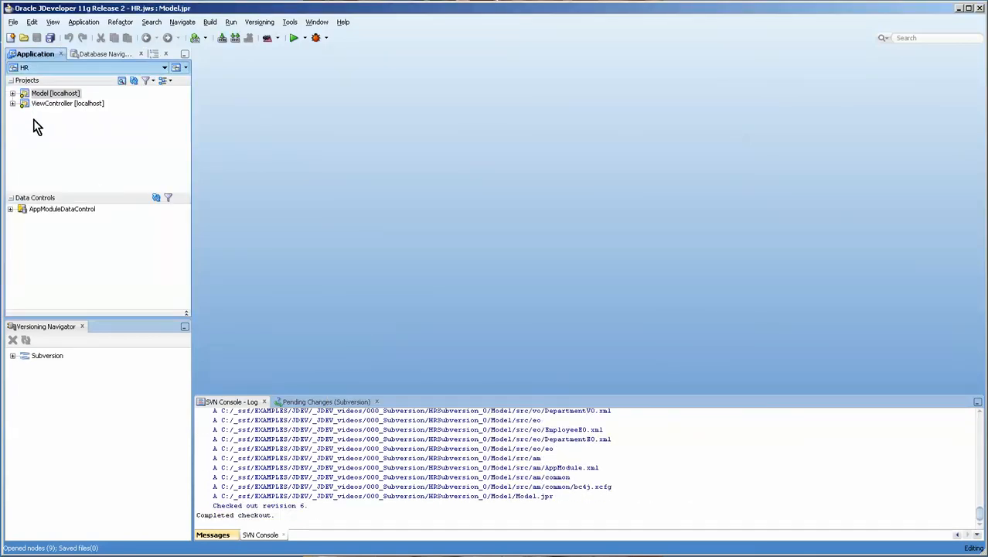
# Open the revision 6 main.jspx from ViewController web content, showing no button.
pyautogui.click(17, 102)
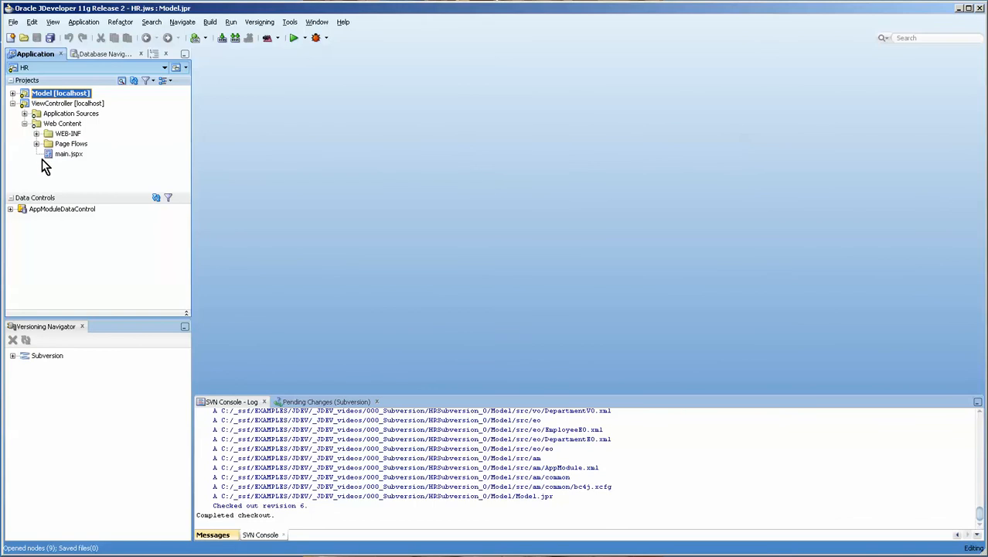
pyautogui.doubleClick(68, 153)
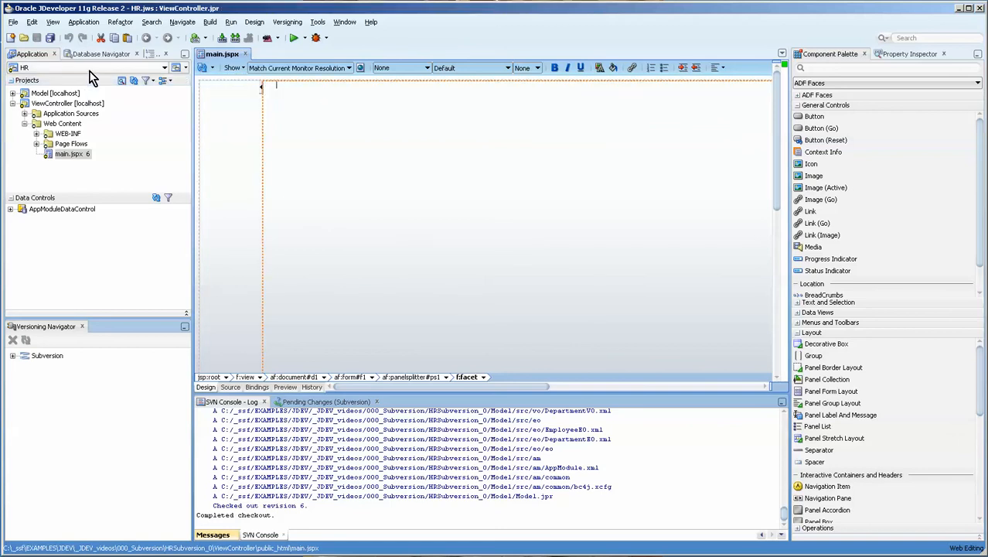
# Close the revision 6 app, check out revision 7 into HRSubversion_1 and open its main.jspx showing the command button.
pyautogui.click(31, 53)
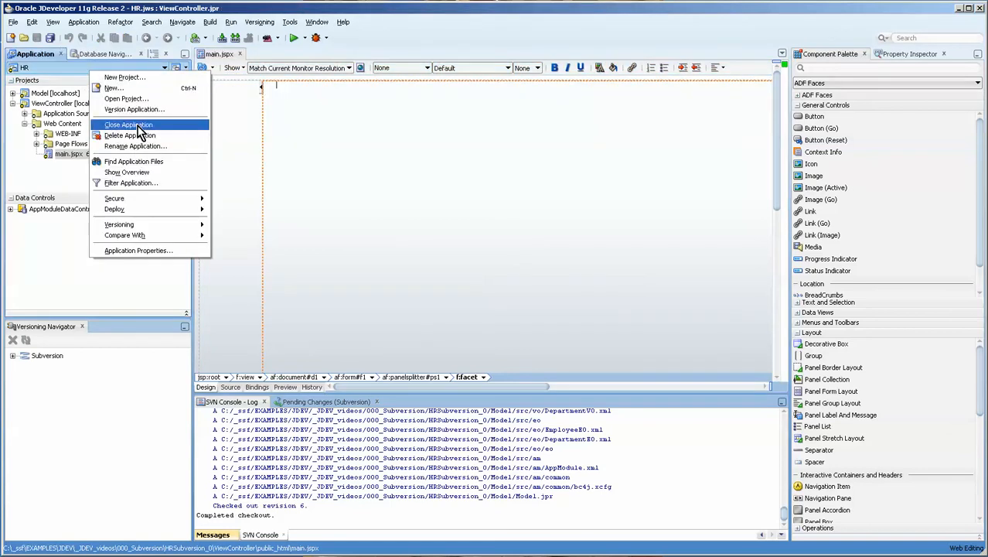
pyautogui.moveTo(139, 131)
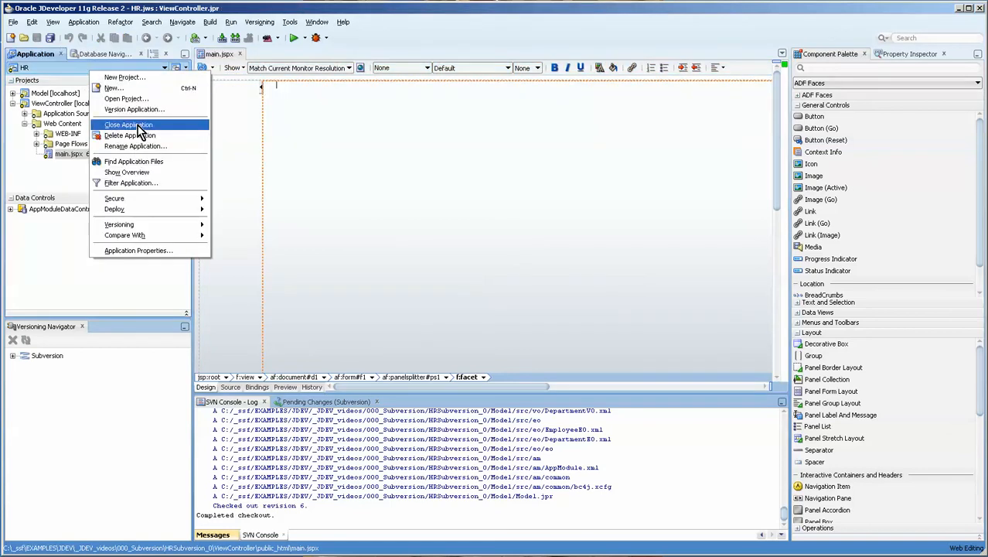
pyautogui.click(127, 124)
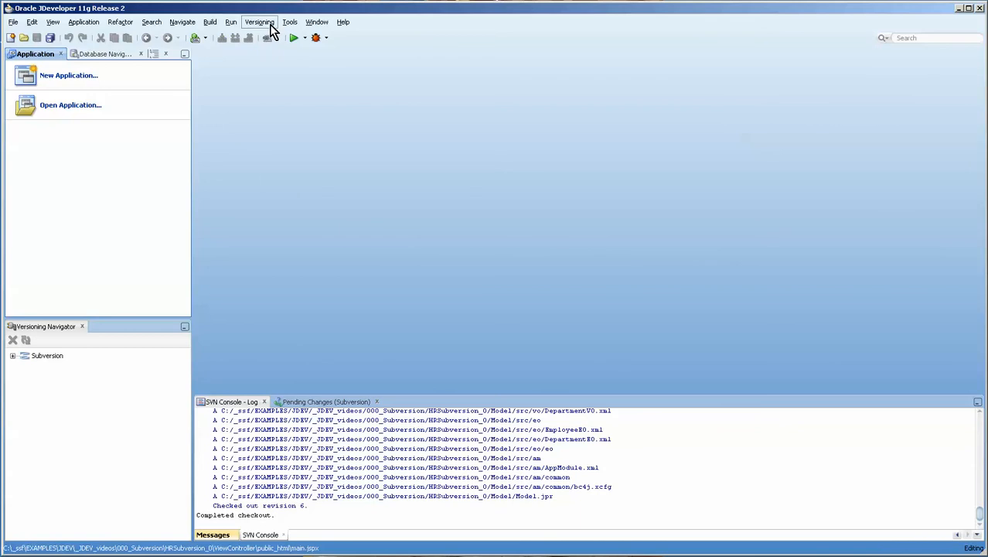
pyautogui.click(260, 22)
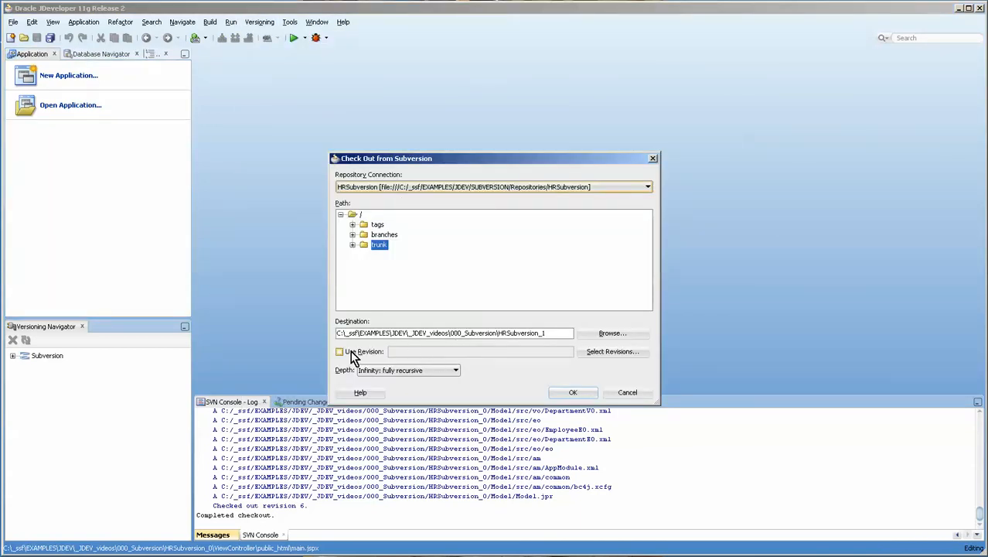
pyautogui.click(339, 351)
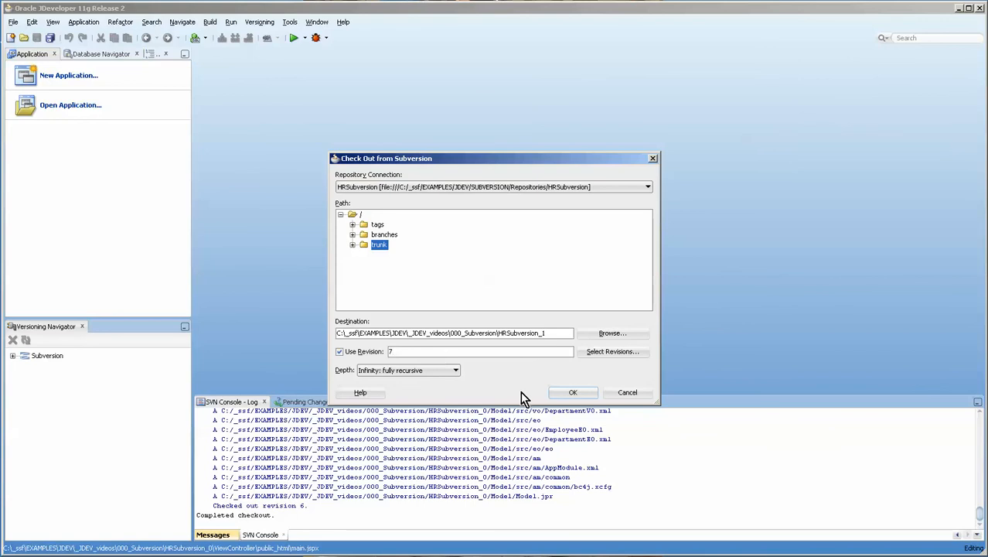
pyautogui.click(572, 393)
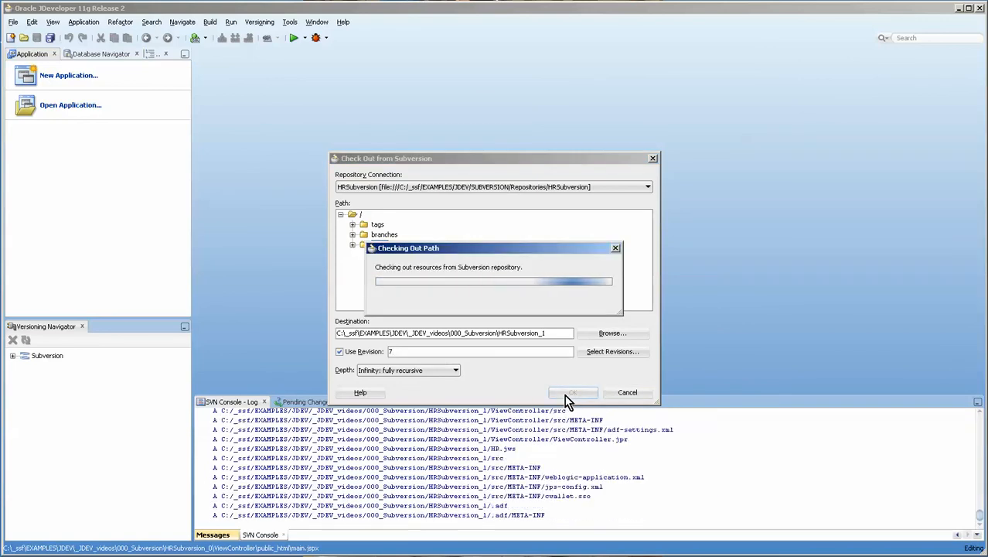
pyautogui.click(572, 393)
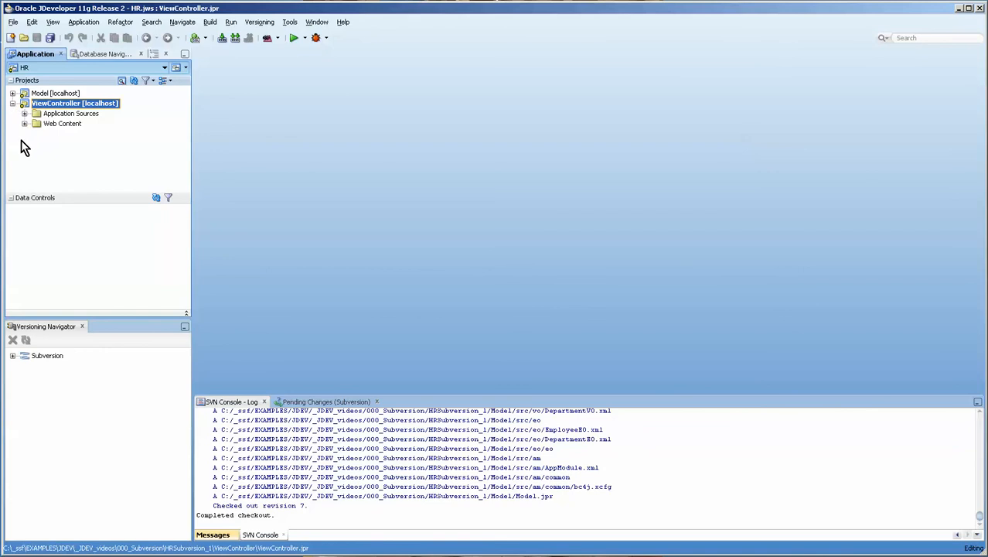
pyautogui.doubleClick(68, 153)
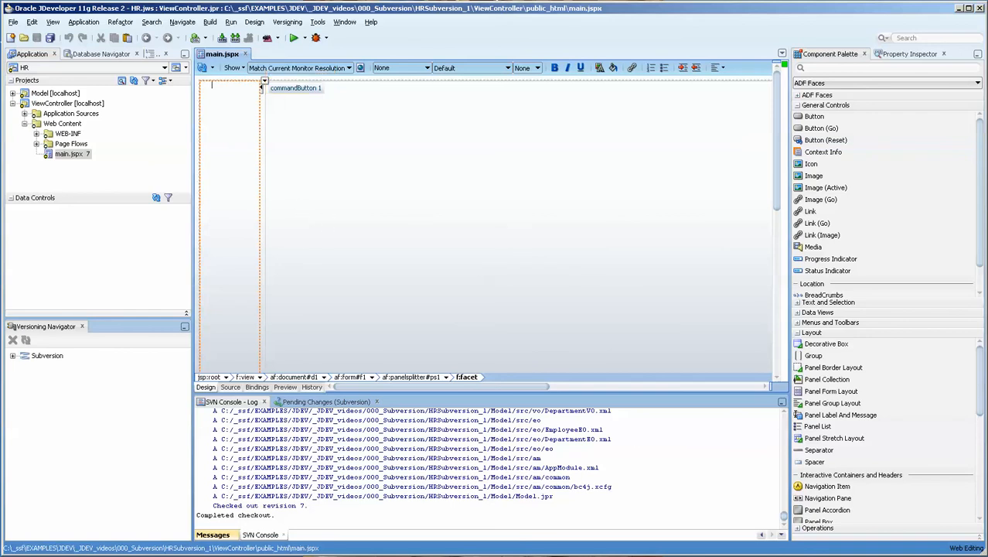
pyautogui.moveTo(74, 153)
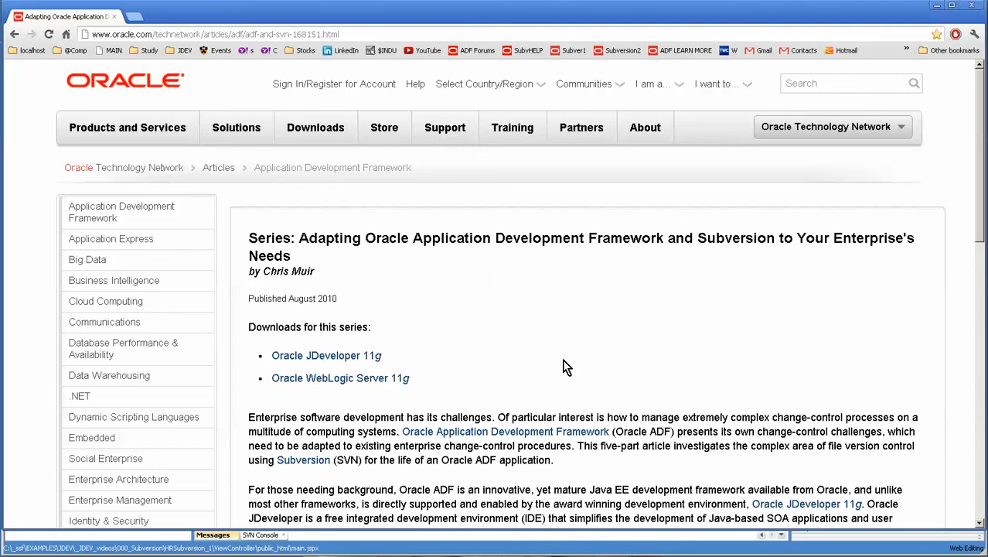
# Open Part 1: Challenges of Enterprise Development from the series overview and scroll through it.
pyautogui.scroll(-3)
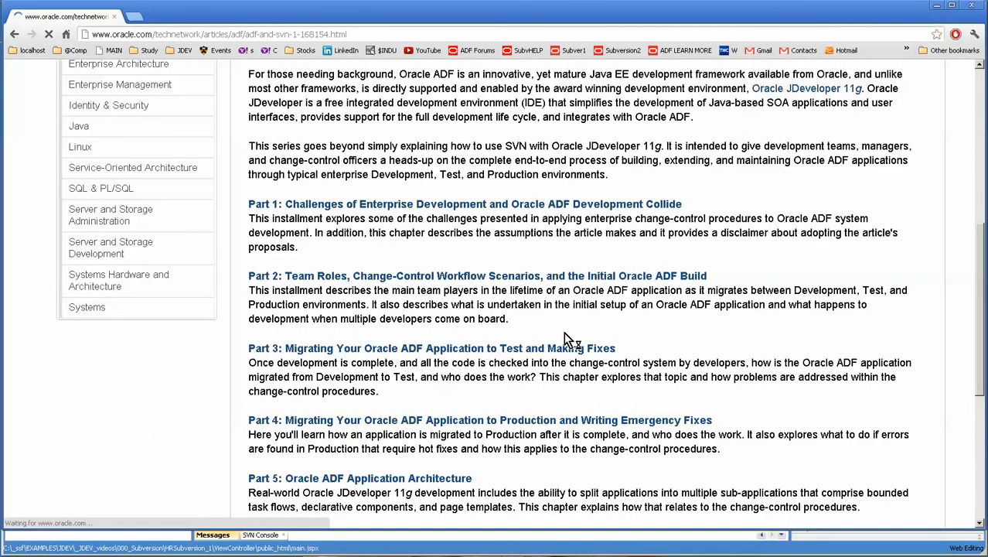
pyautogui.click(464, 205)
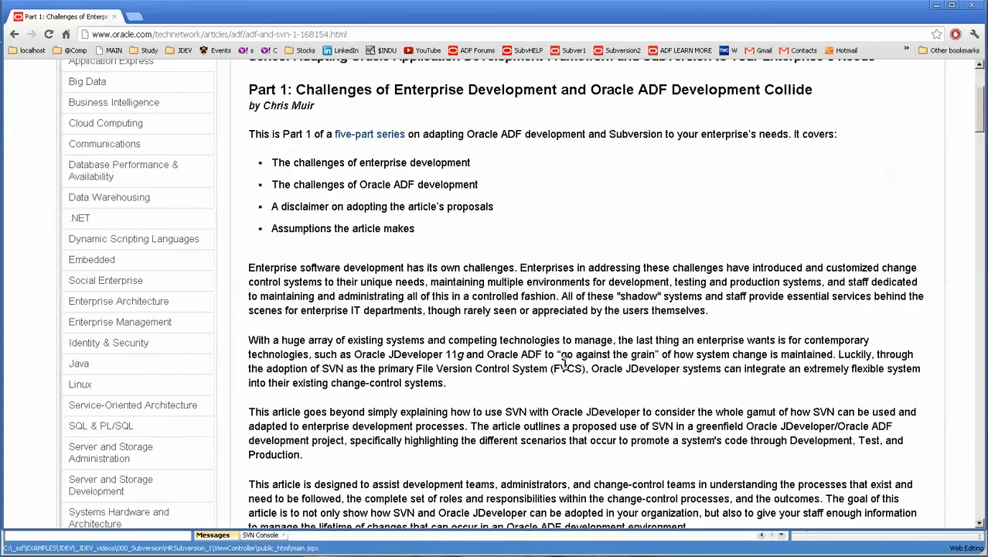
pyautogui.scroll(-3)
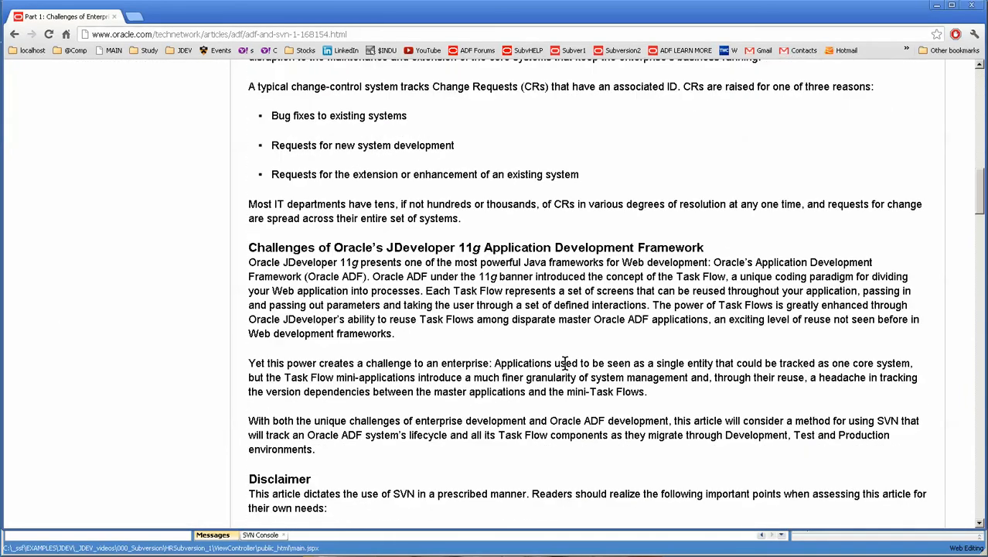
pyautogui.scroll(-3)
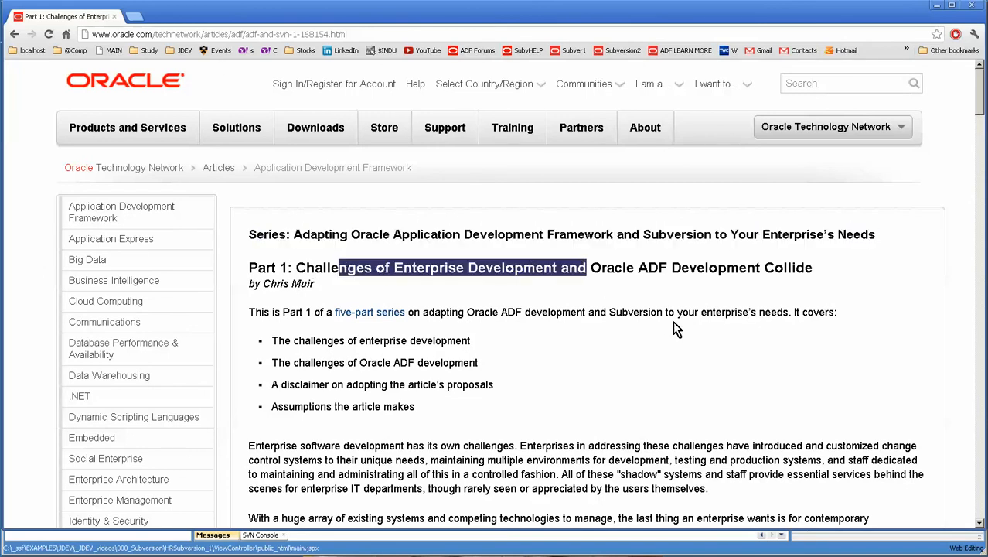
pyautogui.moveTo(662, 436)
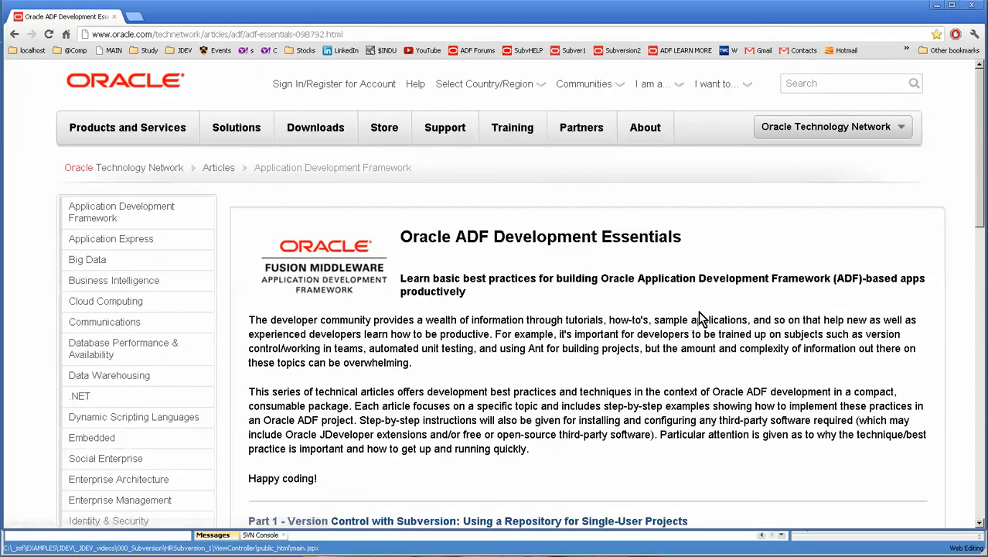
# Open Part 1 of ADF Development Essentials on single-user Subversion repositories and read through it.
pyautogui.scroll(-3)
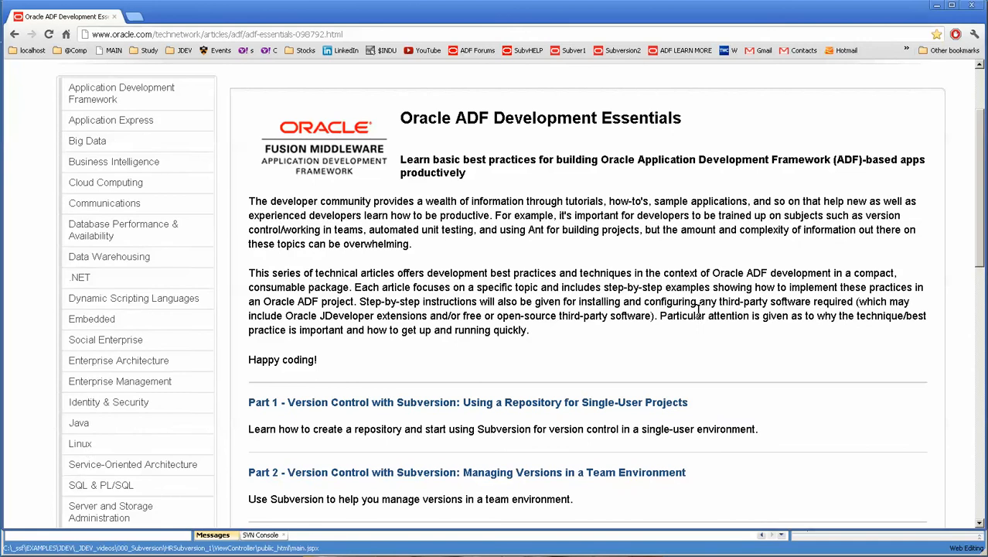
pyautogui.scroll(-3)
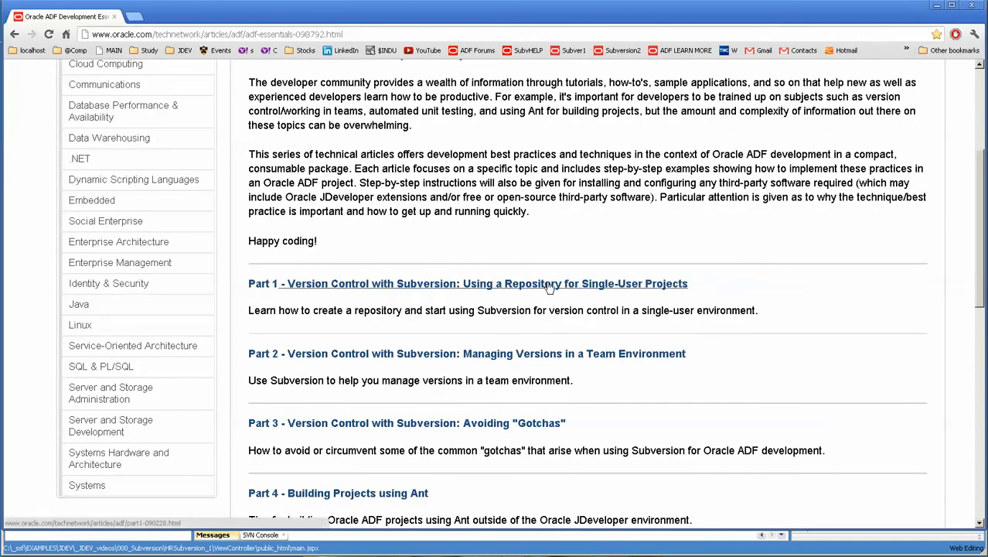
pyautogui.click(467, 283)
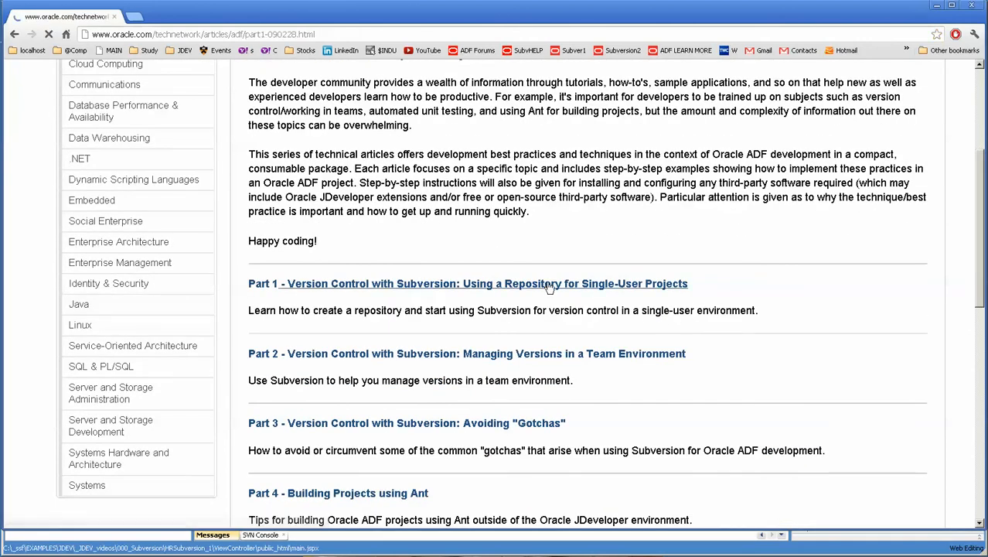
pyautogui.click(468, 283)
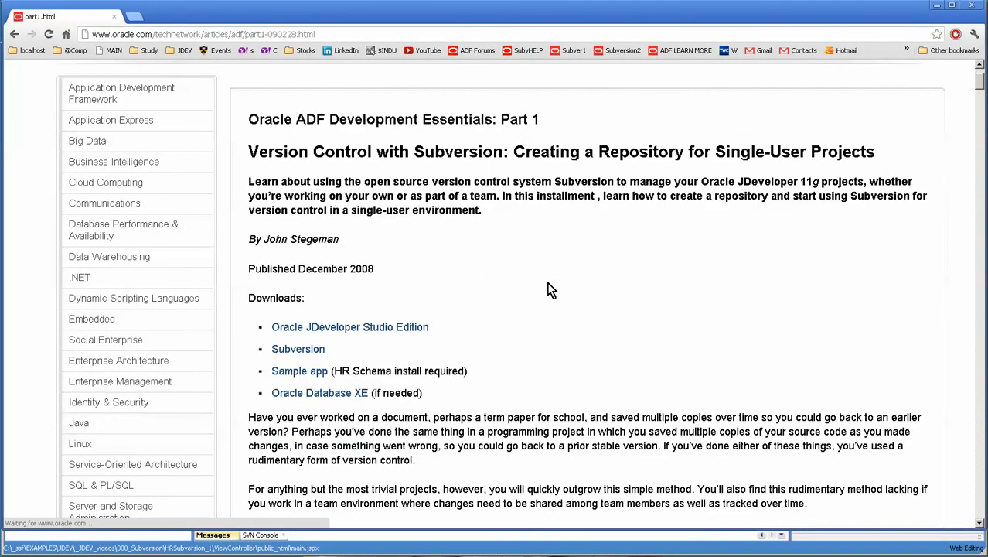
pyautogui.scroll(-3)
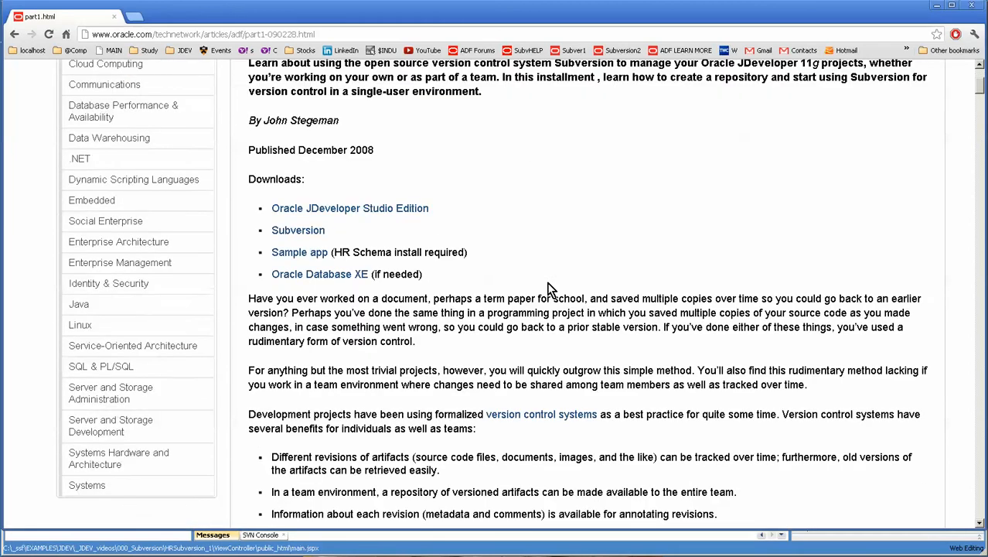
pyautogui.scroll(-3)
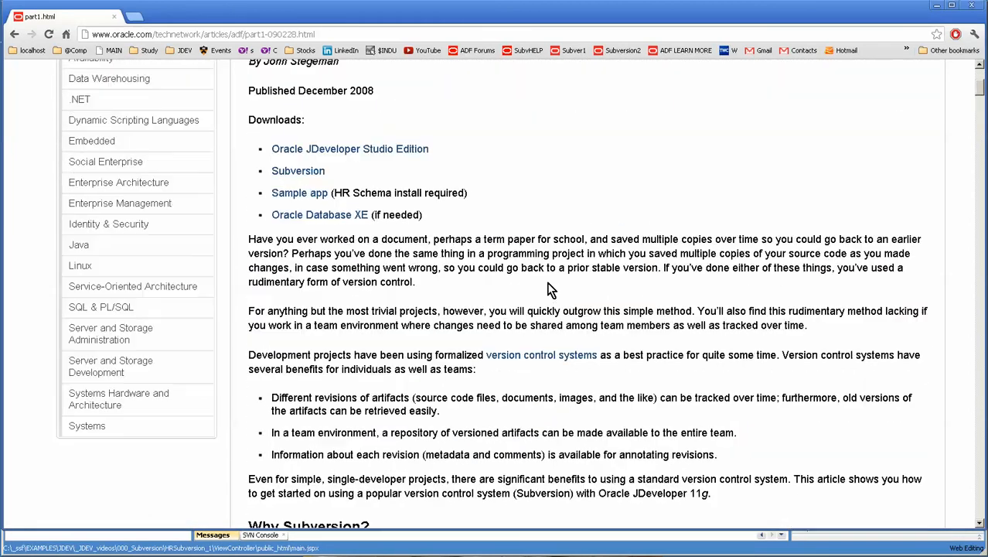